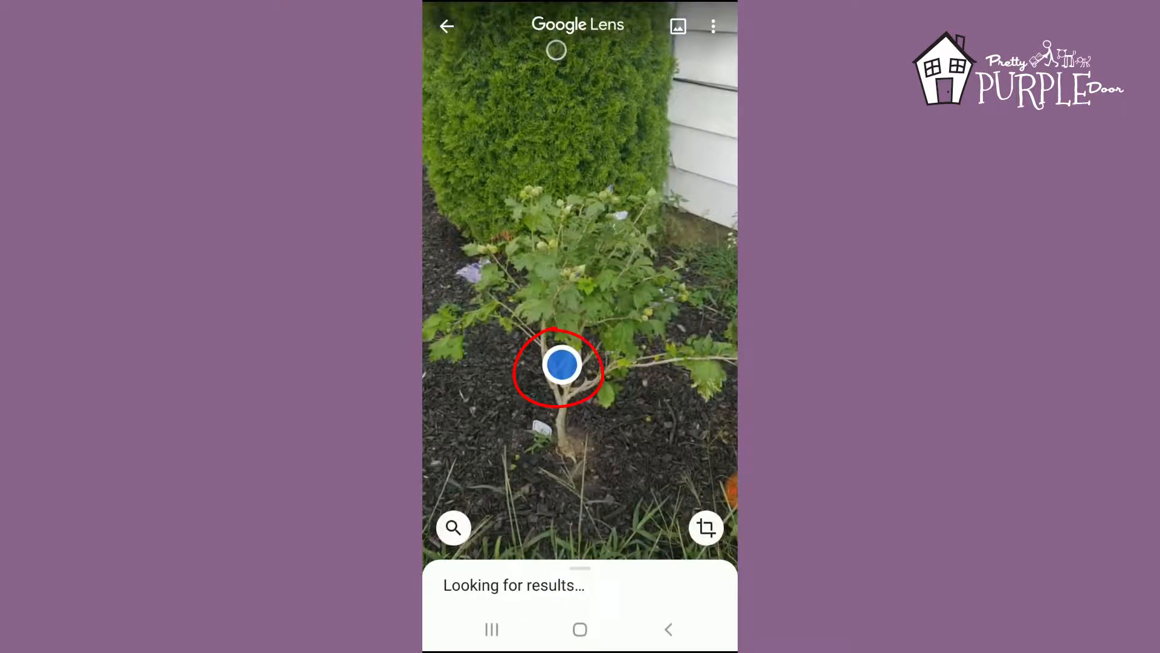
# Identify the shrub beside the house and review its hibiscus-type Perennial plant results.
pyautogui.click(561, 364)
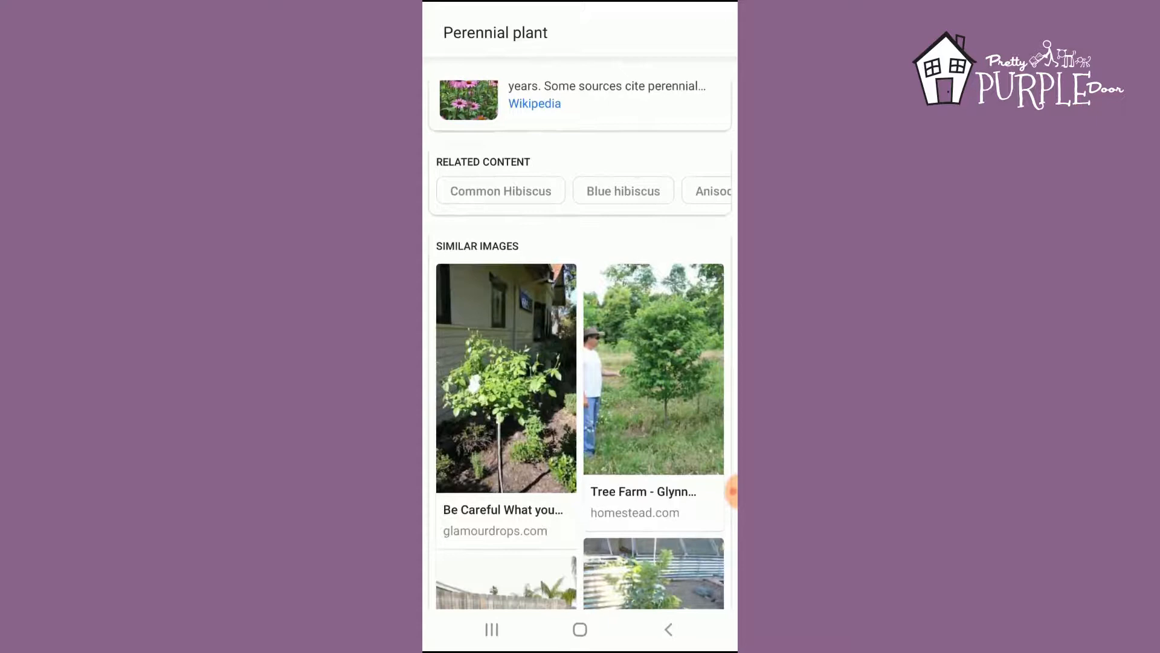
pyautogui.scroll(-3)
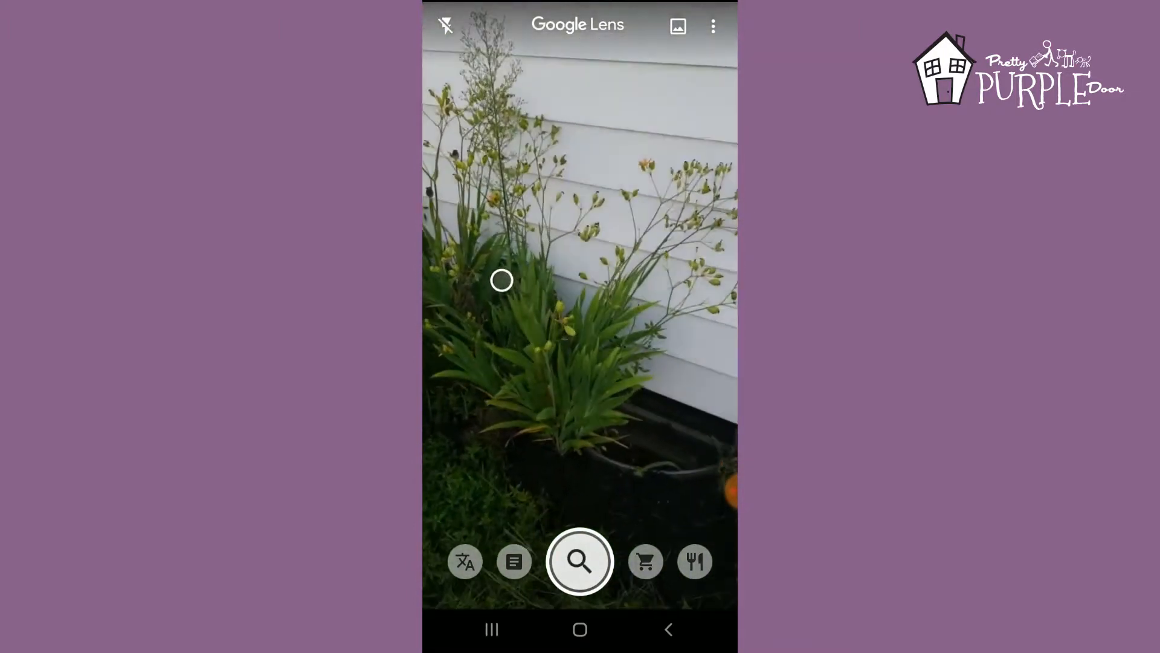
pyautogui.click(580, 560)
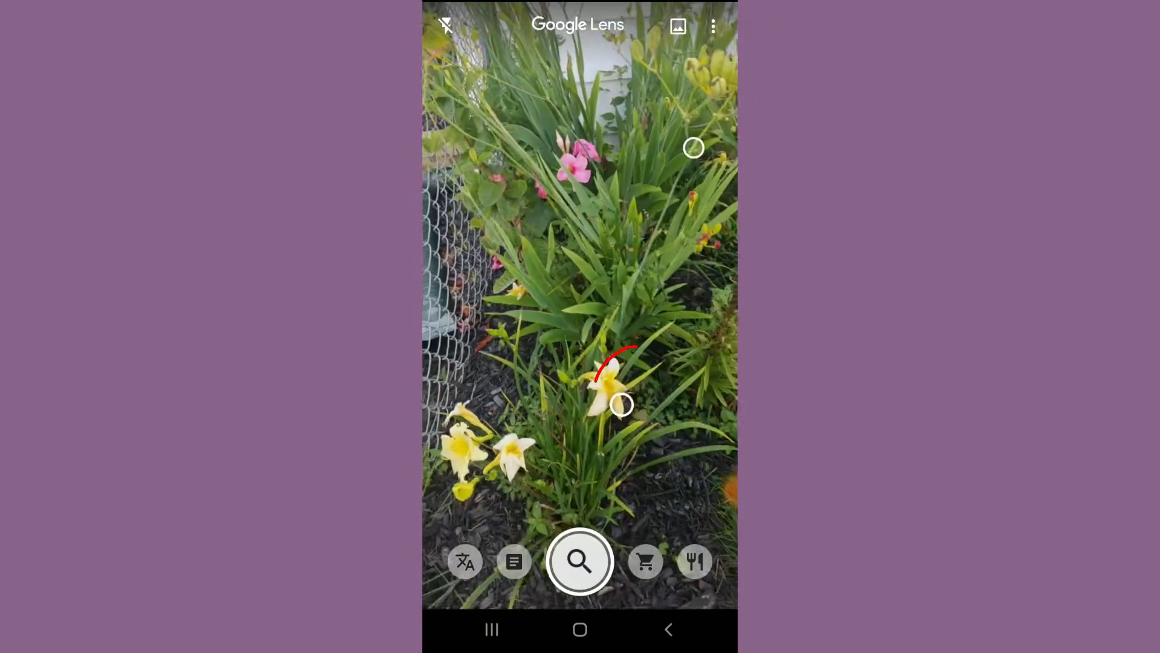
pyautogui.click(621, 403)
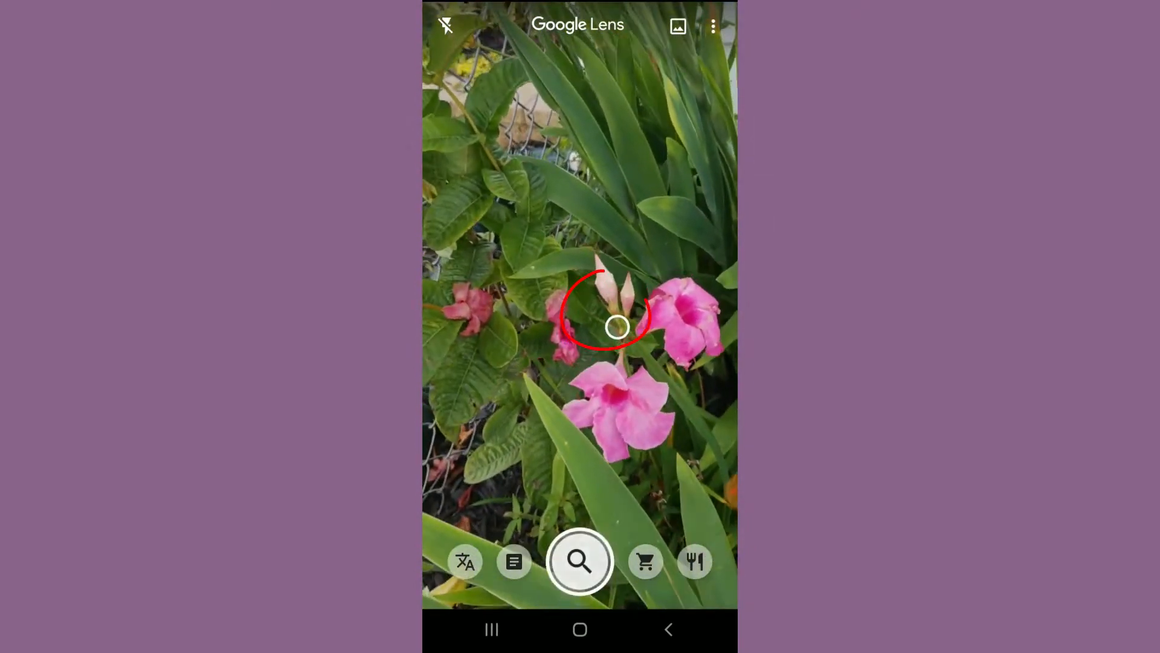
pyautogui.click(580, 561)
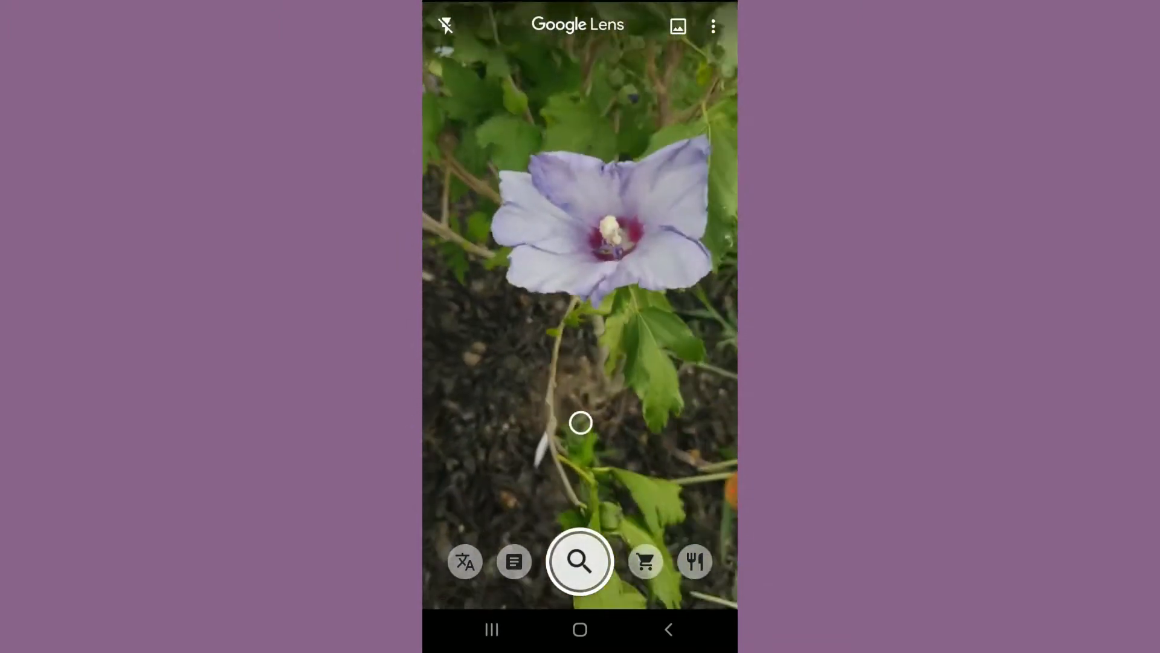
# Identify the purple-flowered shrub from its stem, surfacing Common Hibiscus and Swamp rose mallow matches.
pyautogui.click(580, 561)
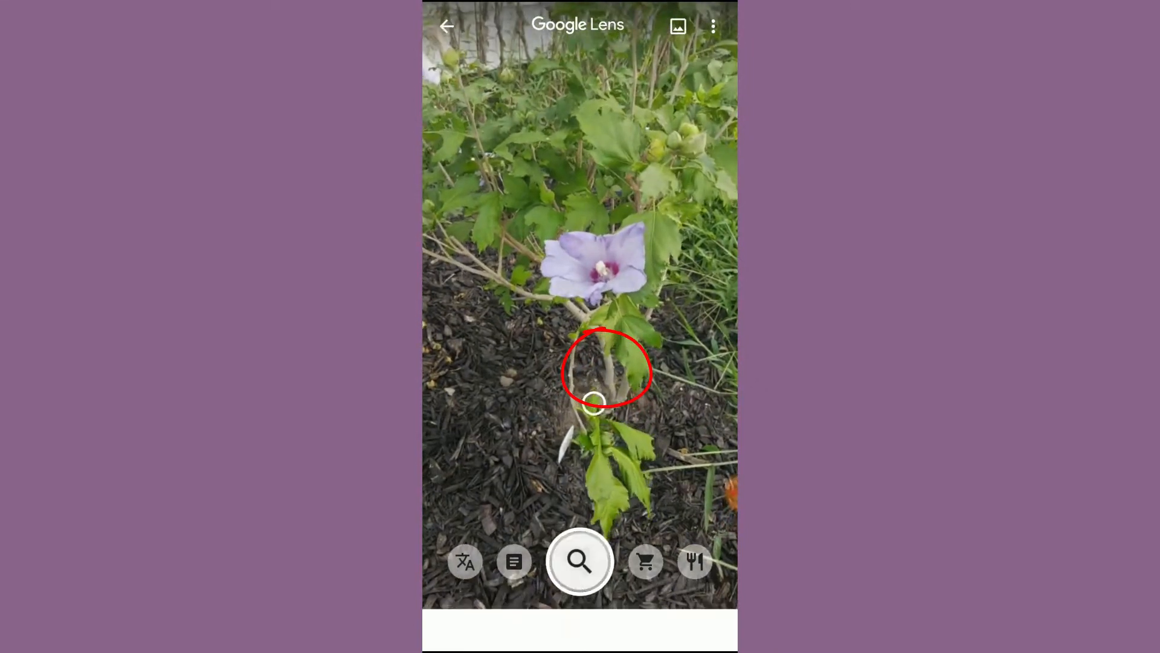
pyautogui.click(580, 561)
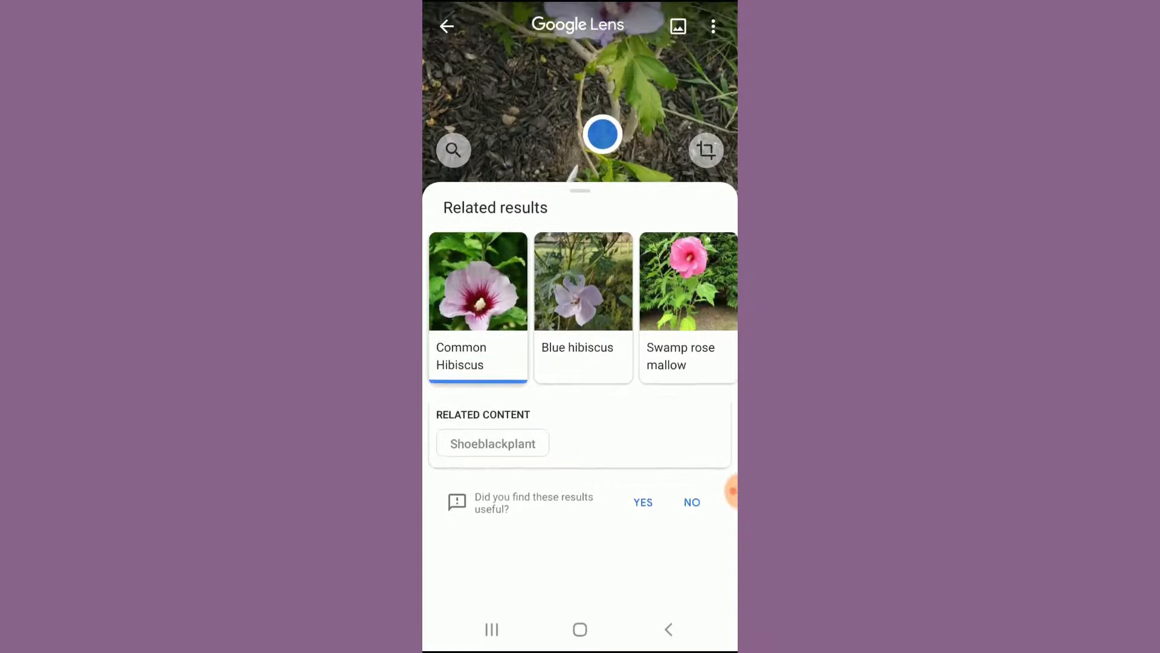
pyautogui.click(584, 280)
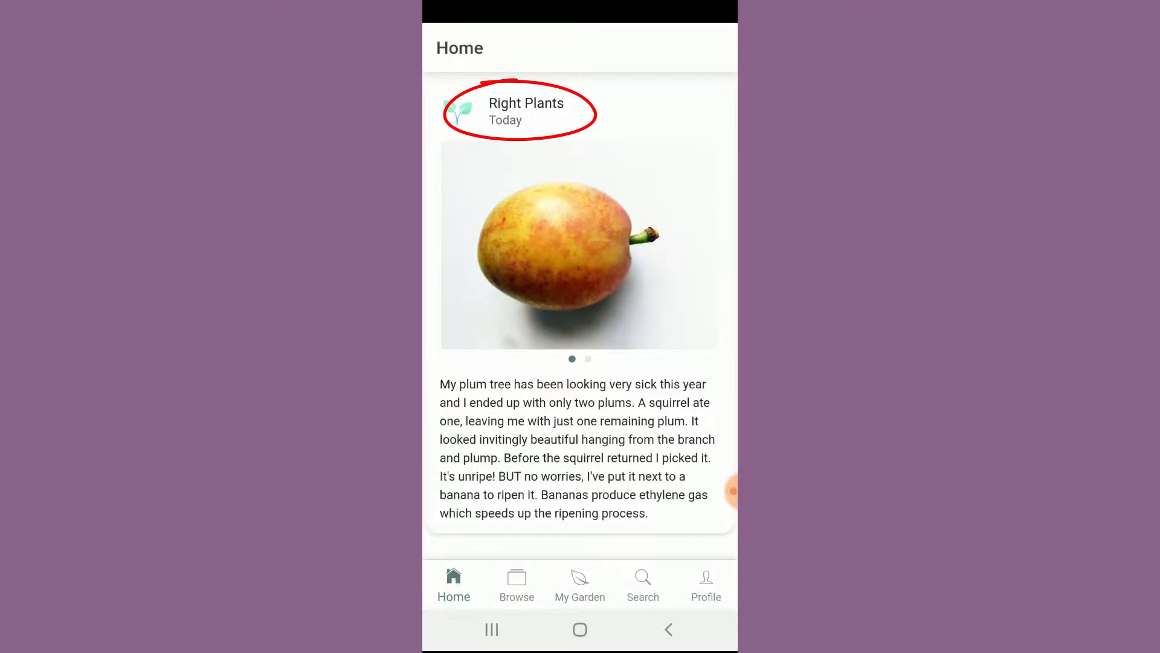
# Read the plum and lavender home-feed posts, then switch to the Browse catalogue of popular plants.
pyautogui.scroll(-3)
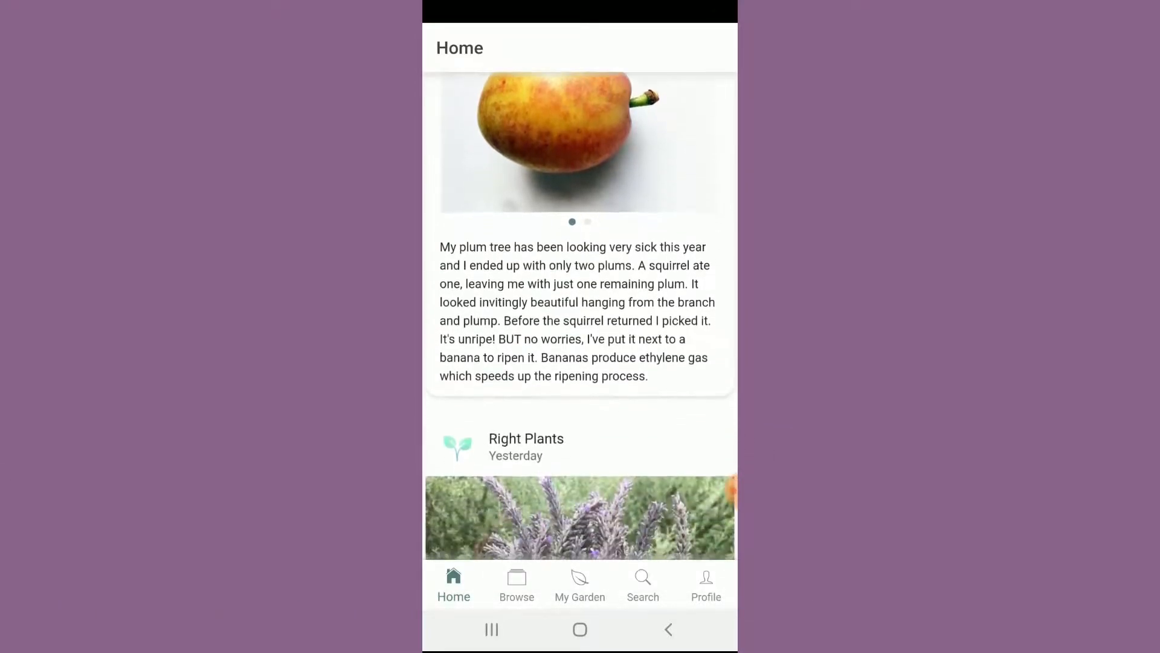
pyautogui.scroll(-3)
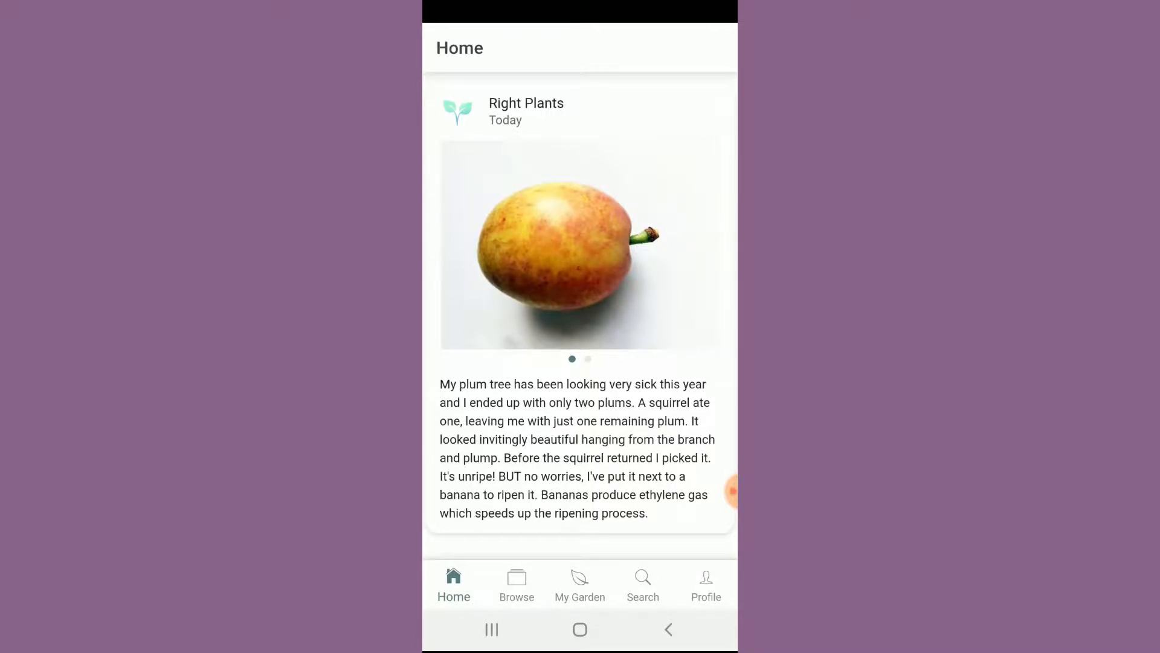
pyautogui.scroll(-3)
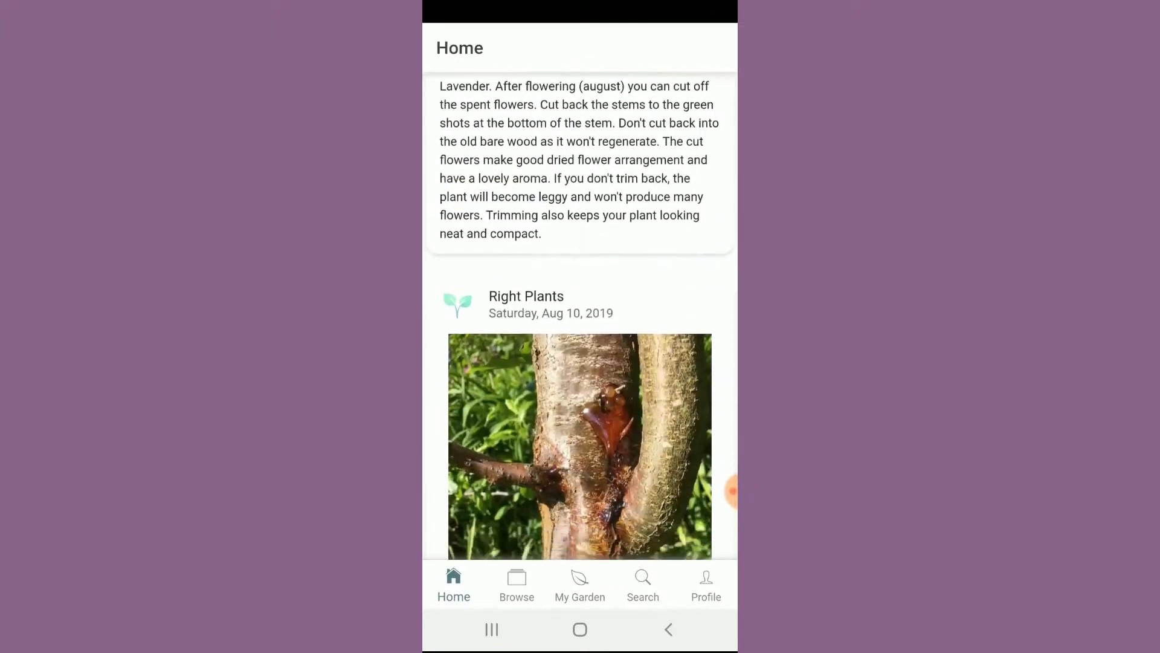
pyautogui.scroll(-3)
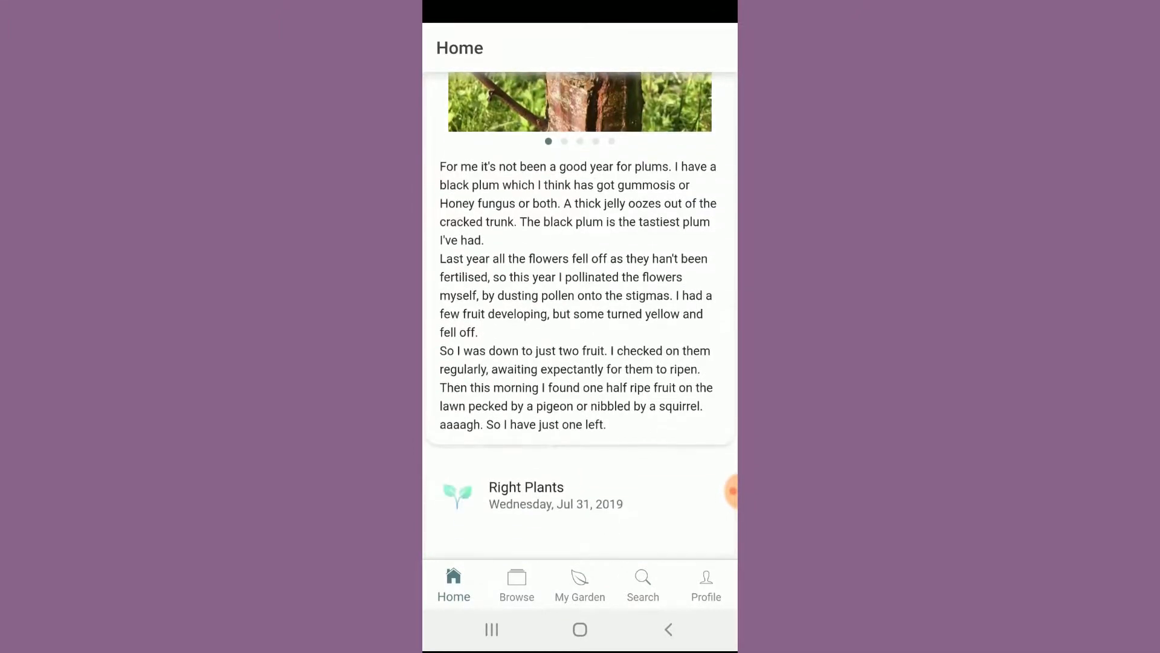
pyautogui.click(517, 584)
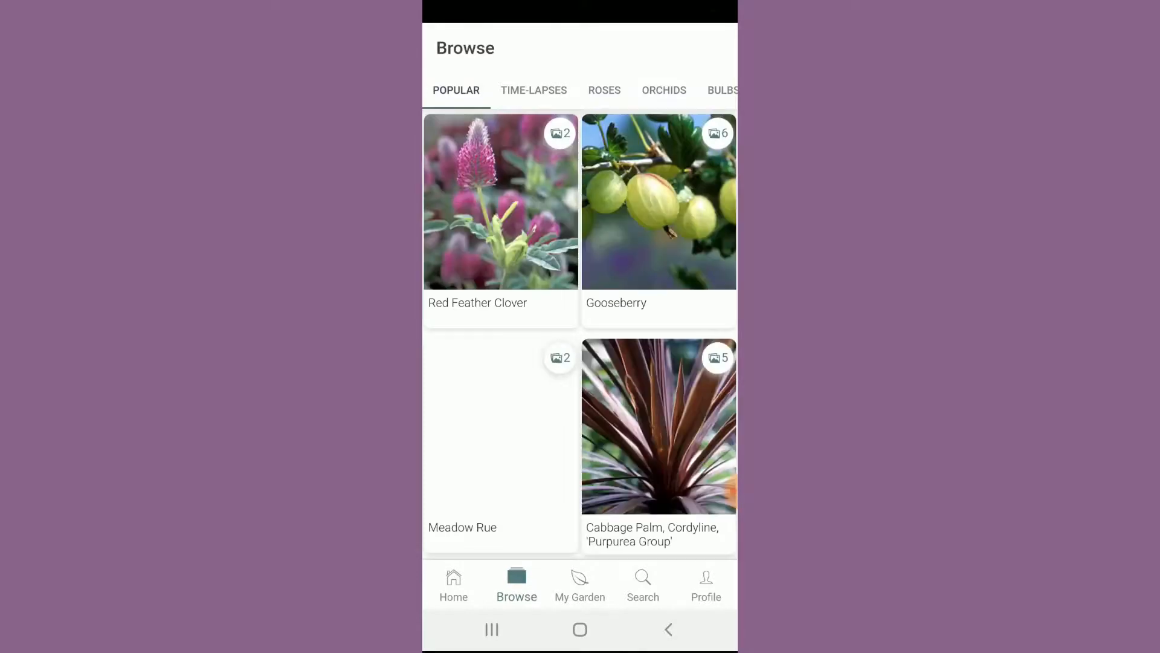
# Review the Japanese Maple 'Brocade' description, then browse the Trees category with its apple varieties.
pyautogui.scroll(-3)
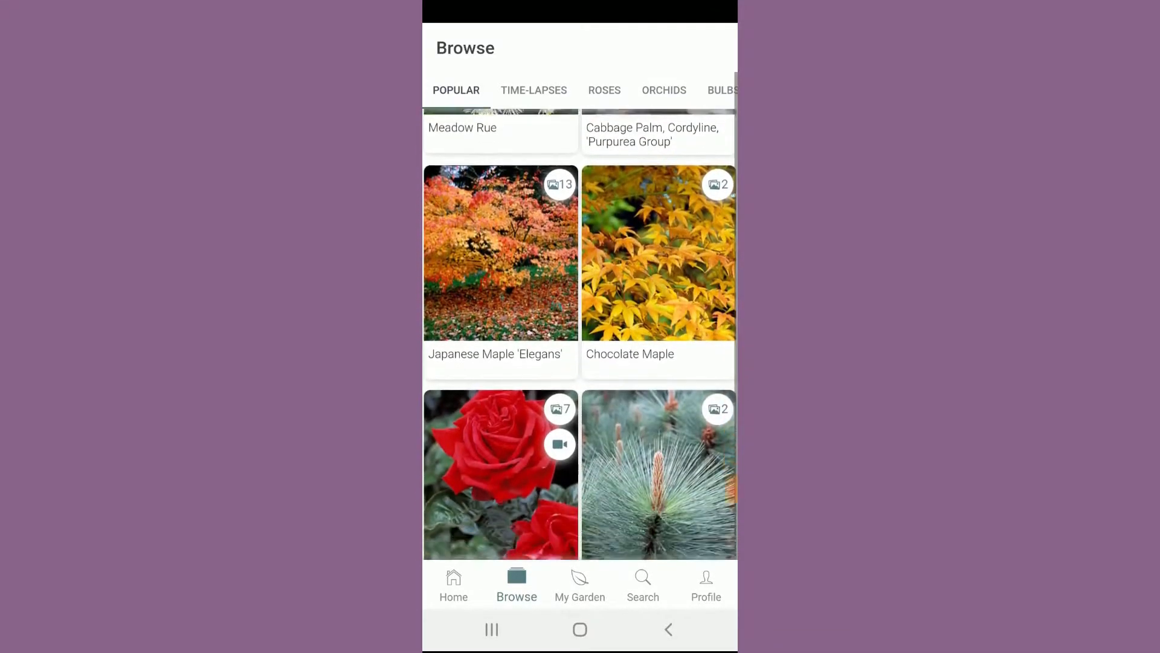
pyautogui.scroll(-3)
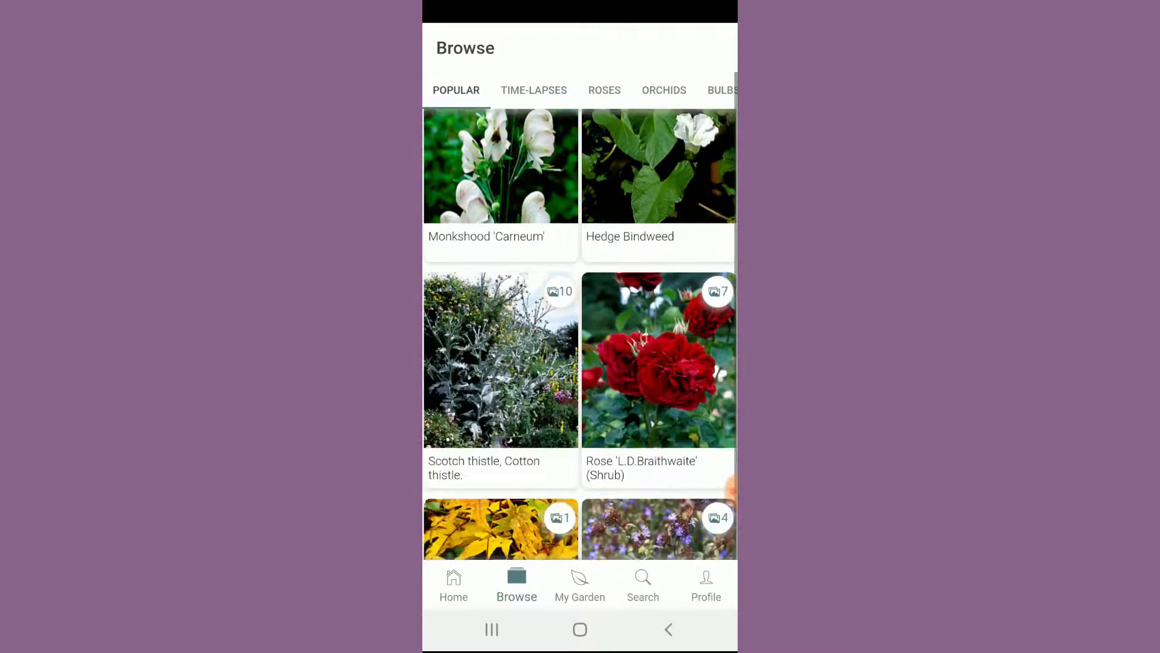
pyautogui.scroll(-3)
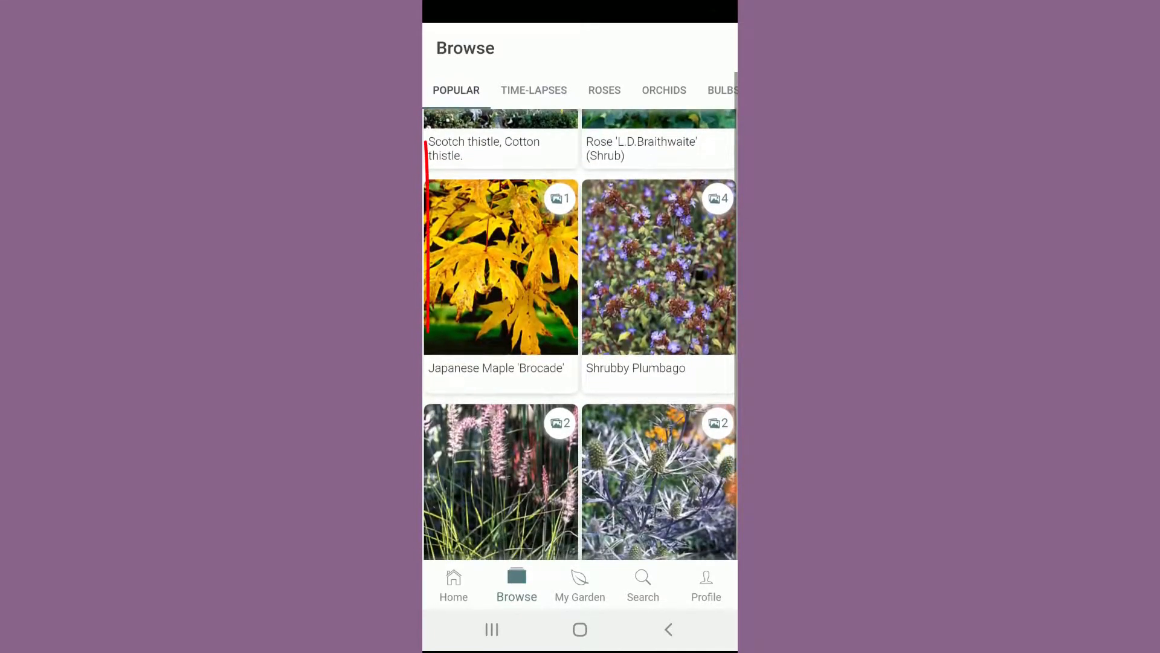
pyautogui.click(500, 267)
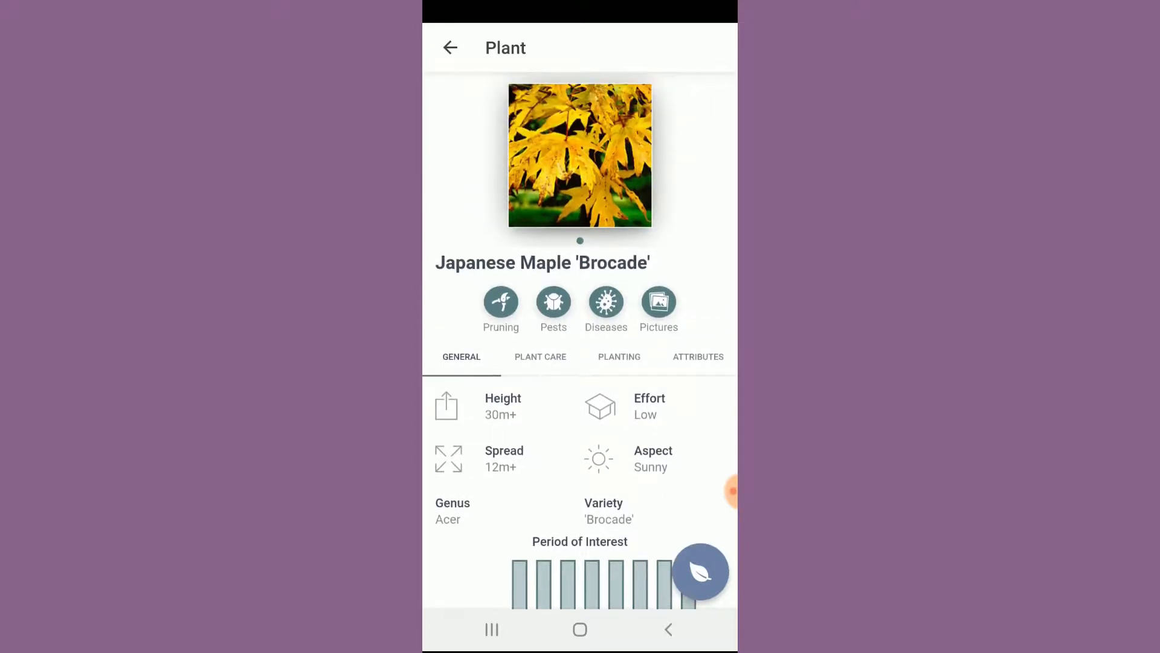
pyautogui.scroll(-3)
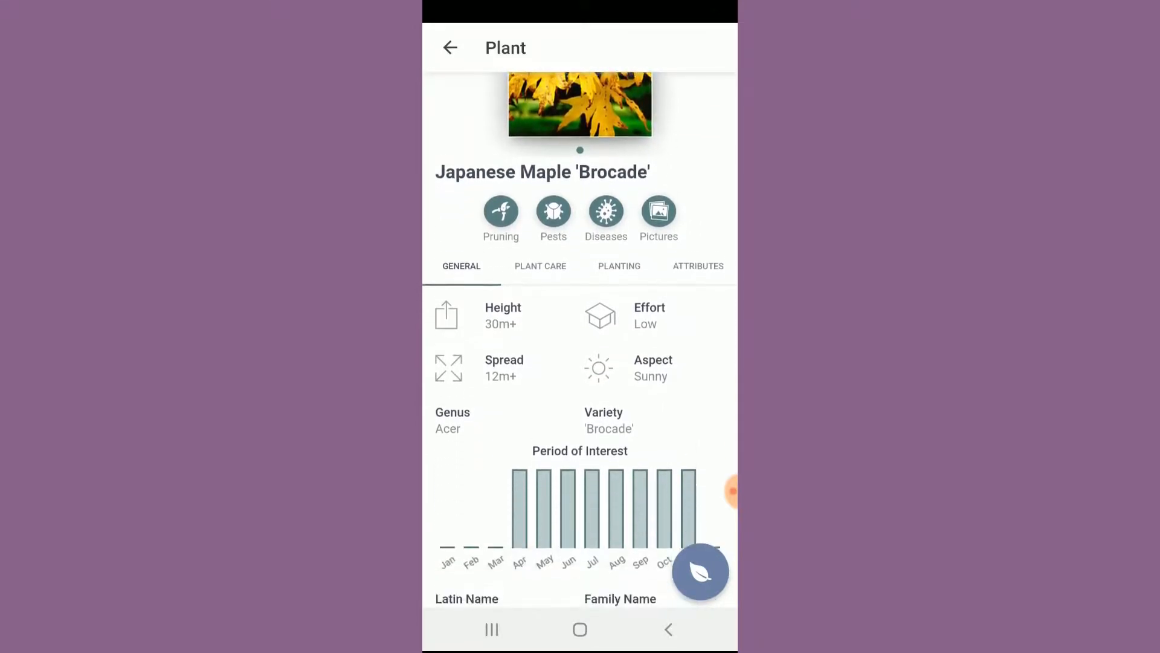
pyautogui.click(540, 266)
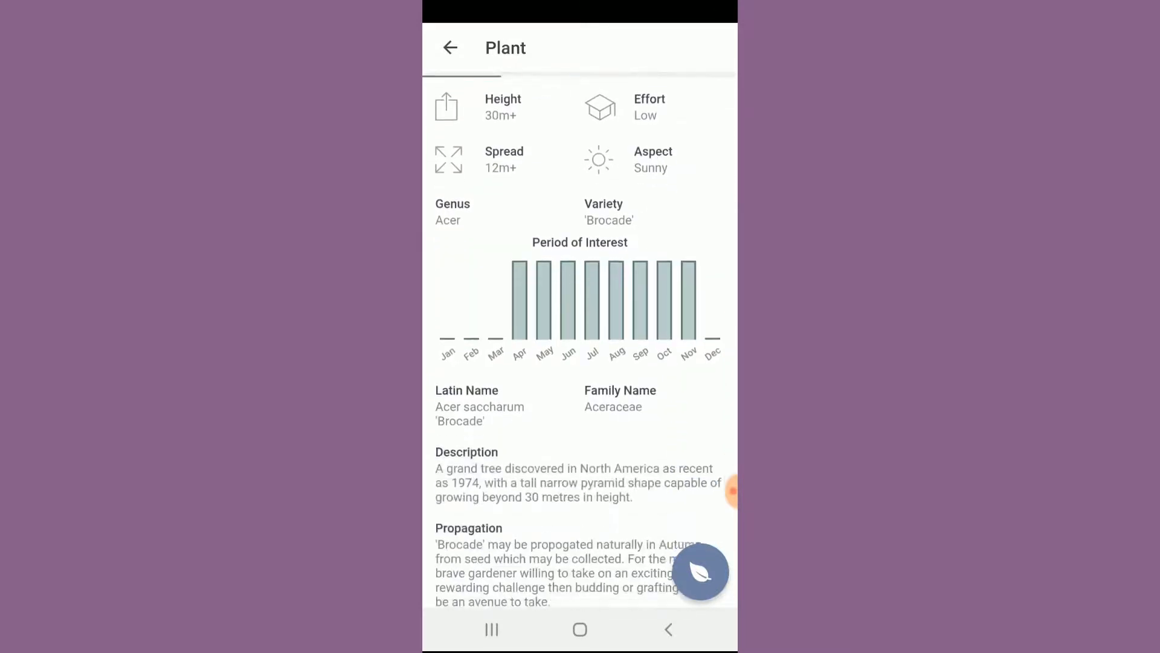
pyautogui.scroll(-3)
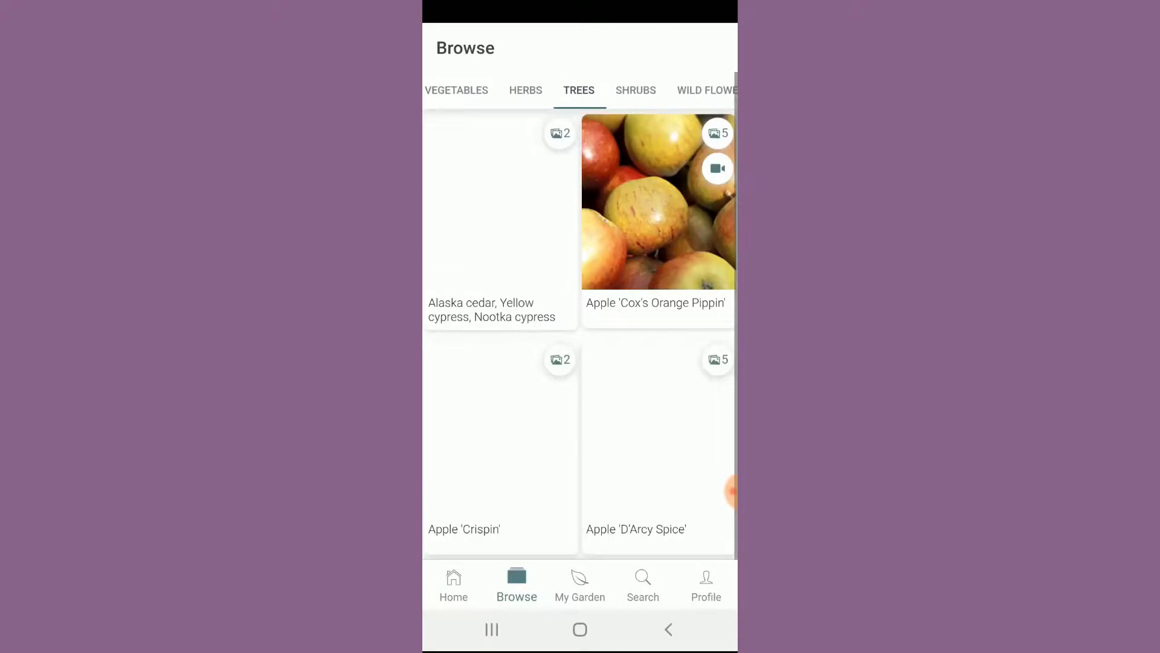
# Toggle Botanical/Common Name listing and search plants by common name for 'Conef'.
pyautogui.click(643, 585)
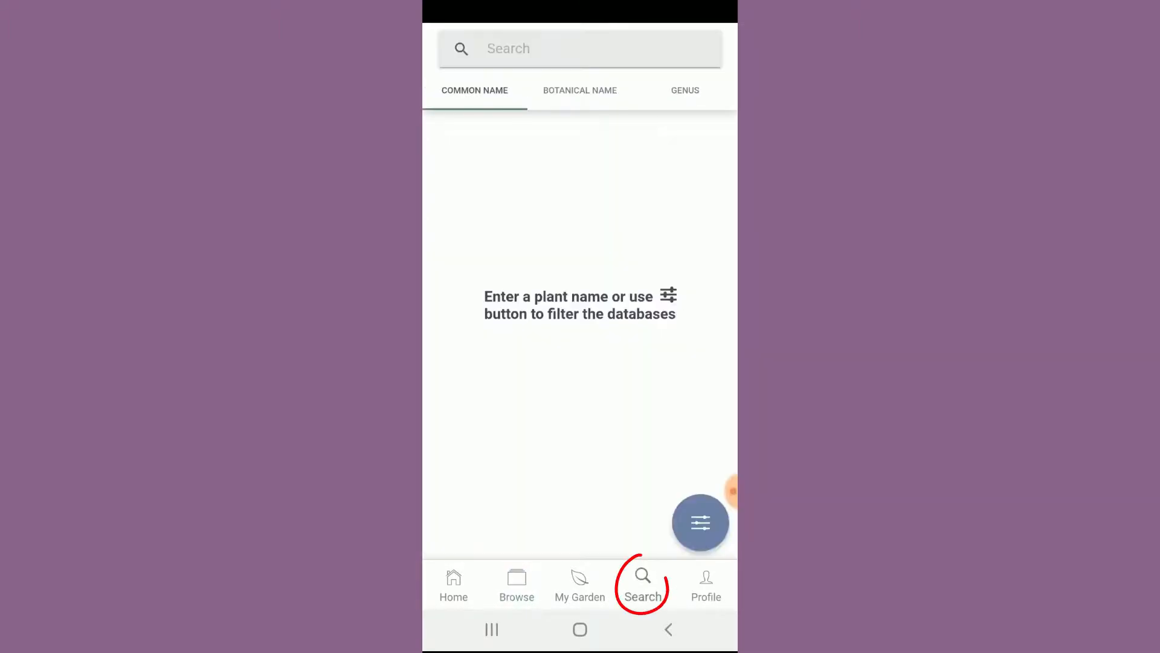
pyautogui.click(580, 89)
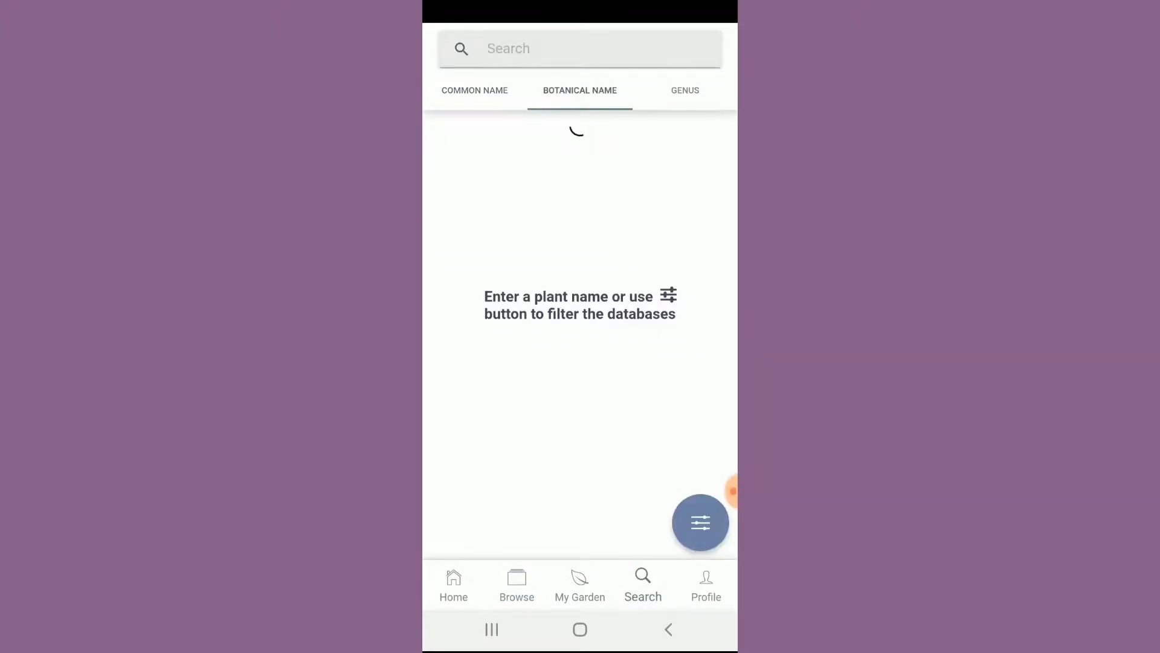
pyautogui.click(580, 89)
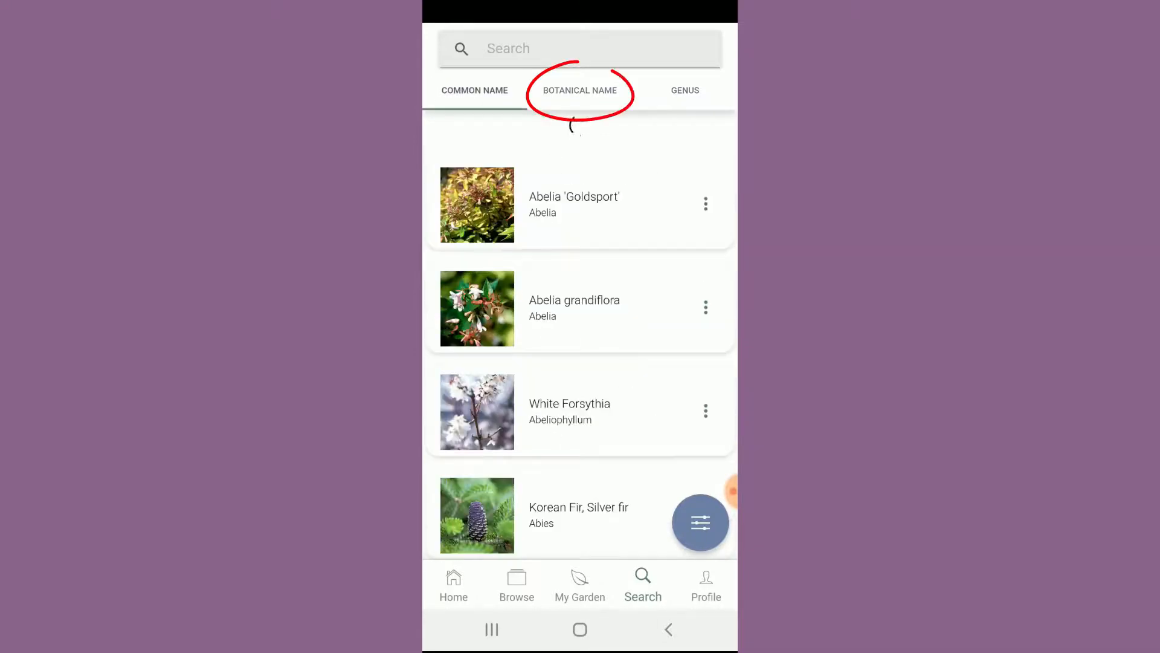
pyautogui.click(578, 48)
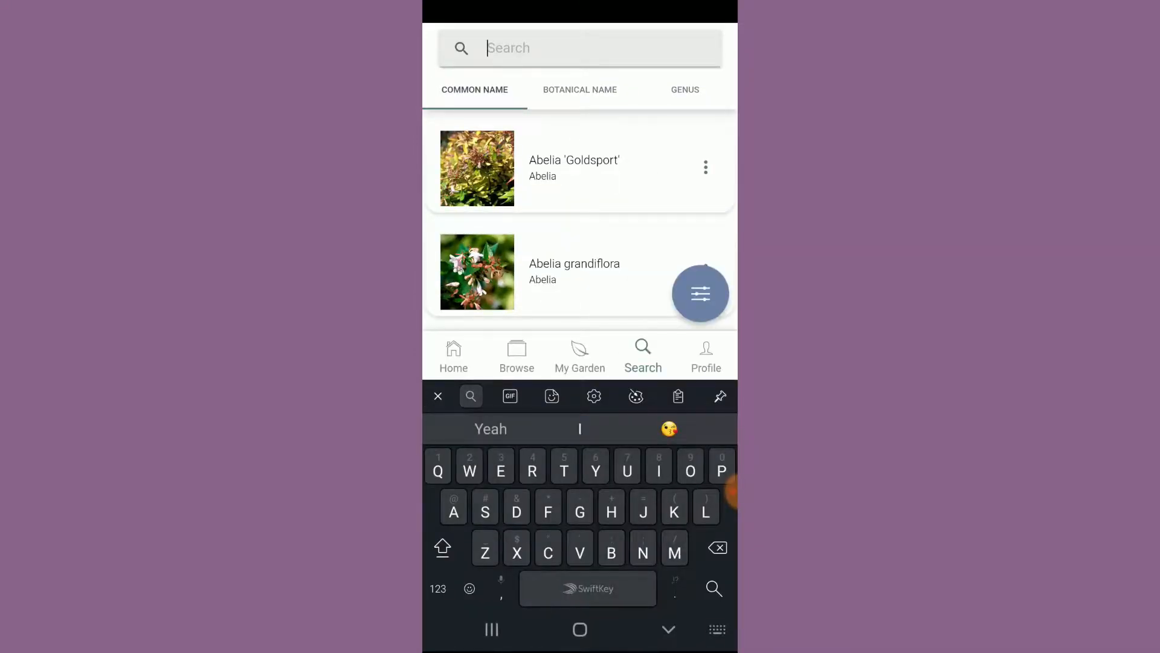
pyautogui.write('Conef')
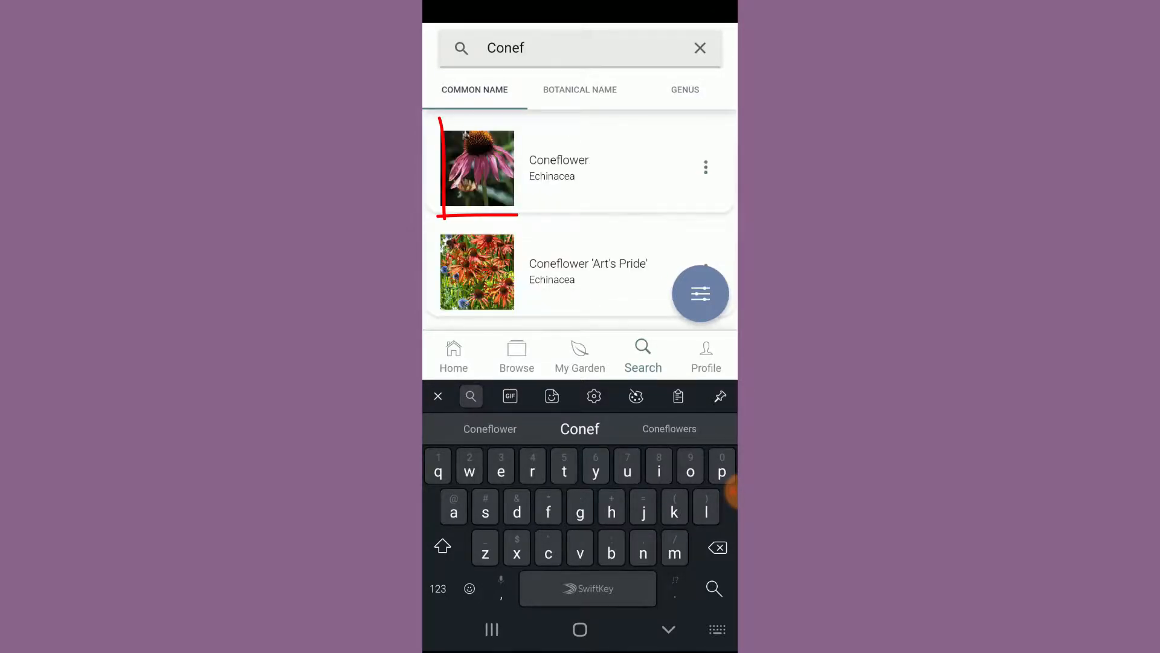
# Review the Coneflower details, clear the search and enter My Garden with its Pro upgrade offer.
pyautogui.click(582, 168)
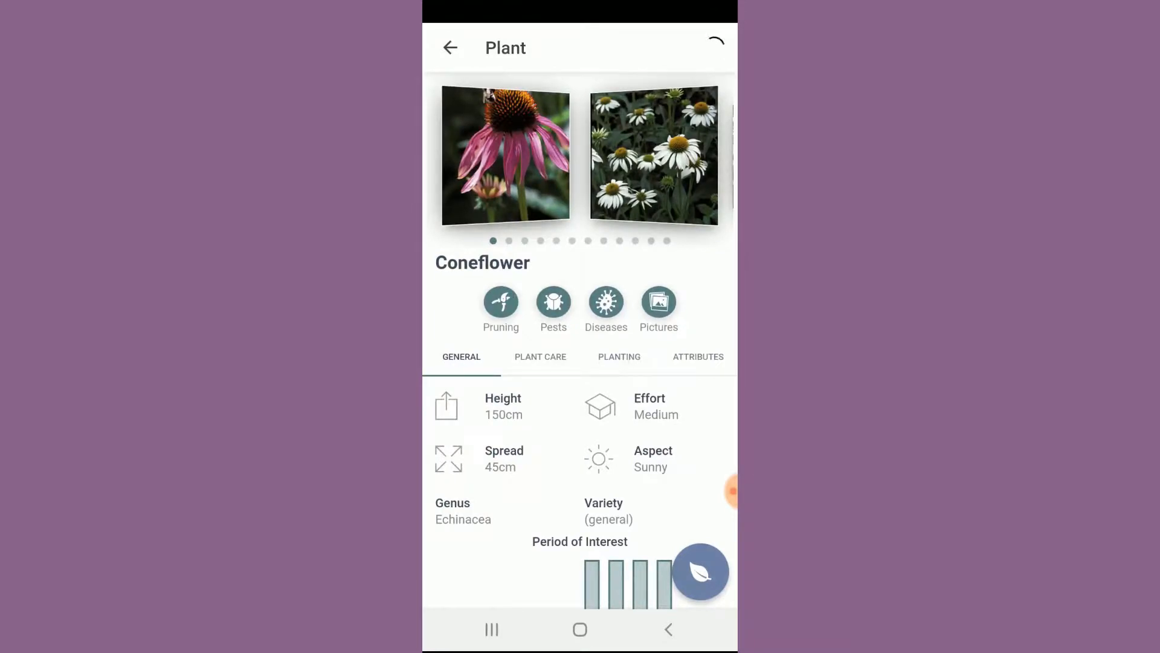
pyautogui.scroll(-3)
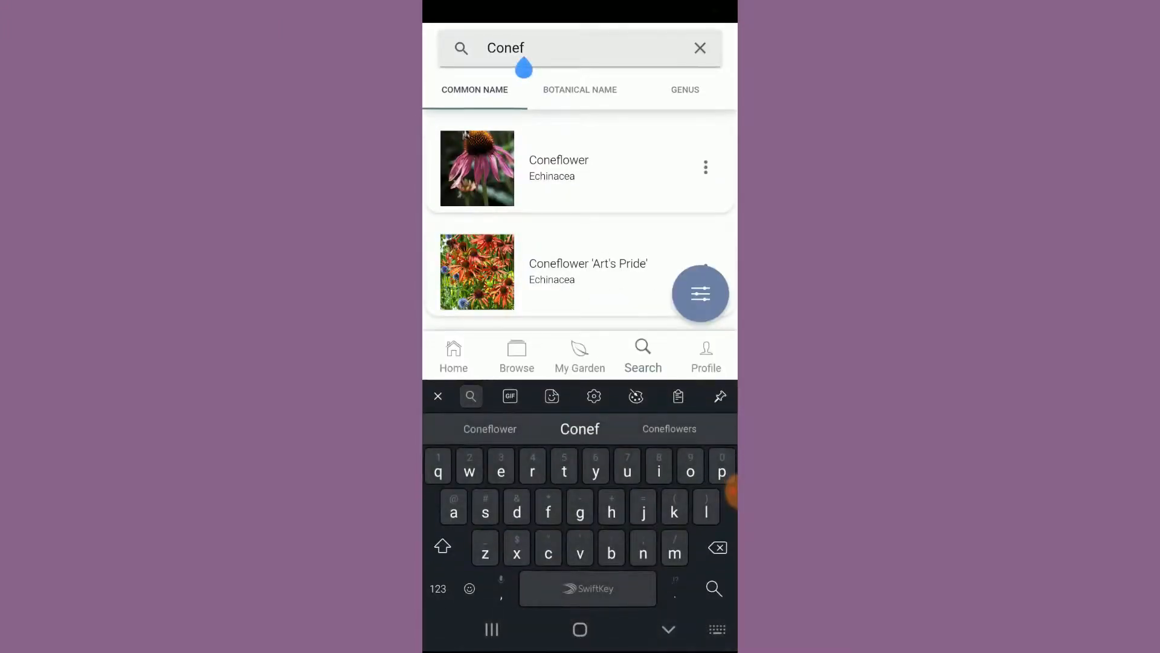
pyautogui.click(701, 48)
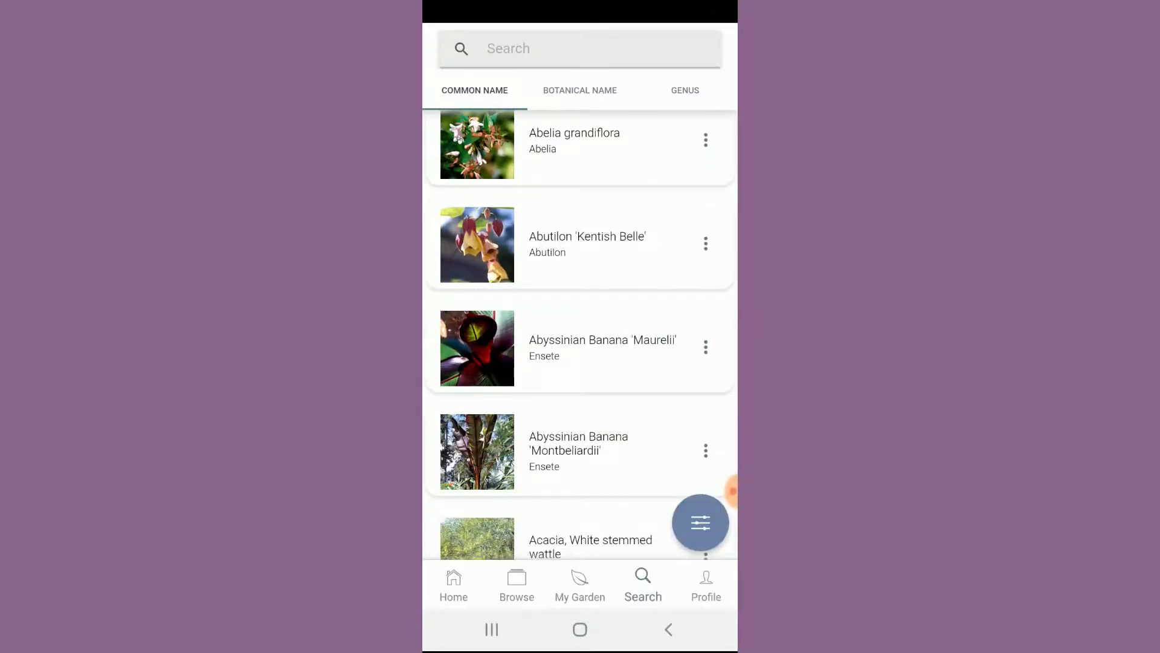
pyautogui.click(580, 585)
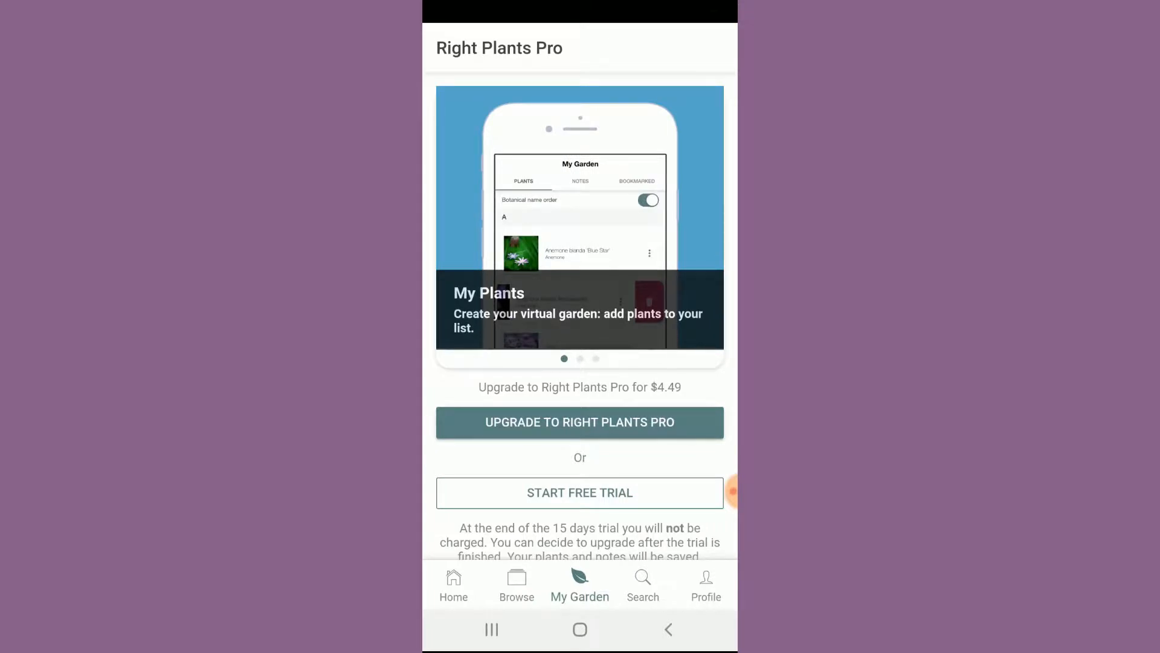
pyautogui.hscroll(-3)
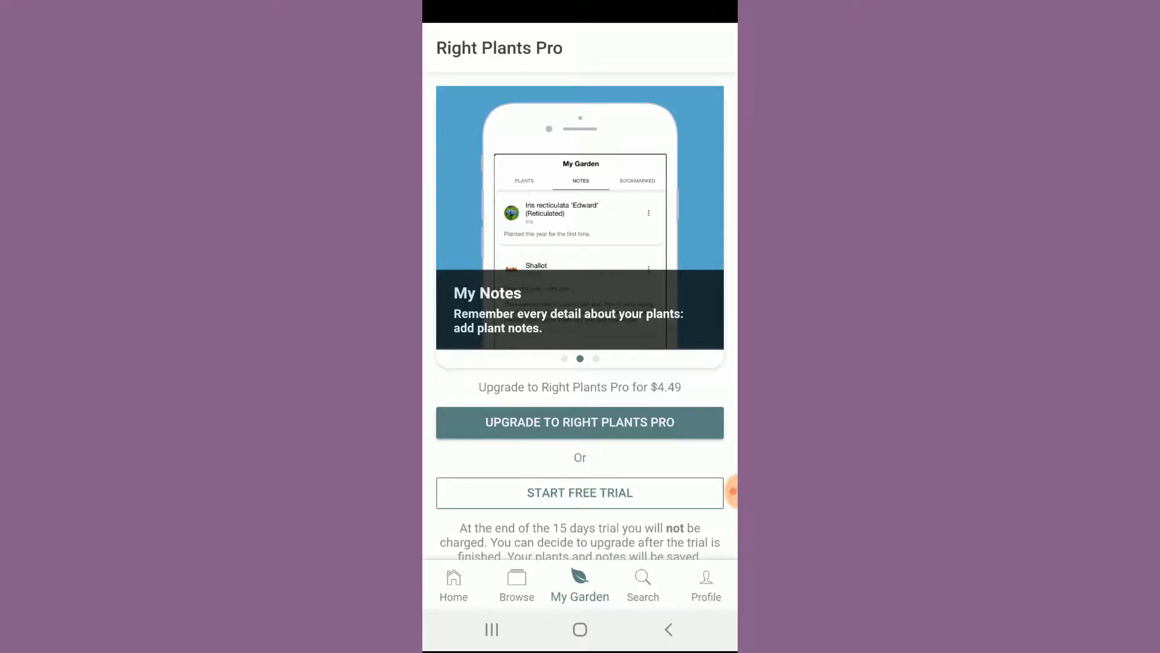
pyautogui.hscroll(-3)
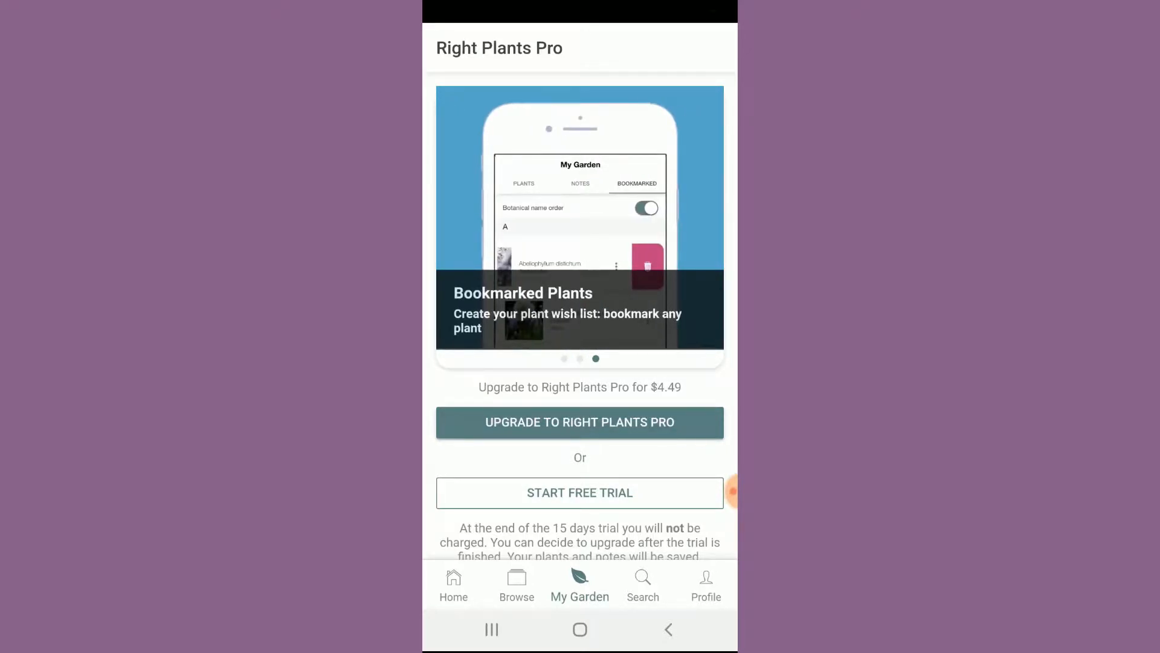
pyautogui.click(516, 581)
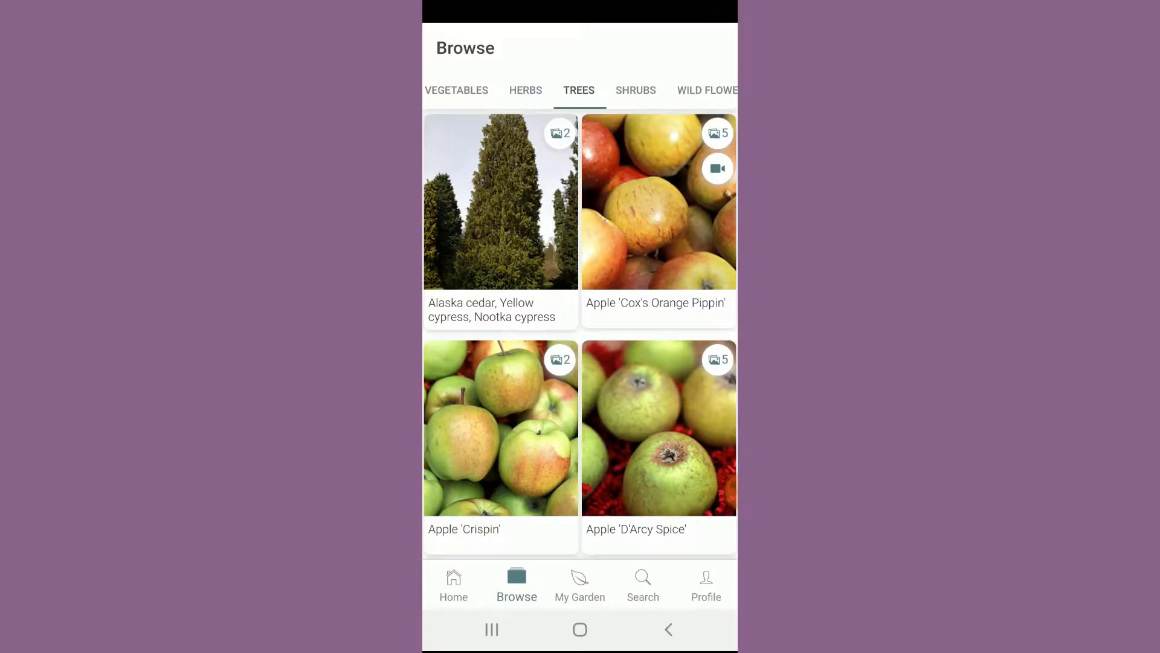
pyautogui.scroll(-3)
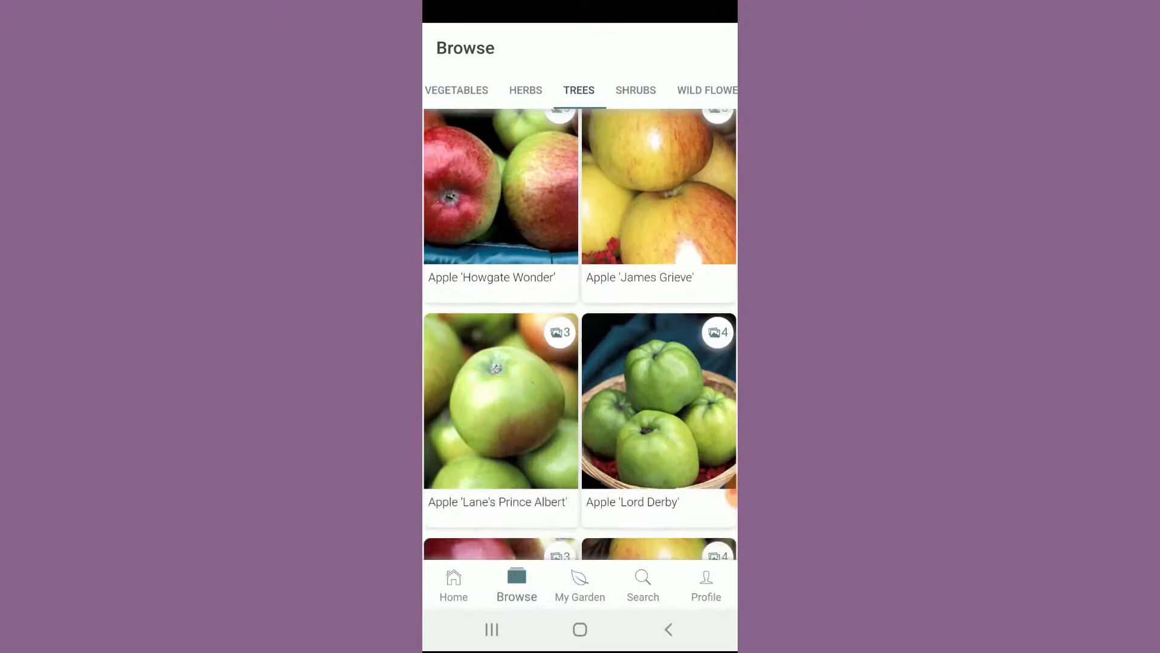
pyautogui.scroll(-3)
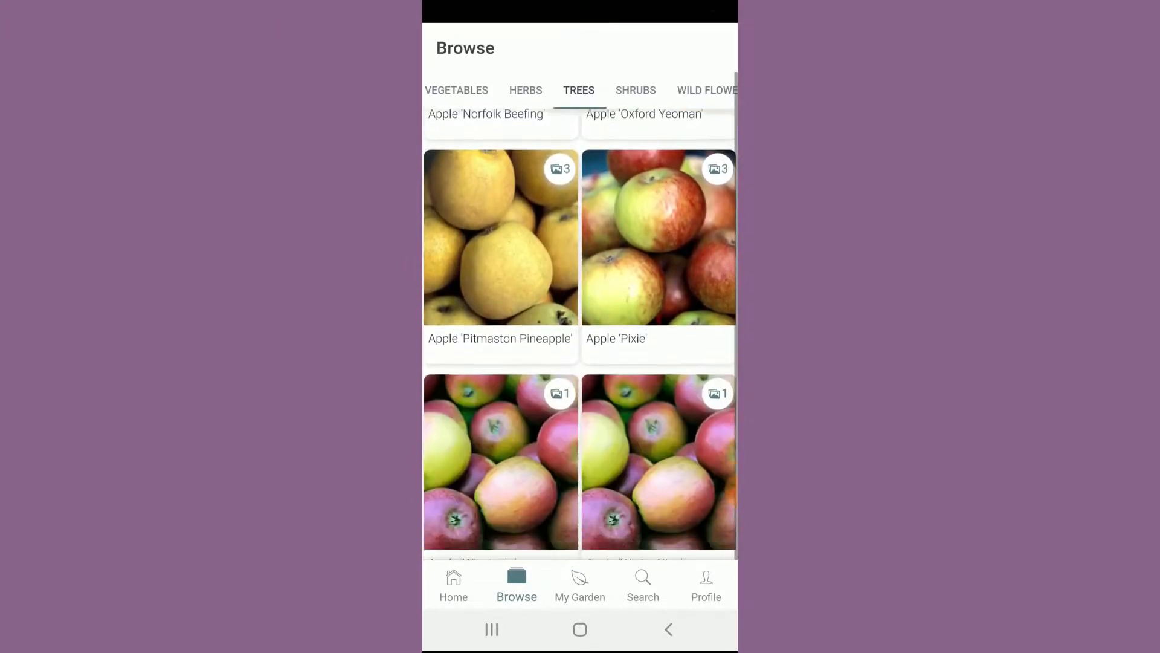
pyautogui.scroll(-3)
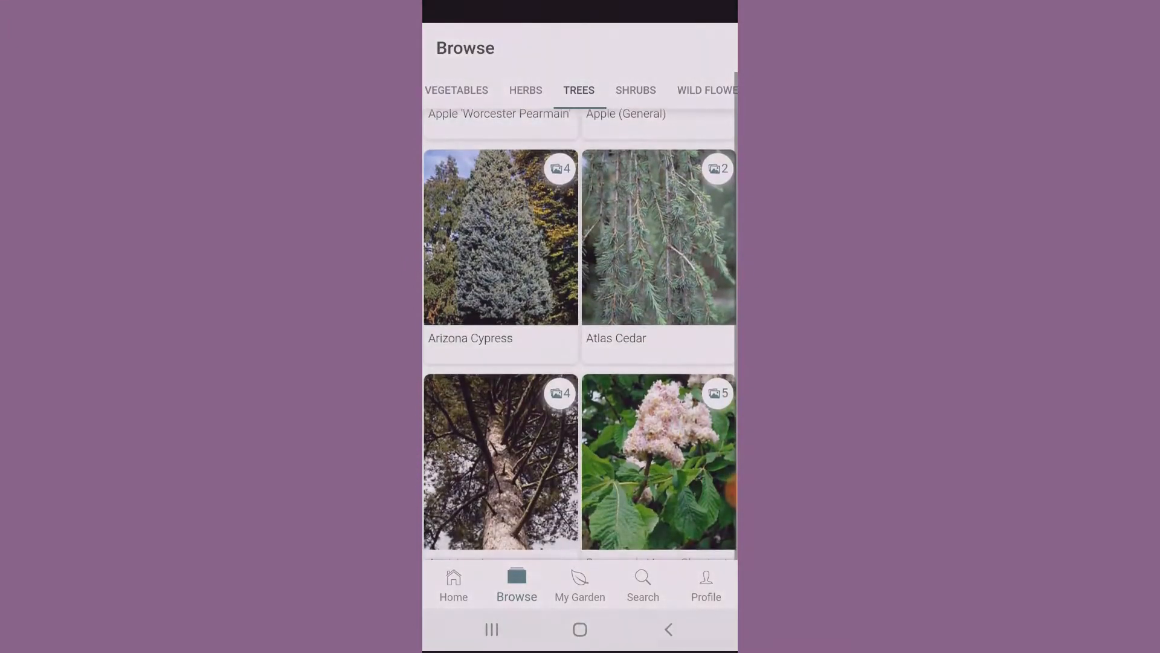
pyautogui.click(659, 240)
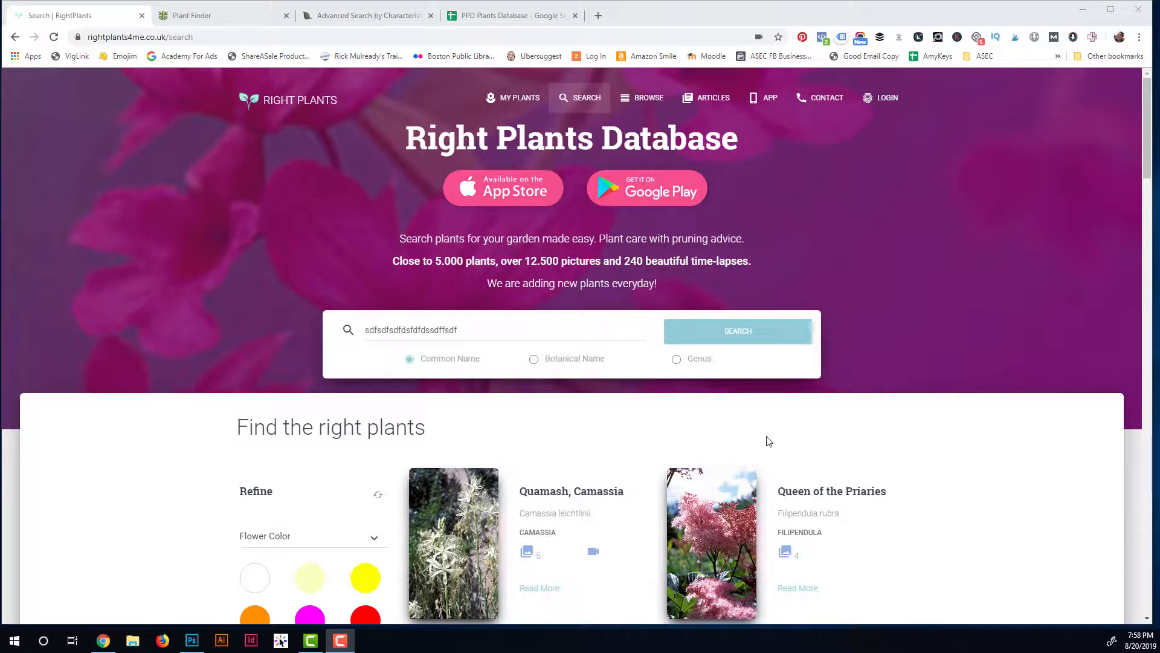
pyautogui.moveTo(580, 435)
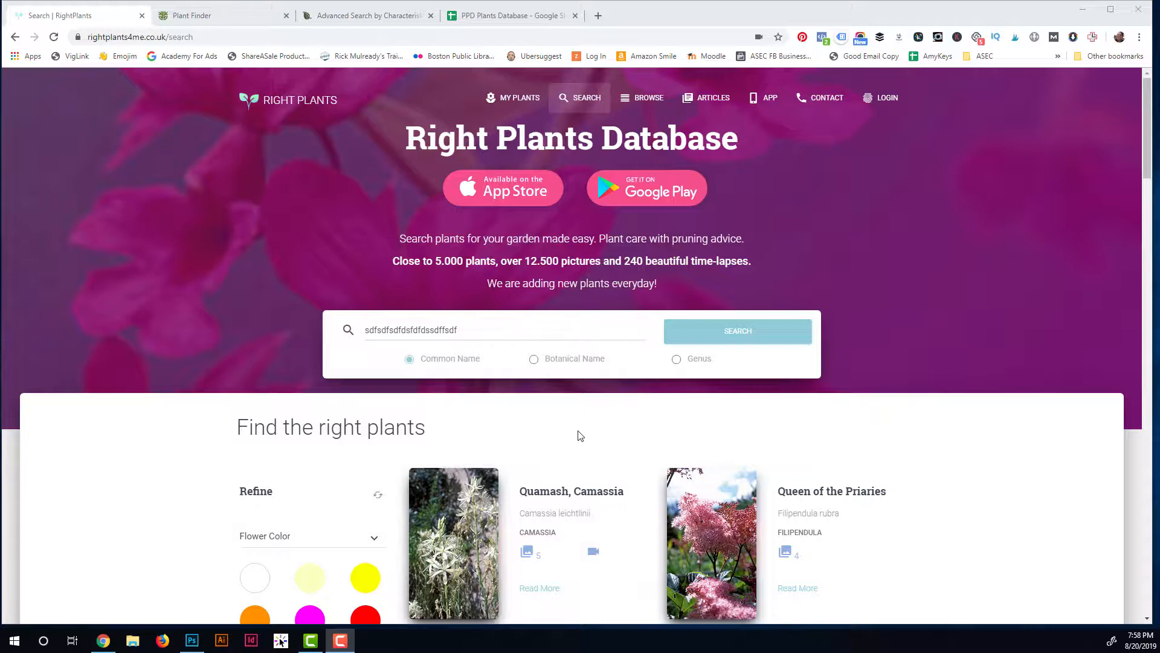
pyautogui.moveTo(781, 421)
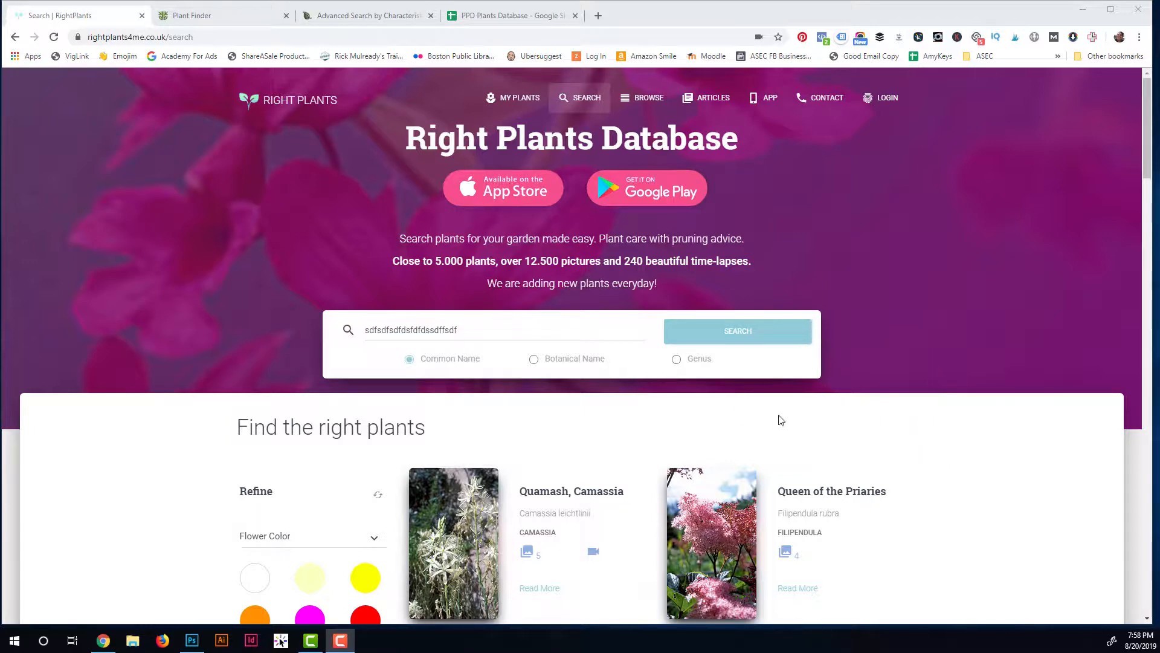
# Clear the gibberish out of the Plant Name search box, leaving it empty.
pyautogui.scroll(-3)
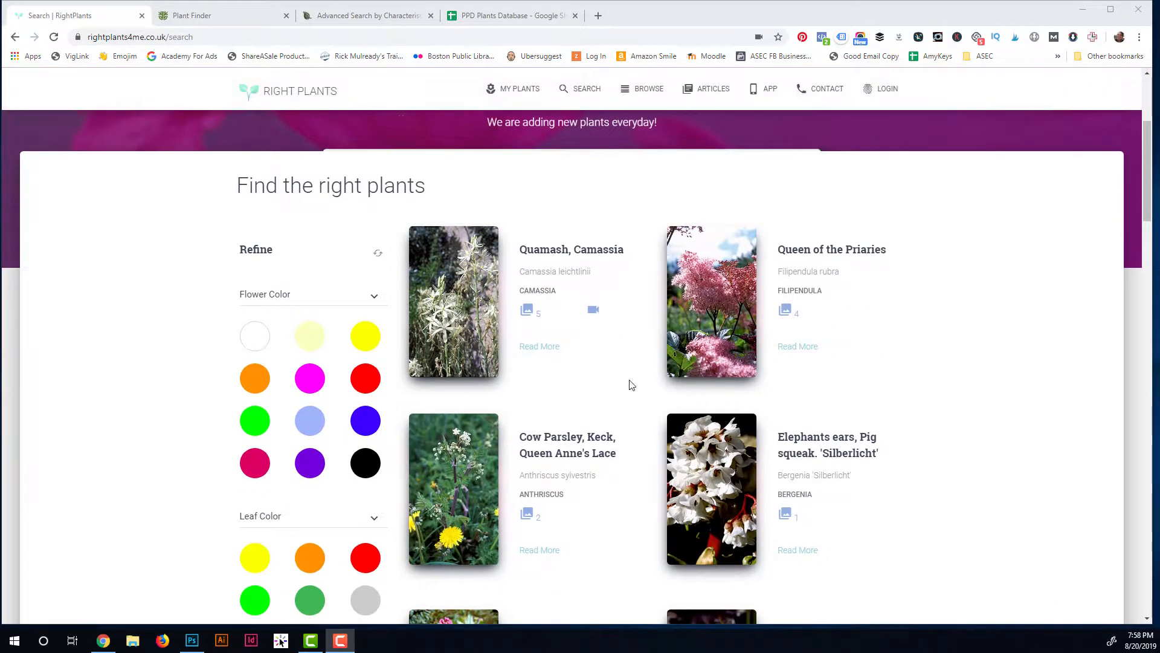
pyautogui.scroll(3)
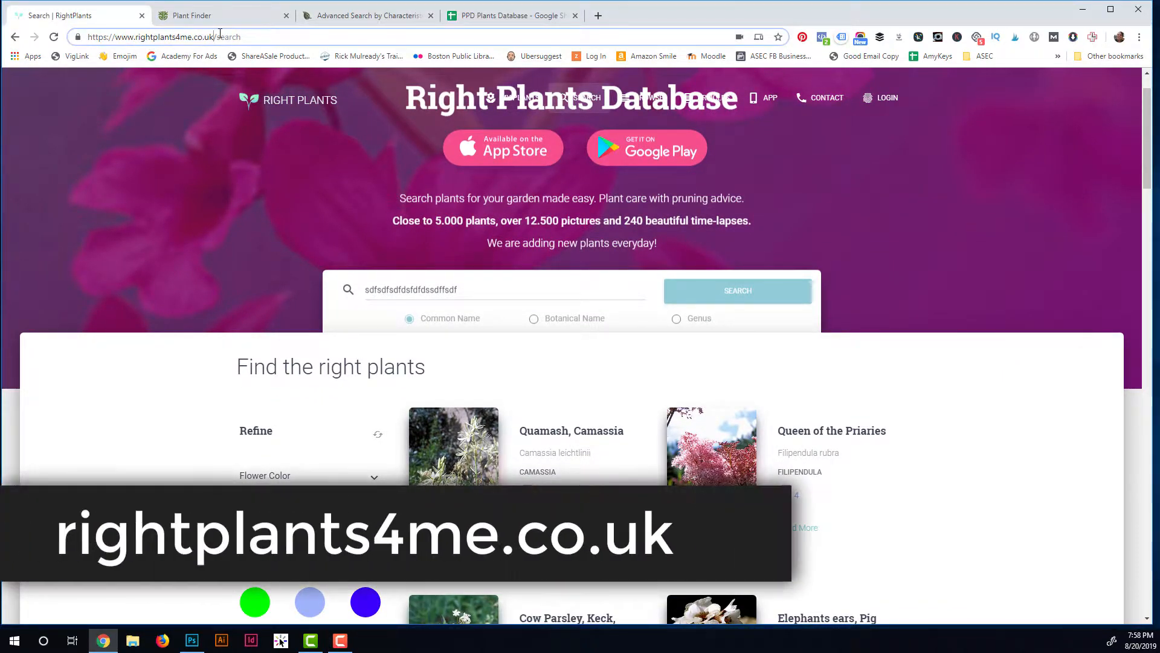
pyautogui.click(169, 36)
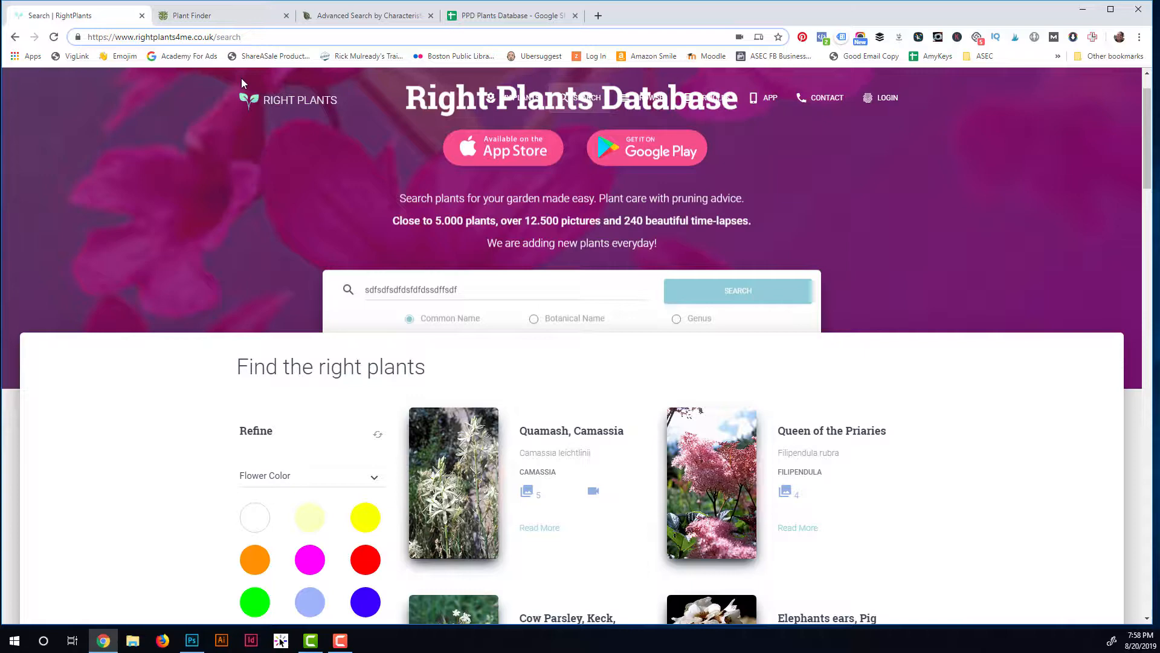
pyautogui.scroll(-3)
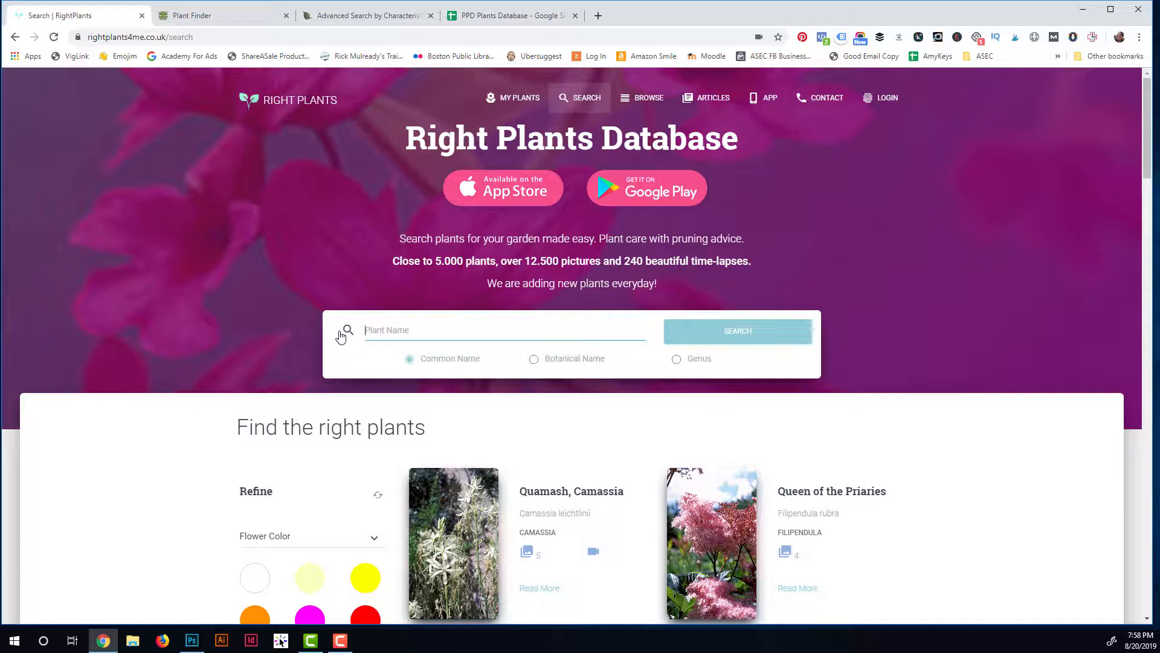
pyautogui.click(484, 330)
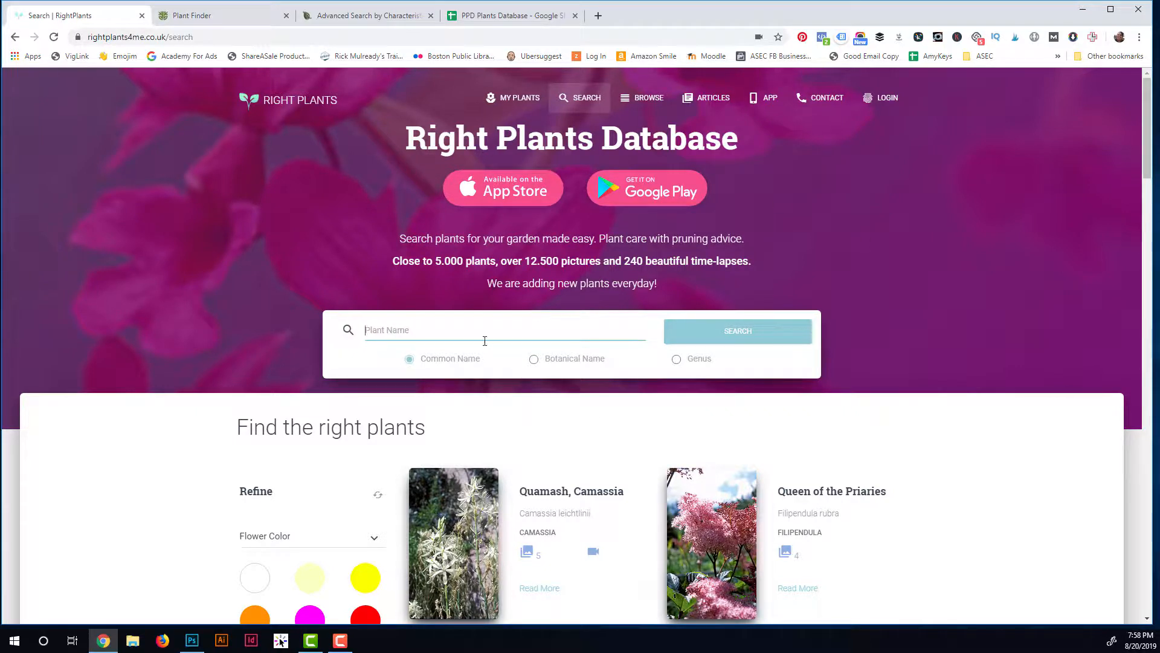
pyautogui.moveTo(503, 355)
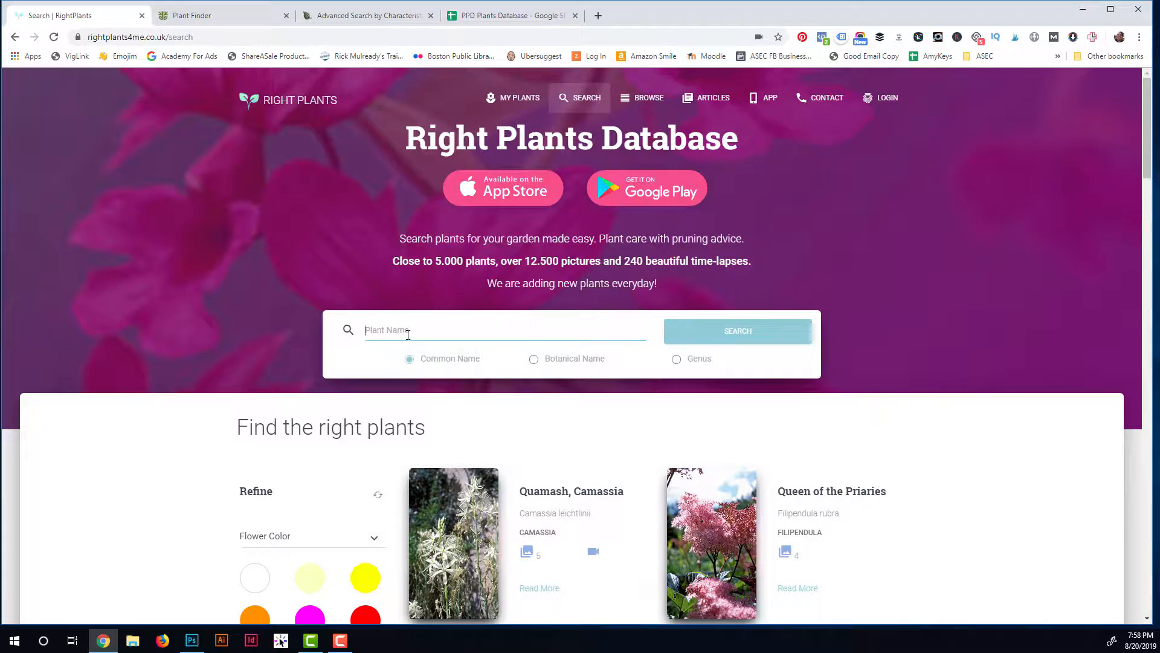
# Scroll down to the flower and leaf colour Refine filters and the plant results.
pyautogui.scroll(-3)
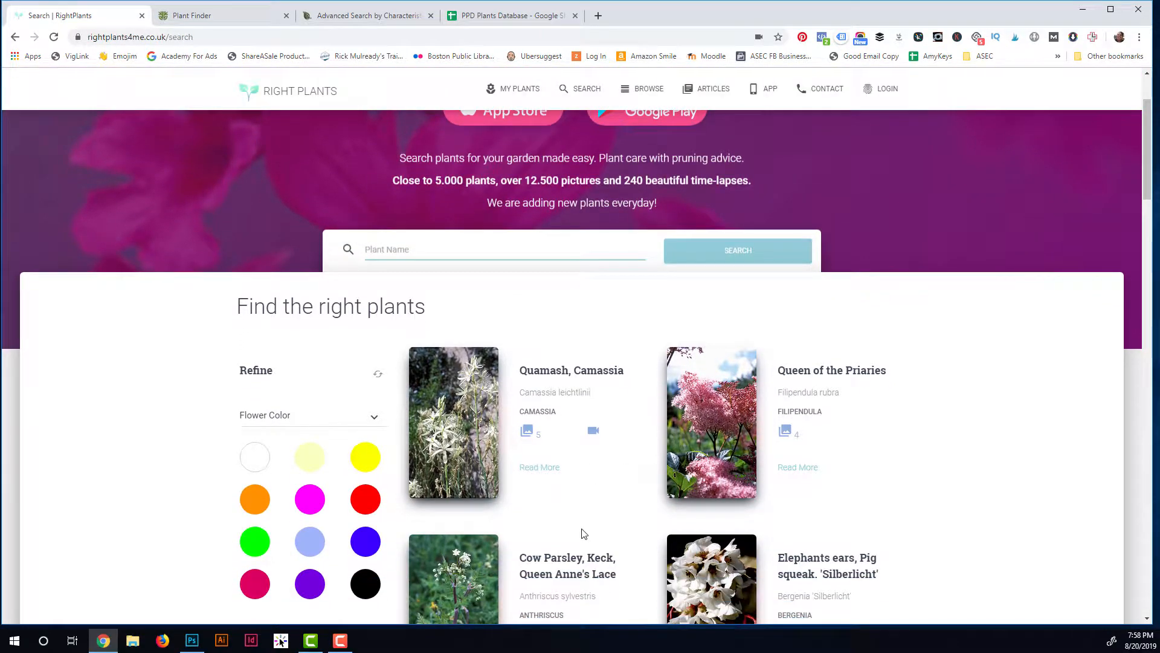
pyautogui.moveTo(509, 479)
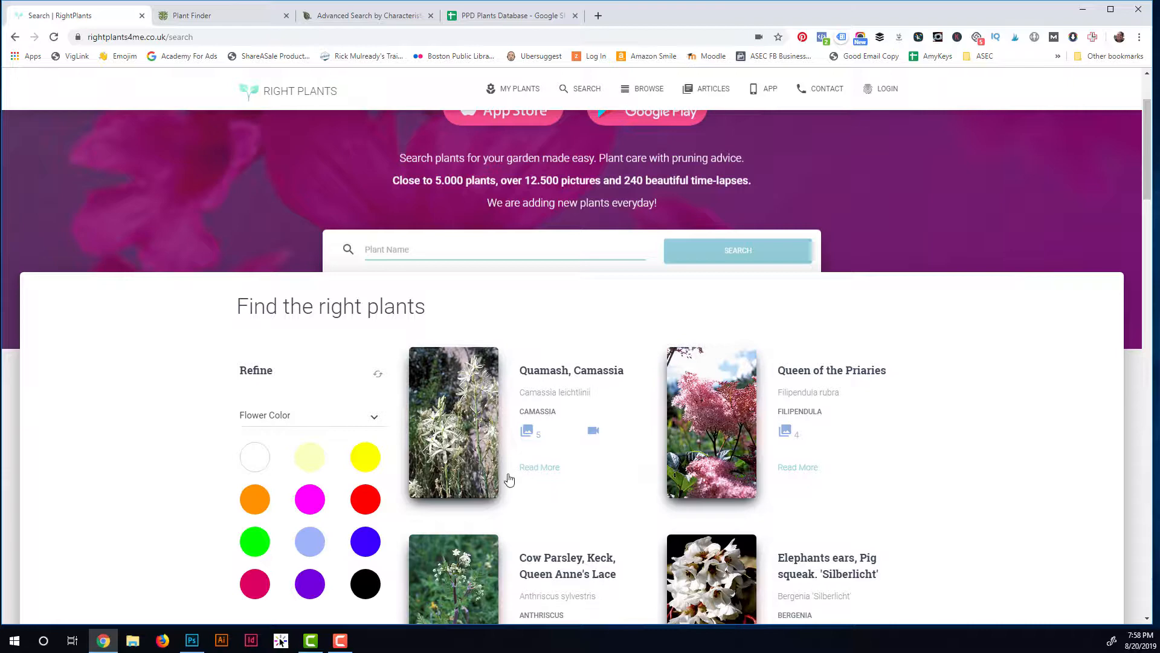
pyautogui.moveTo(549, 398)
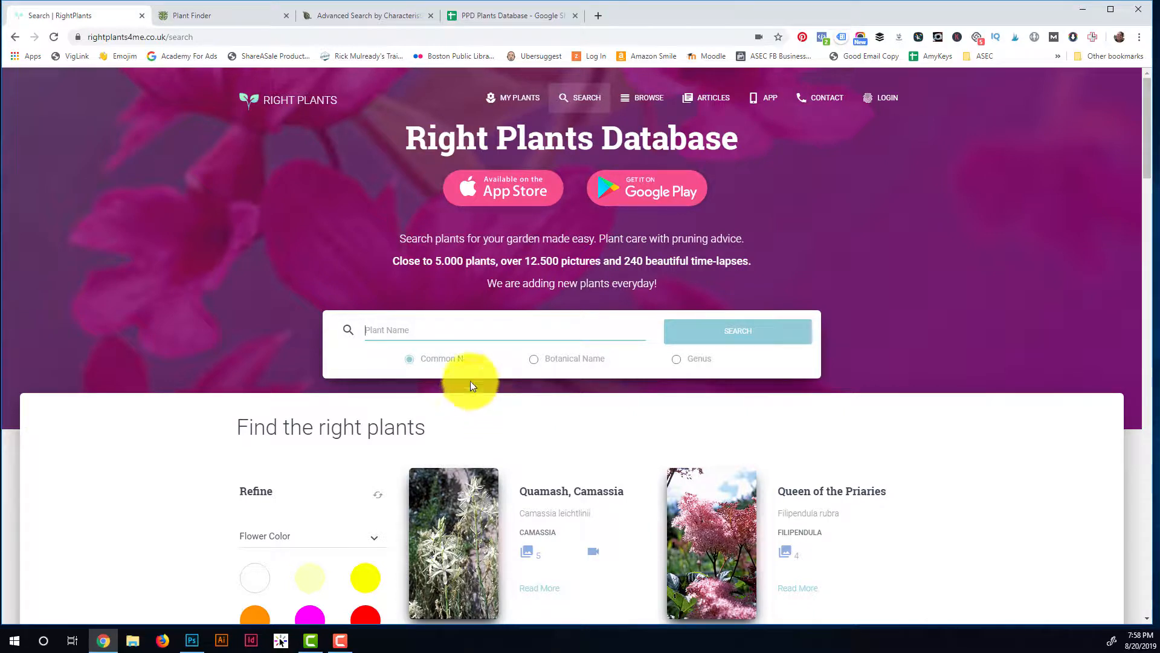
pyautogui.moveTo(412, 306)
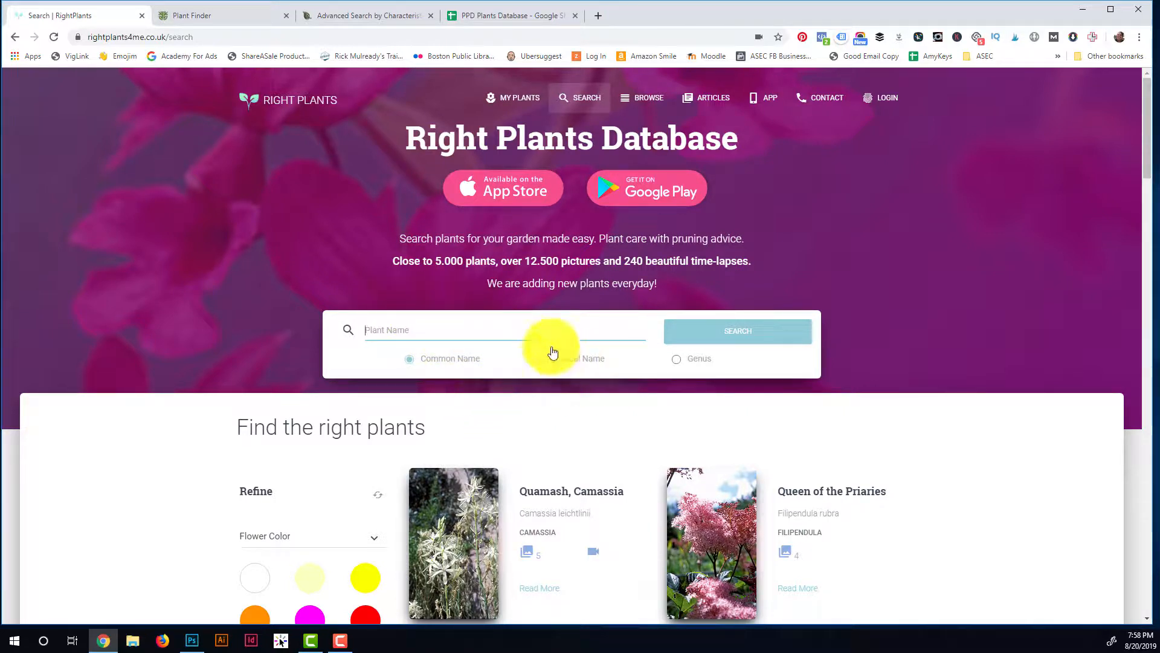
pyautogui.scroll(-3)
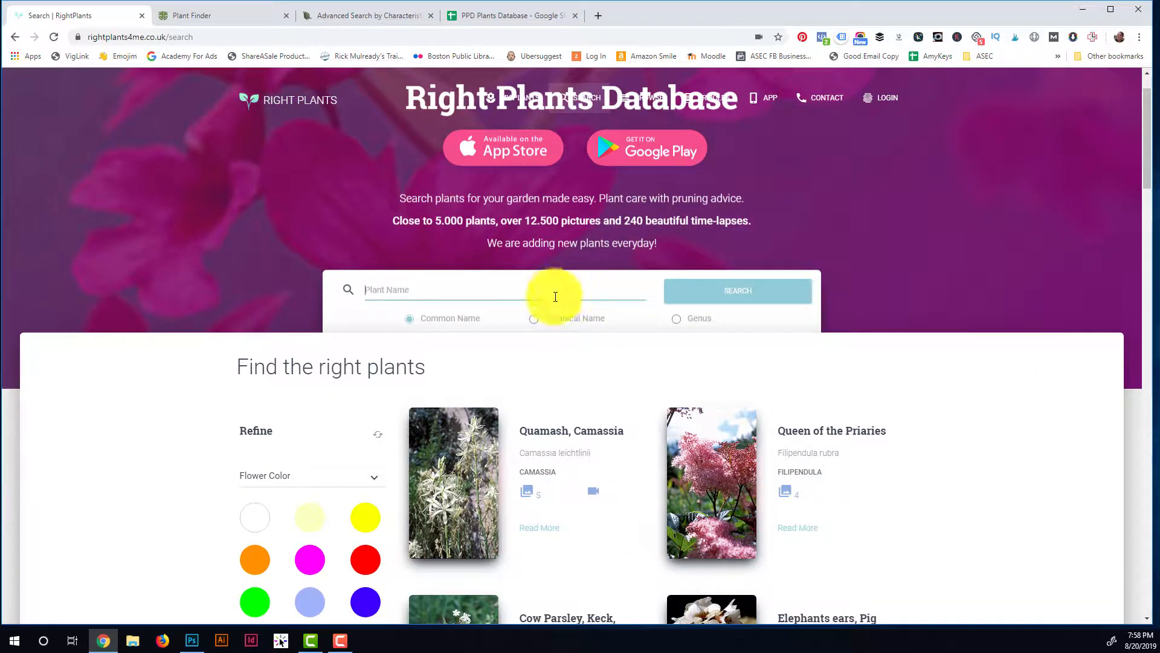
pyautogui.moveTo(631, 443)
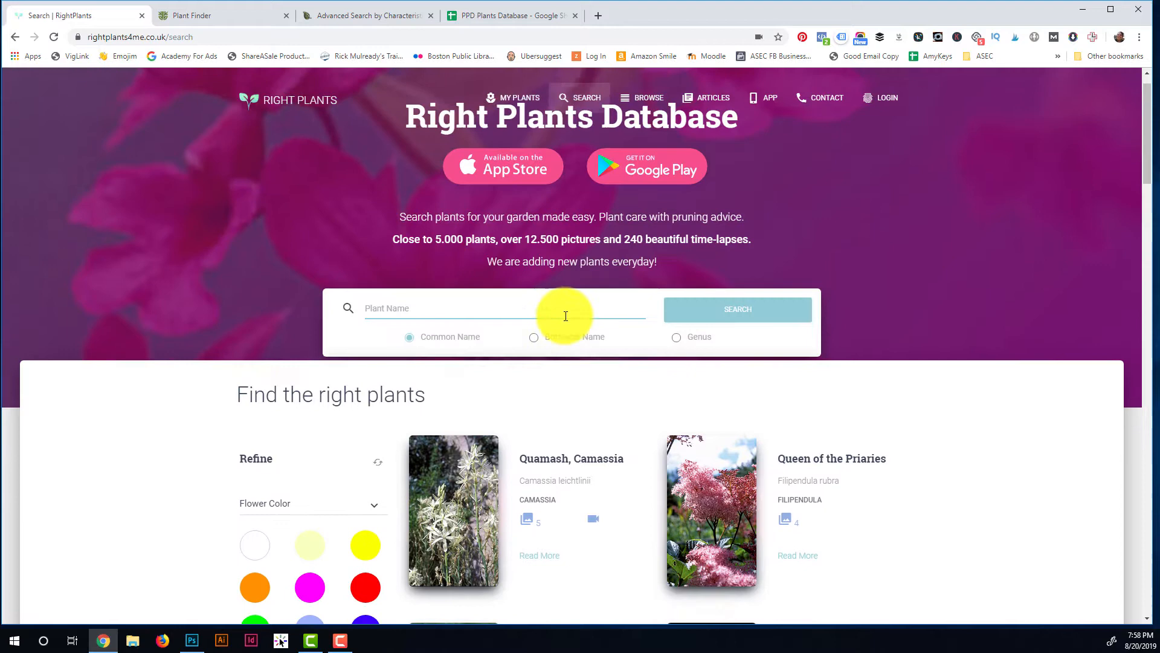
pyautogui.scroll(-3)
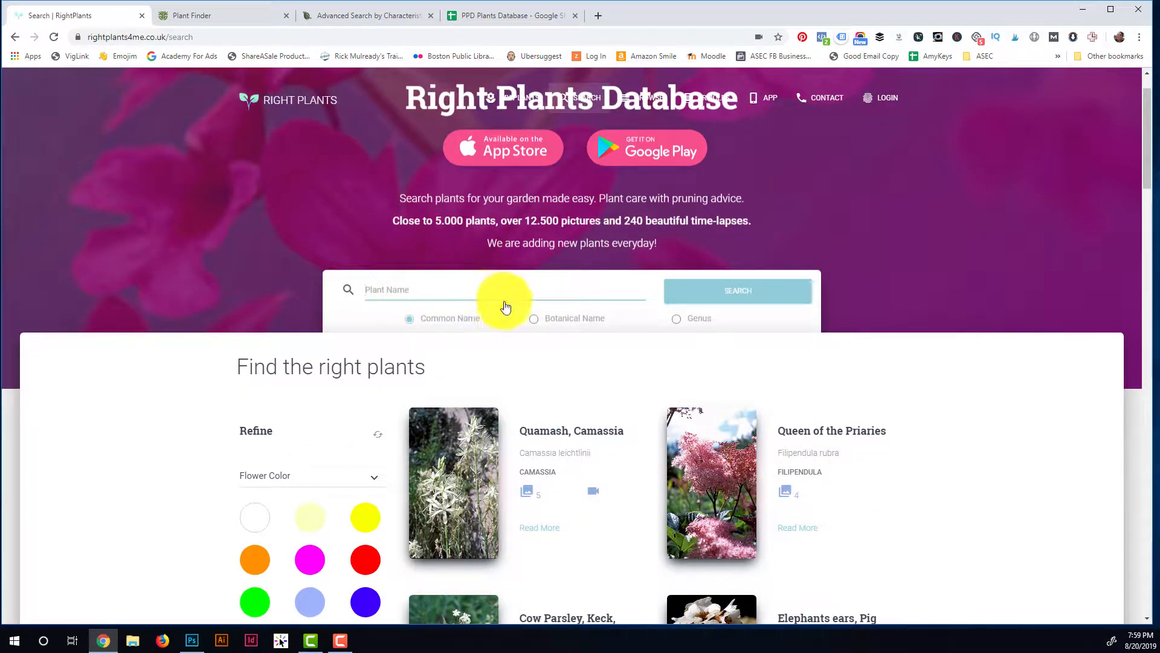
pyautogui.scroll(-3)
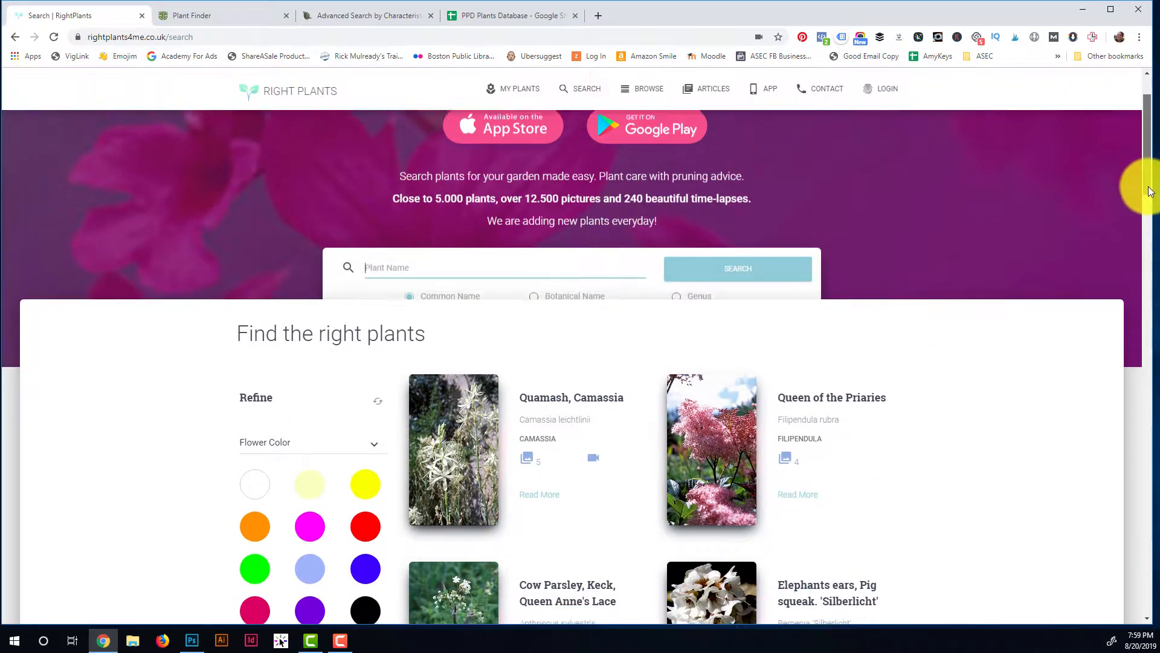
pyautogui.scroll(-3)
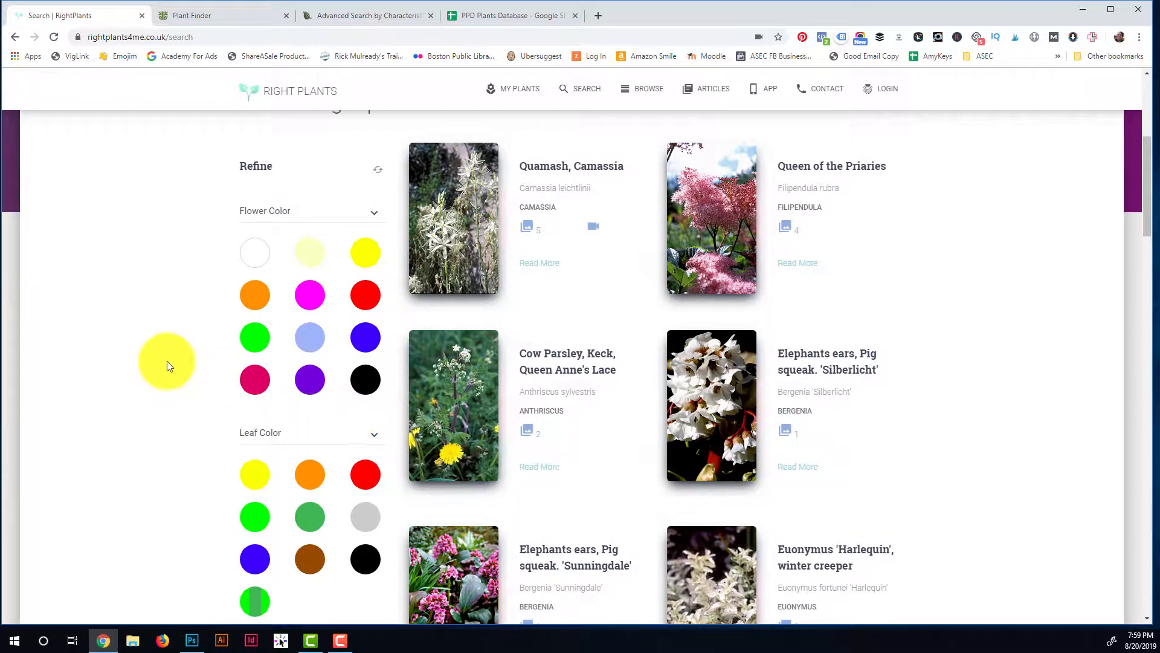
pyautogui.scroll(3)
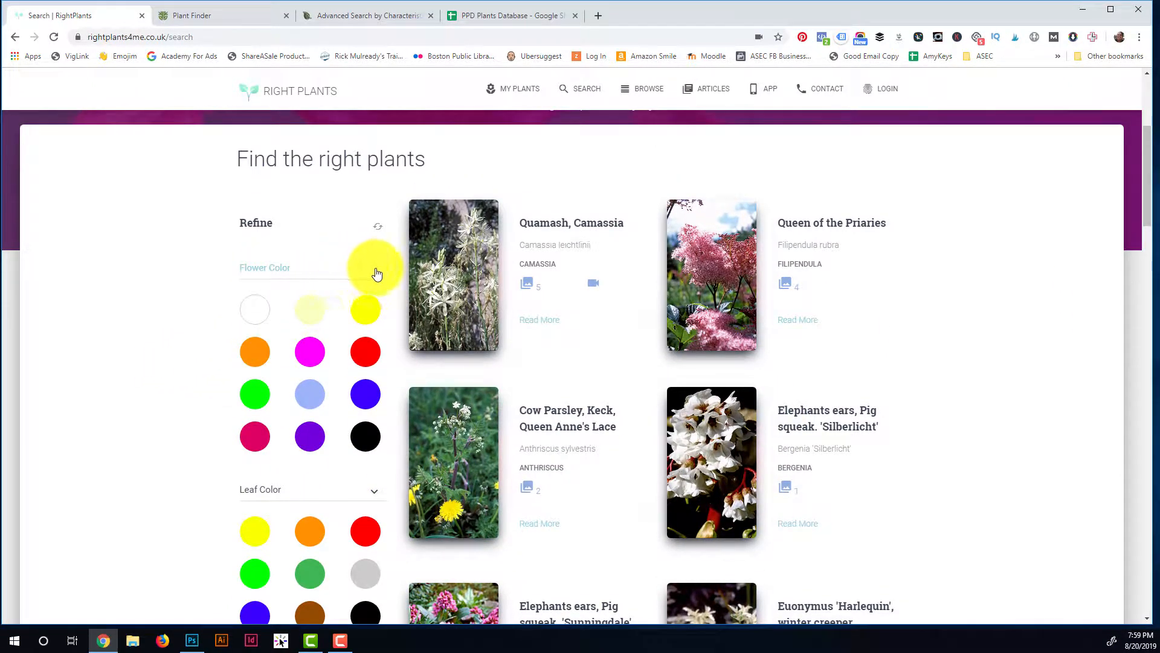
pyautogui.moveTo(288, 440)
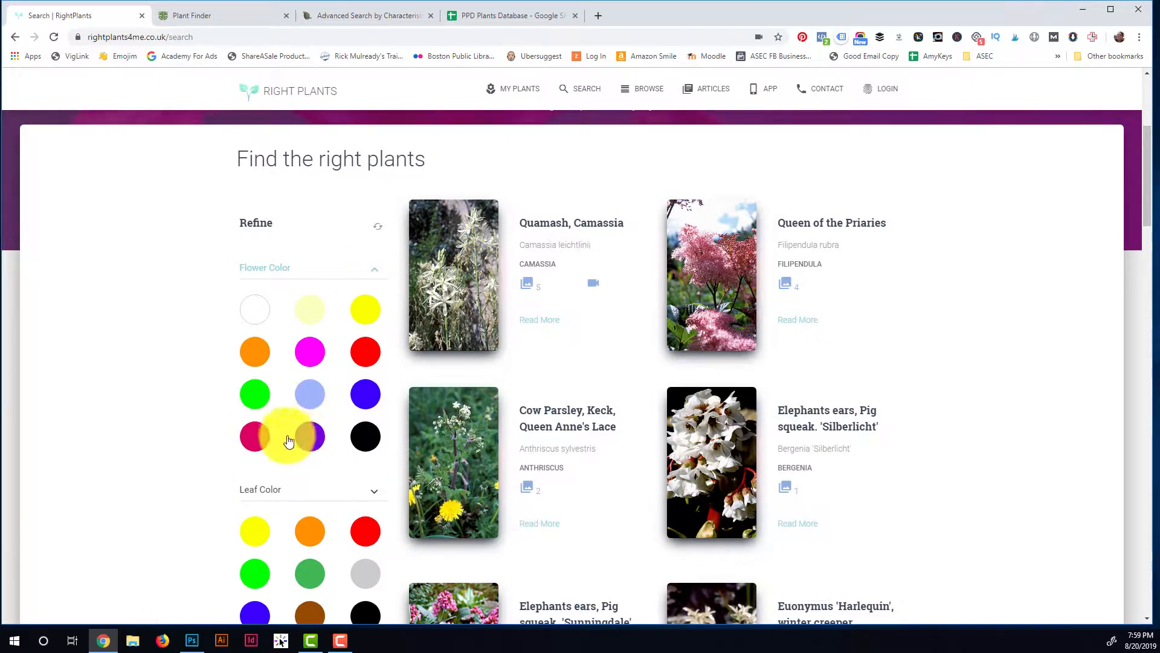
# Filter the results by purple flower colour and browse the matching plants.
pyautogui.click(309, 436)
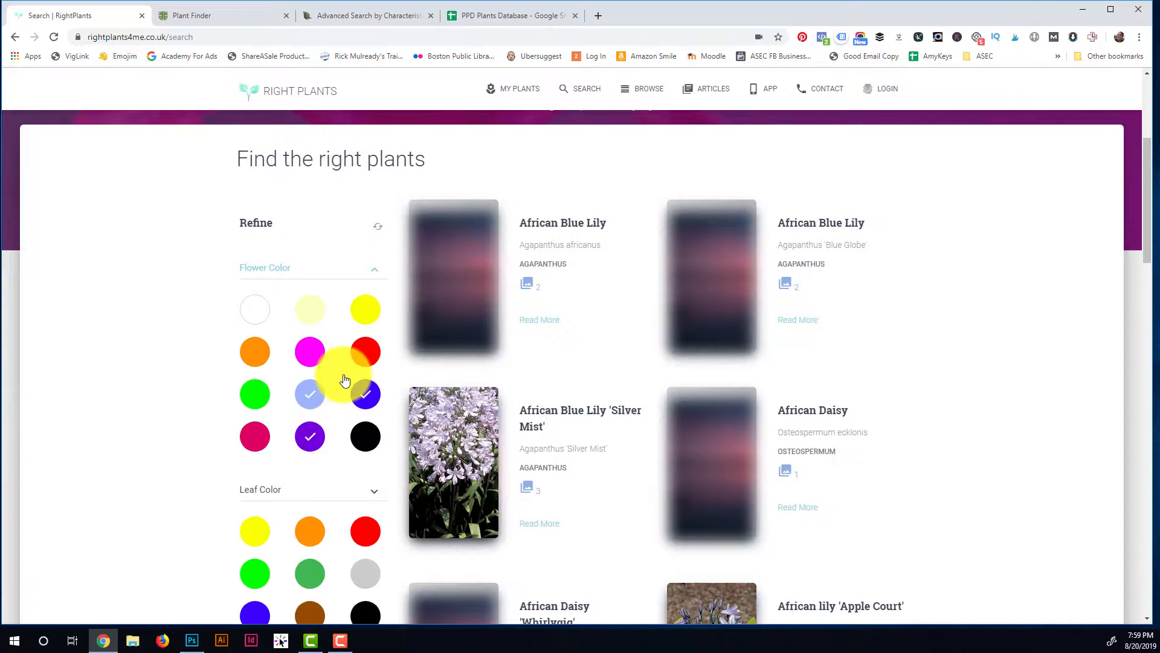
pyautogui.scroll(-3)
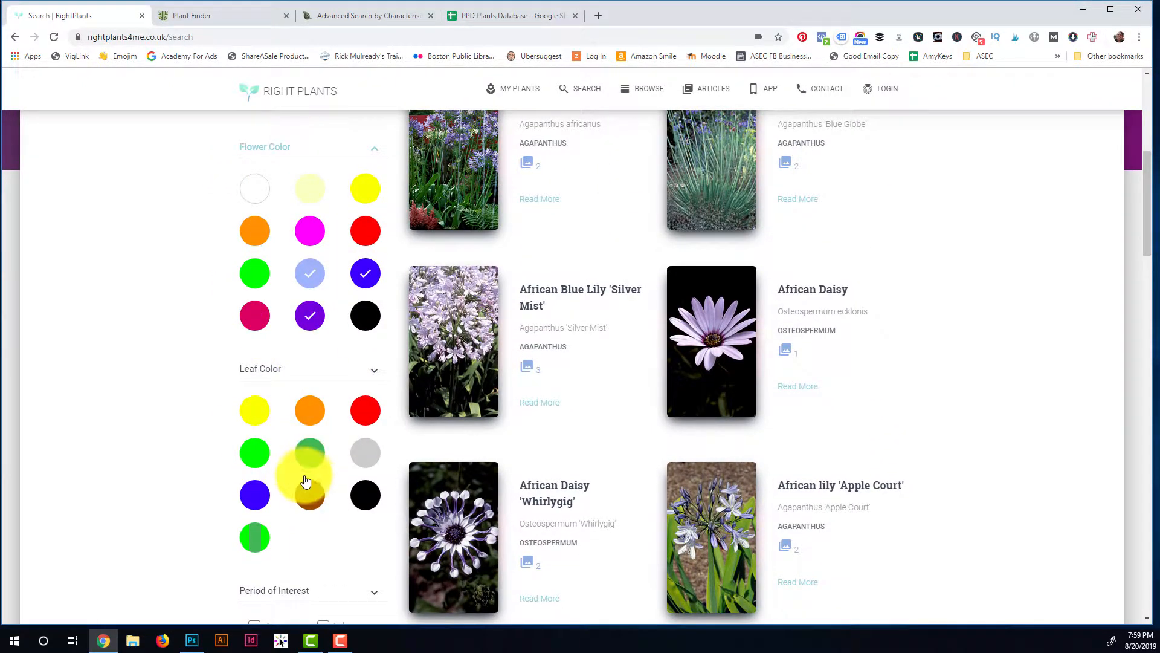
pyautogui.scroll(-3)
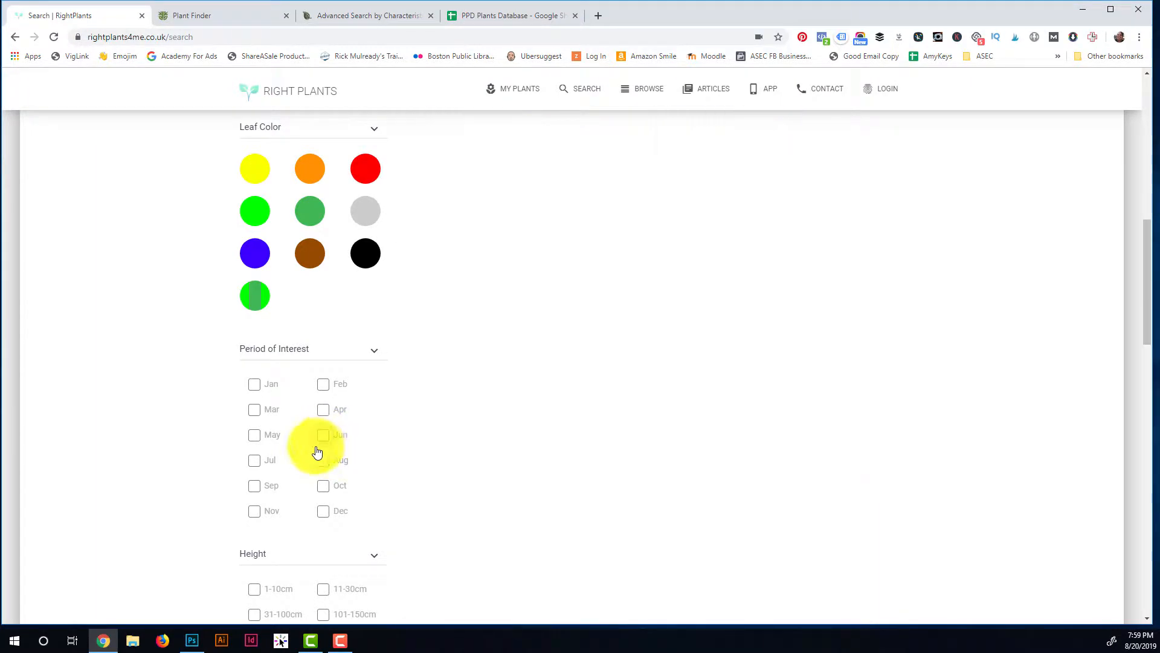
# Add June as a month of interest and adjust the refine filters, narrowing results to asters, salvias and bergamot.
pyautogui.click(254, 459)
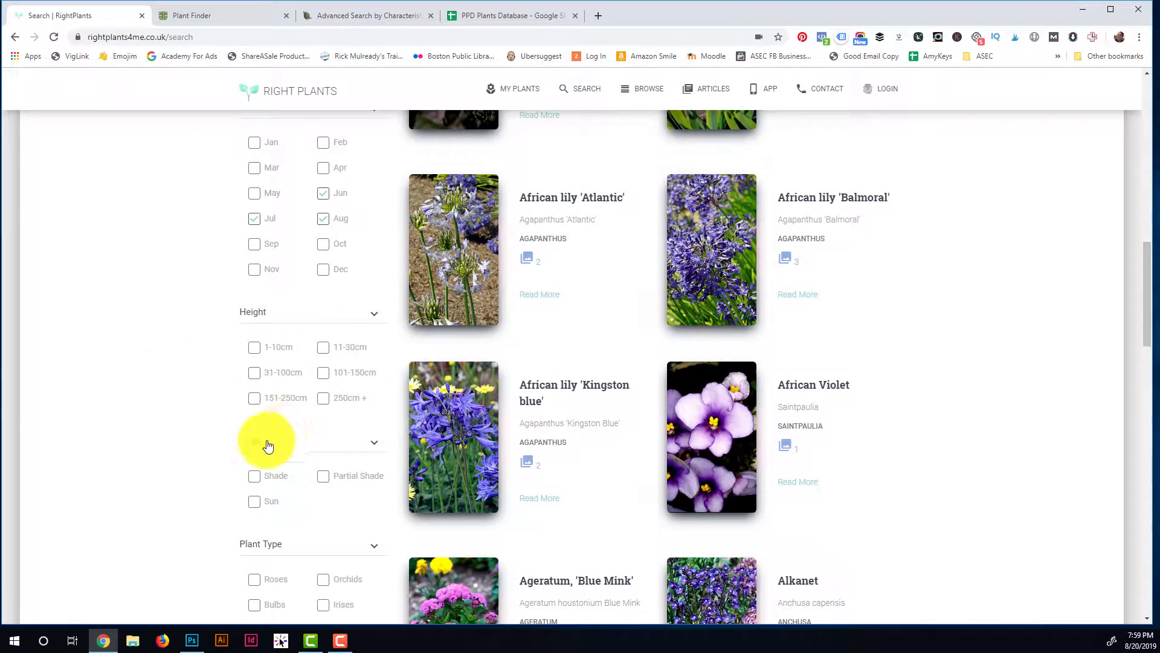
pyautogui.scroll(-3)
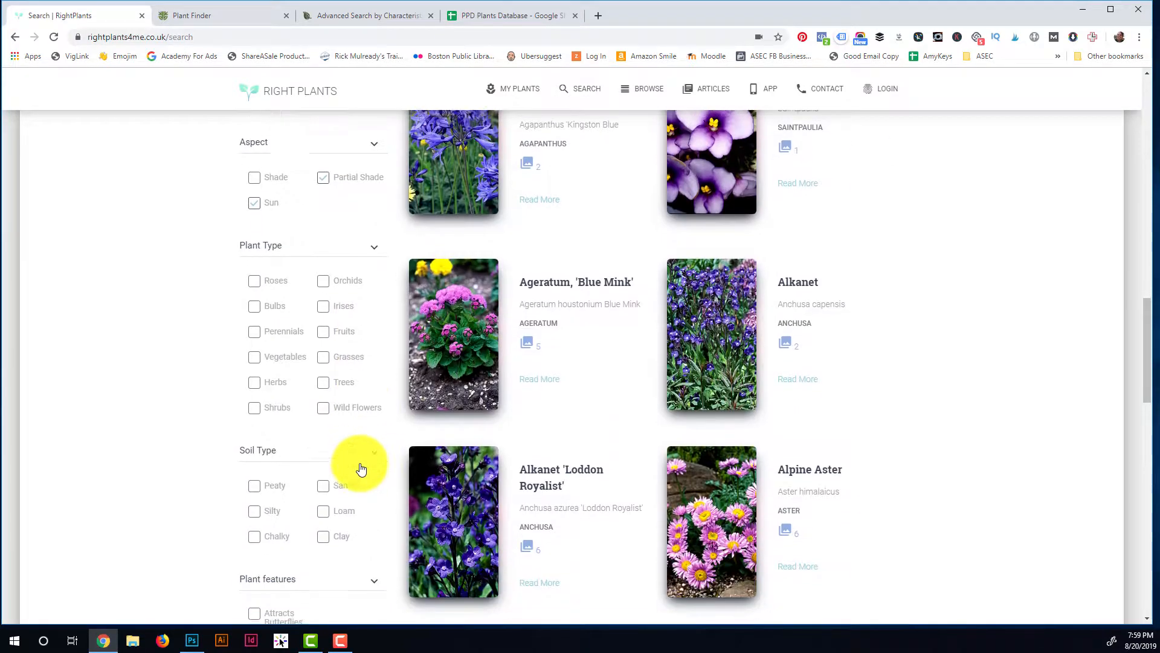
pyautogui.scroll(-3)
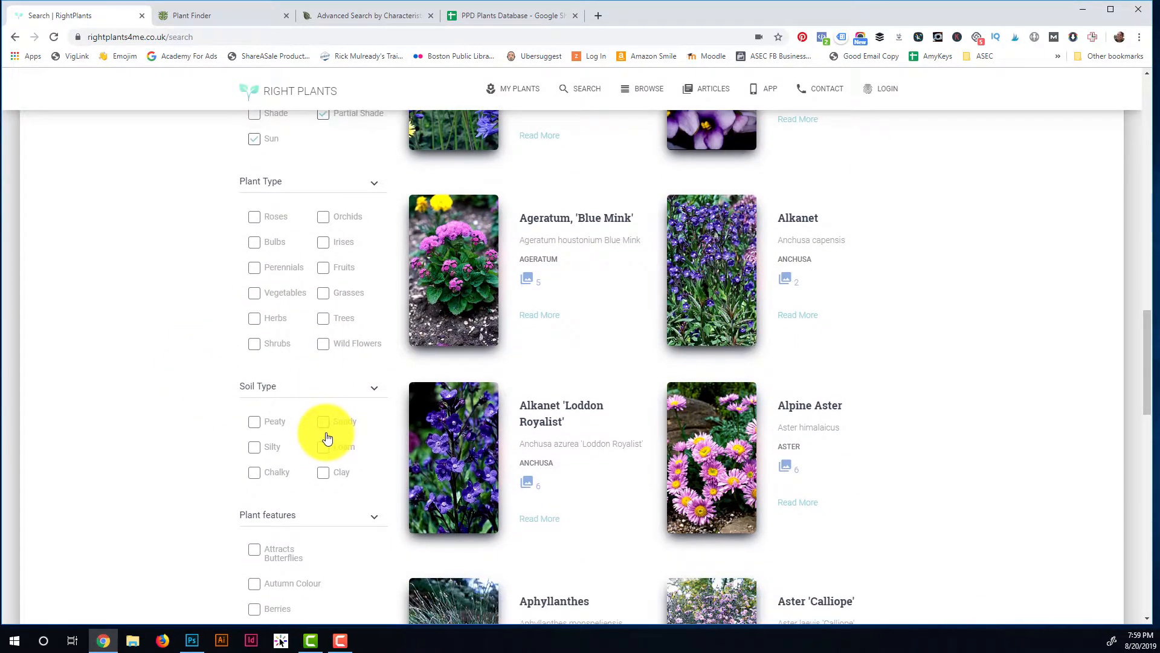
pyautogui.scroll(-3)
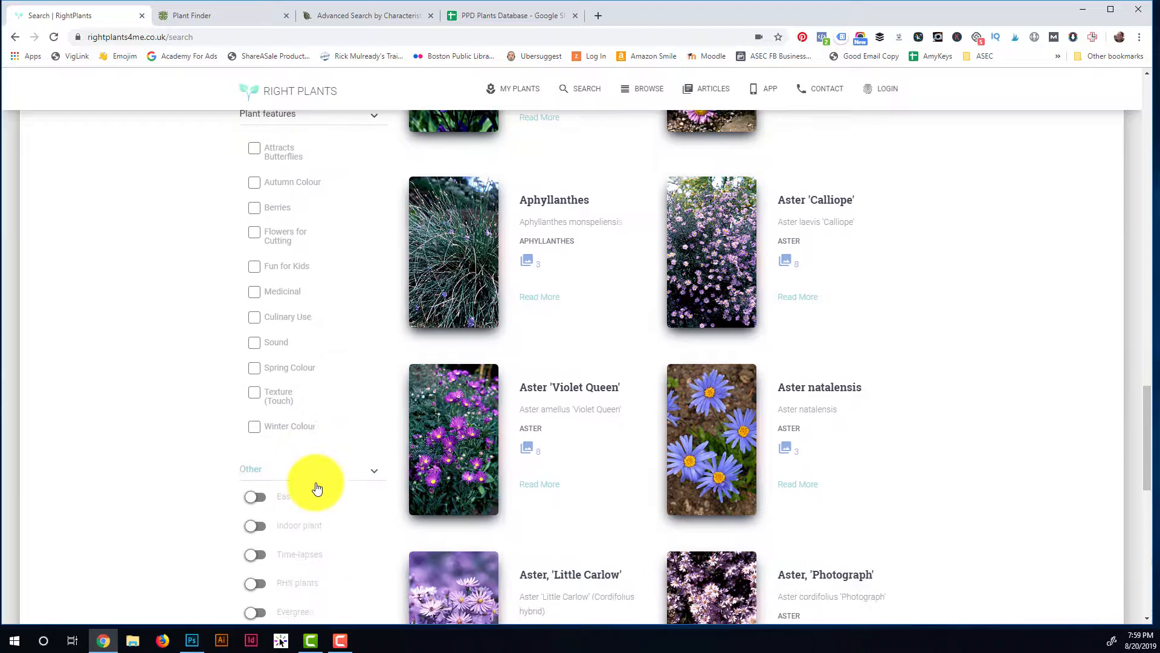
pyautogui.scroll(3)
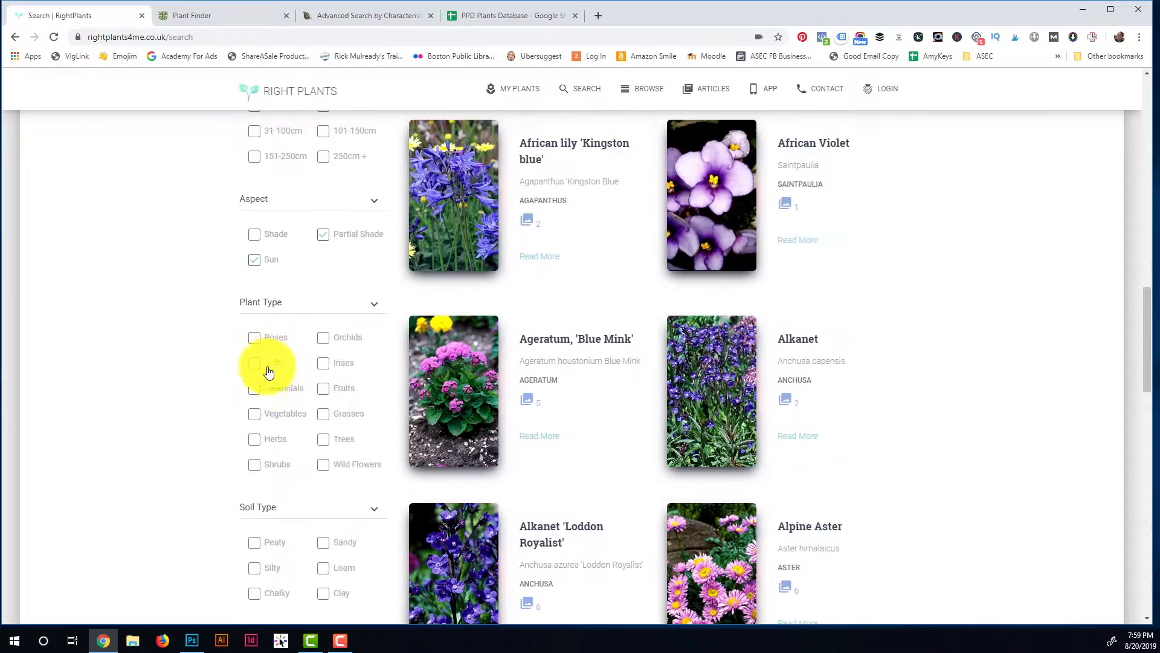
pyautogui.click(254, 388)
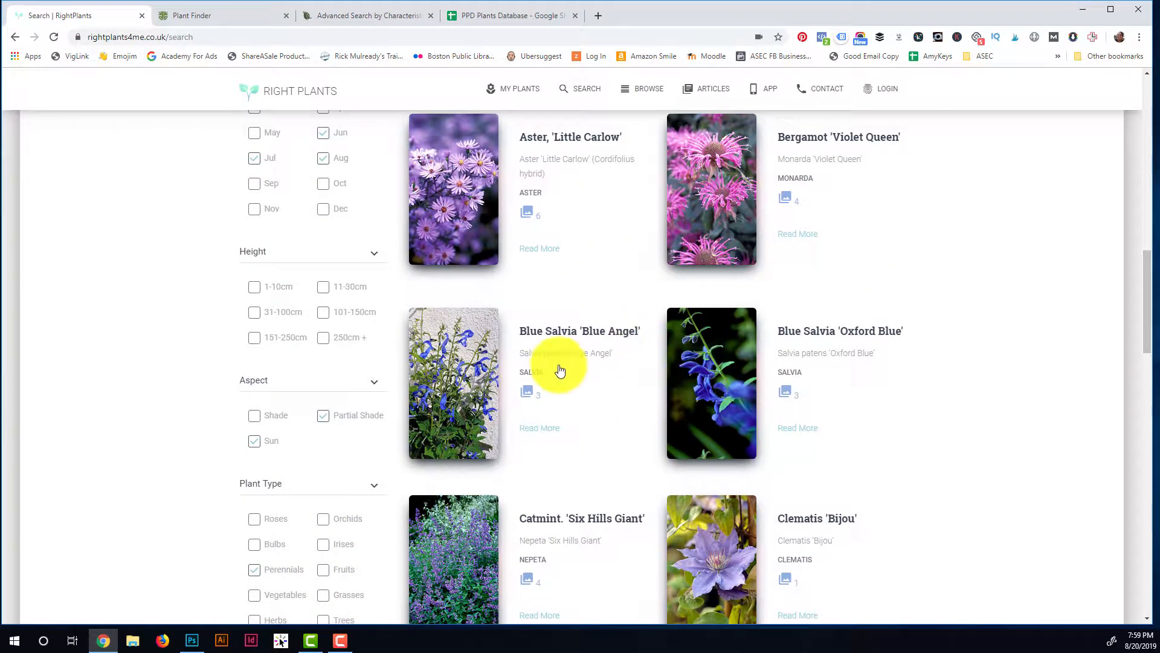
pyautogui.scroll(3)
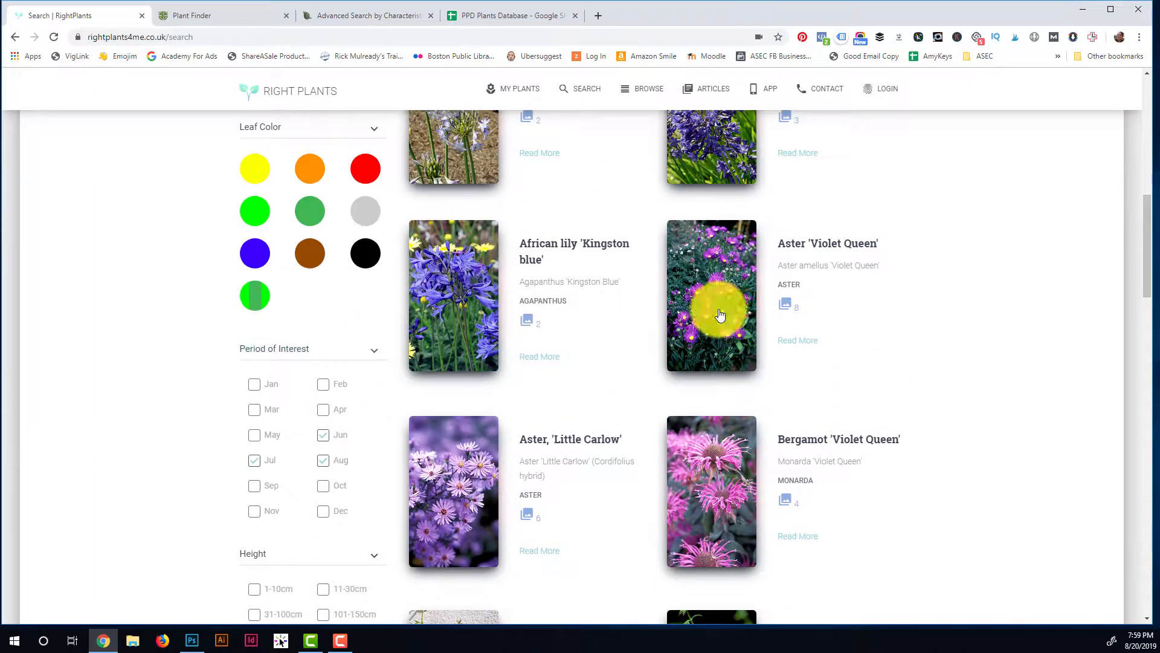
# Scroll the shortened results past delphiniums, blue poppies, lupin and meconopsis, back to Aster at the top.
pyautogui.scroll(-3)
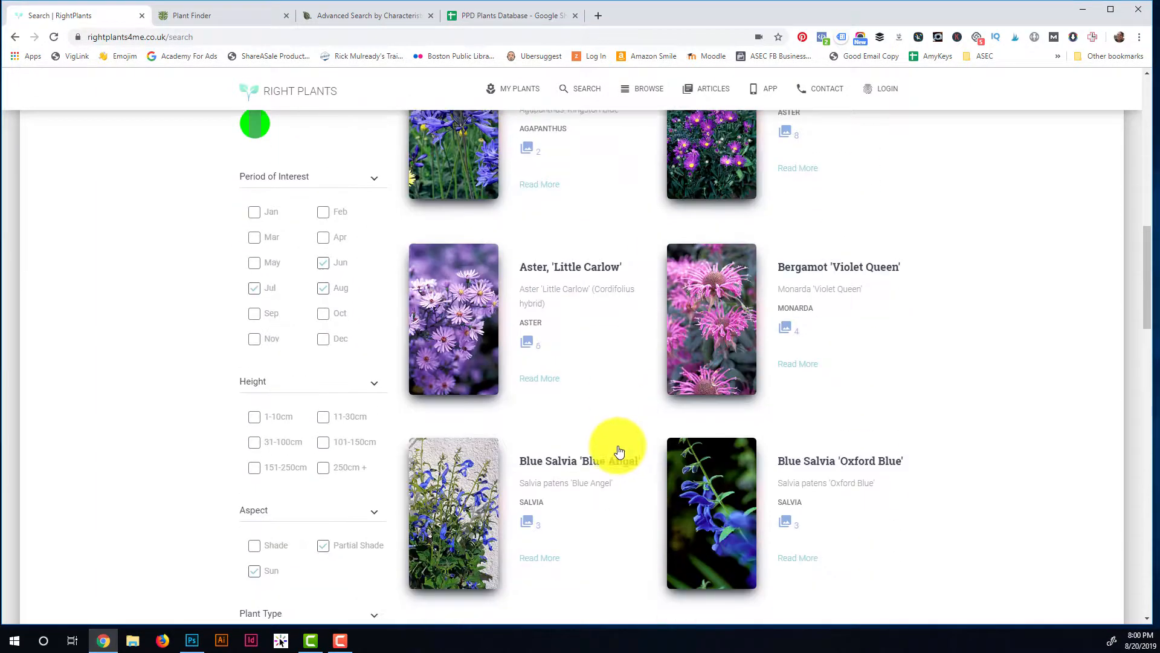
pyautogui.scroll(-3)
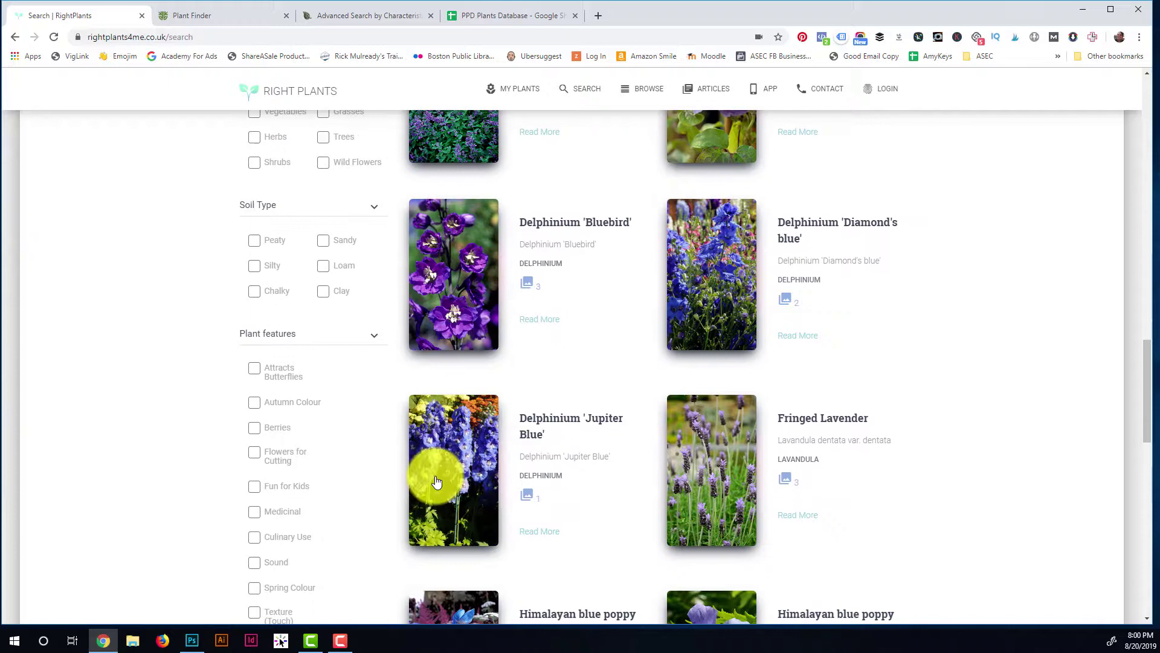
pyautogui.scroll(-3)
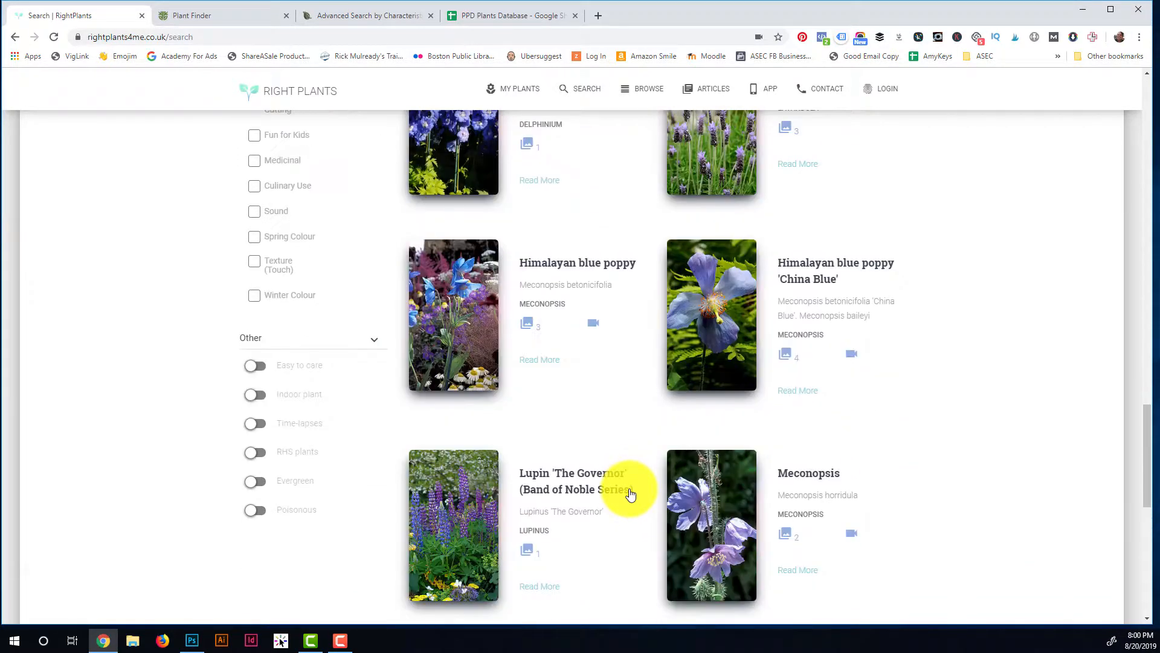
pyautogui.scroll(-3)
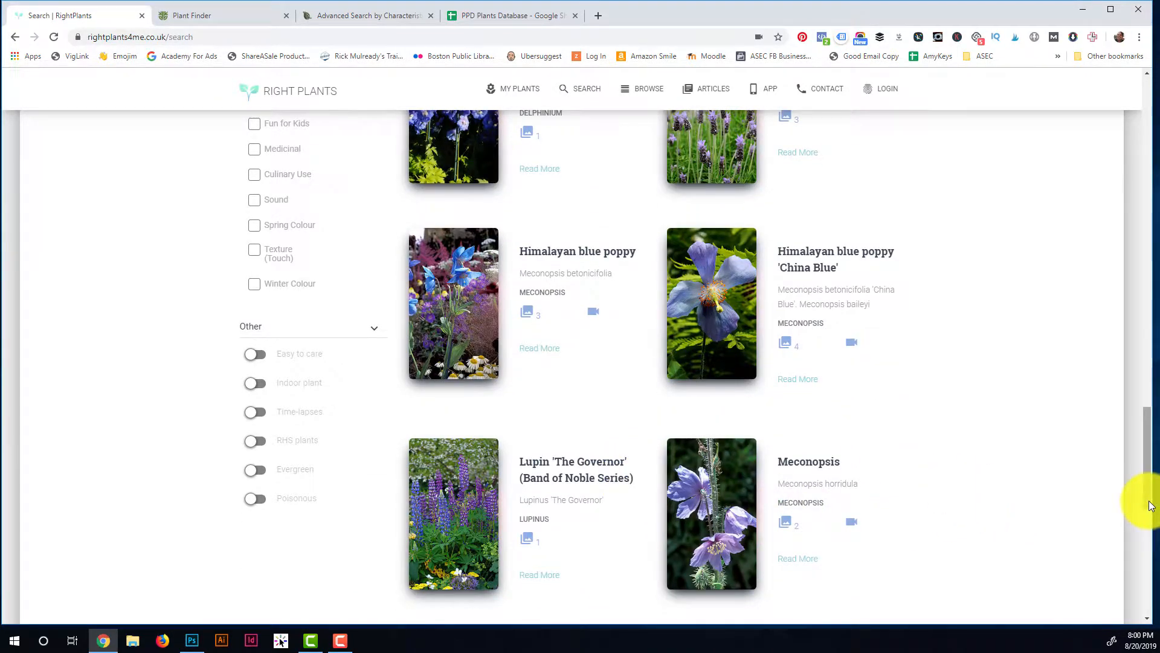
pyautogui.scroll(-3)
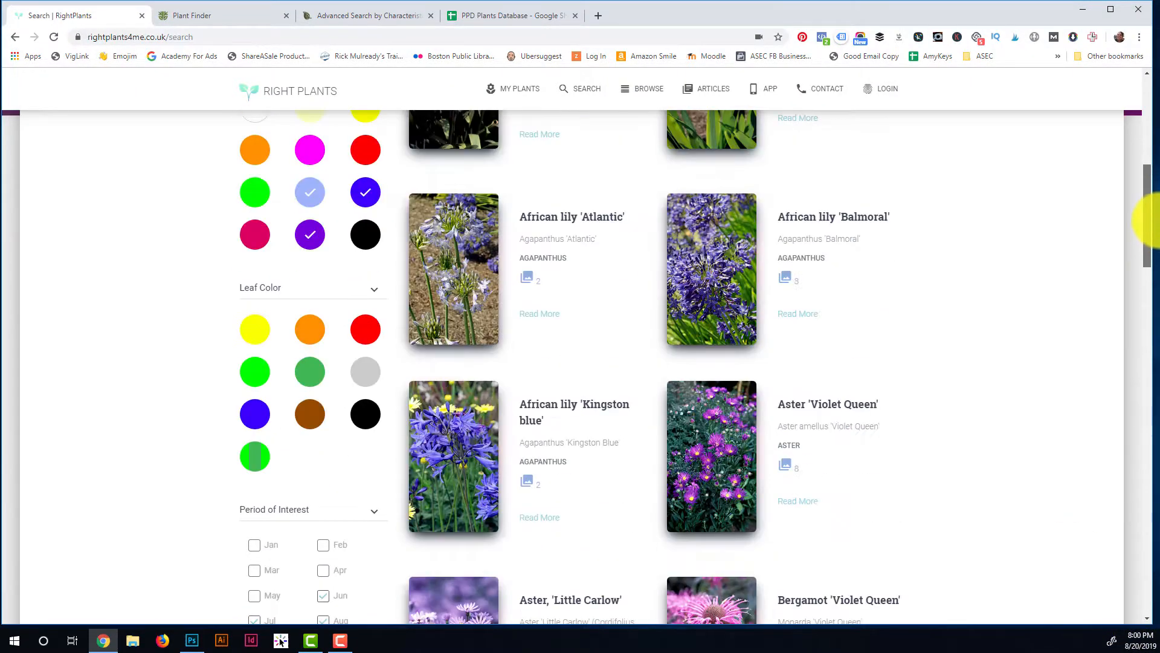
pyautogui.scroll(-3)
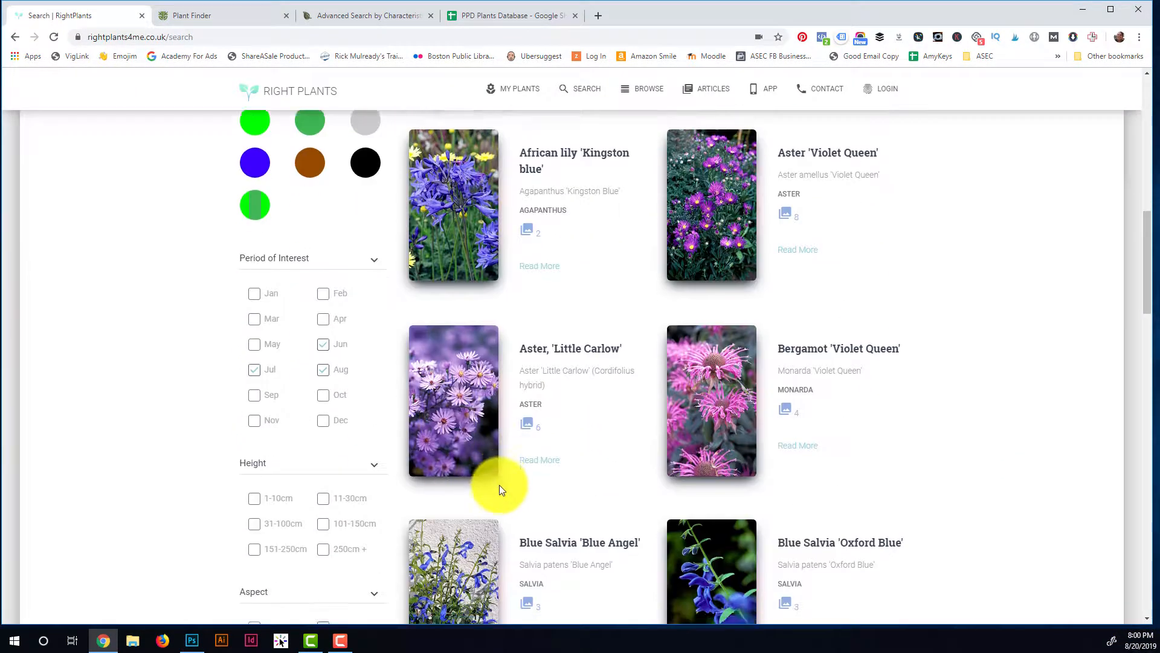
pyautogui.scroll(-3)
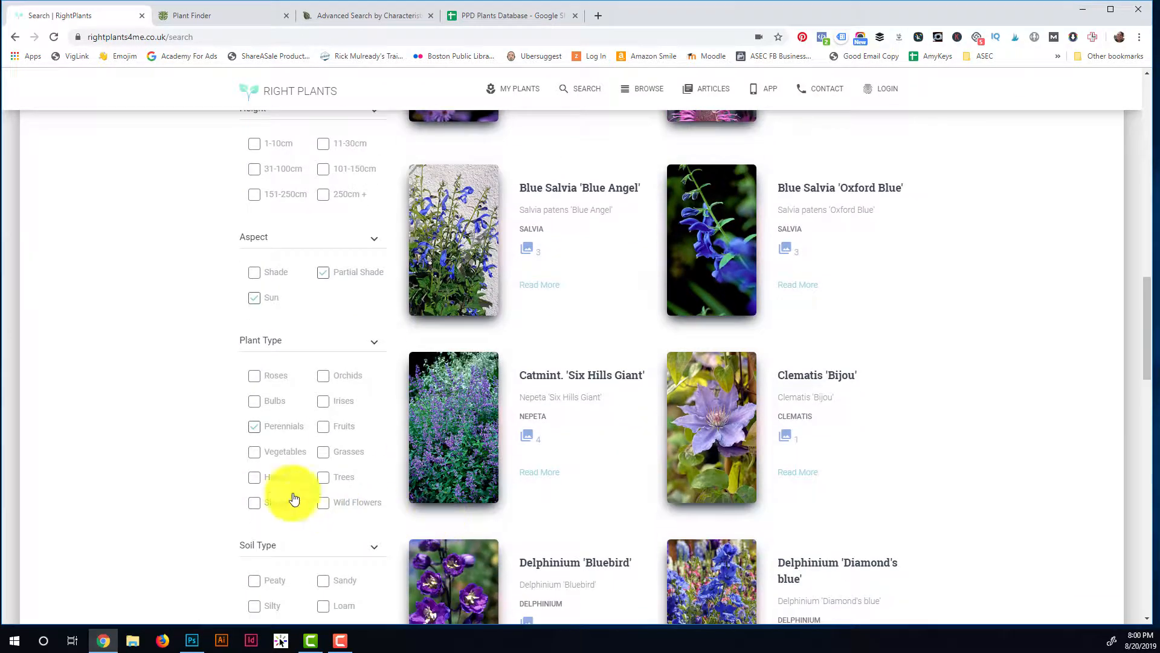
pyautogui.scroll(-3)
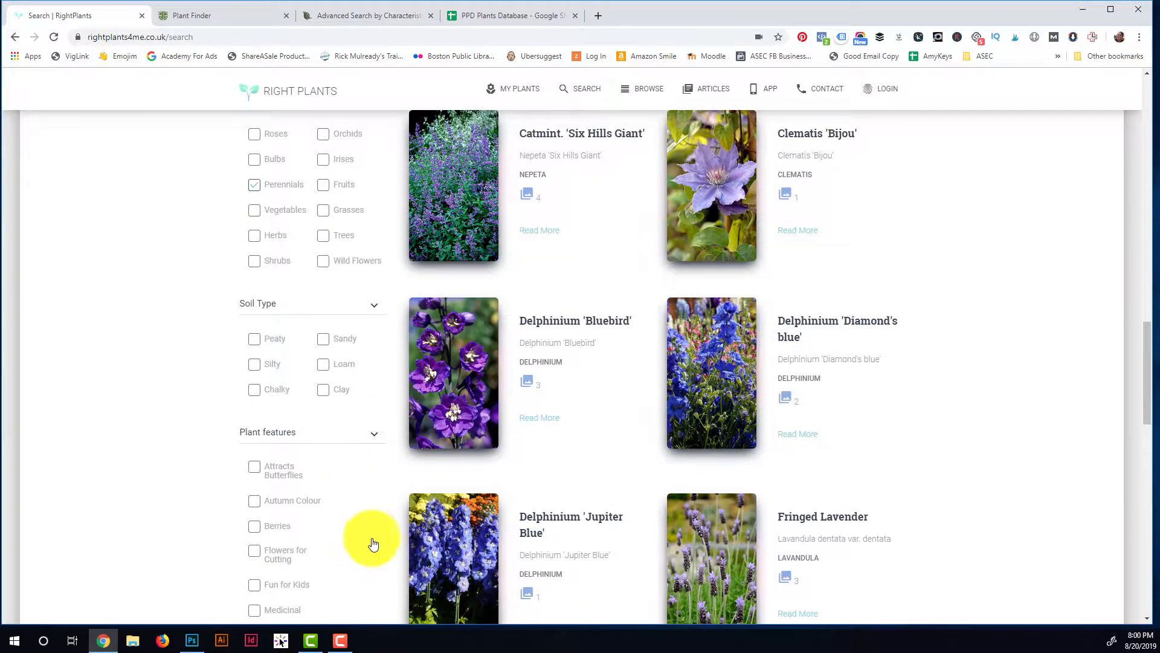
pyautogui.scroll(-3)
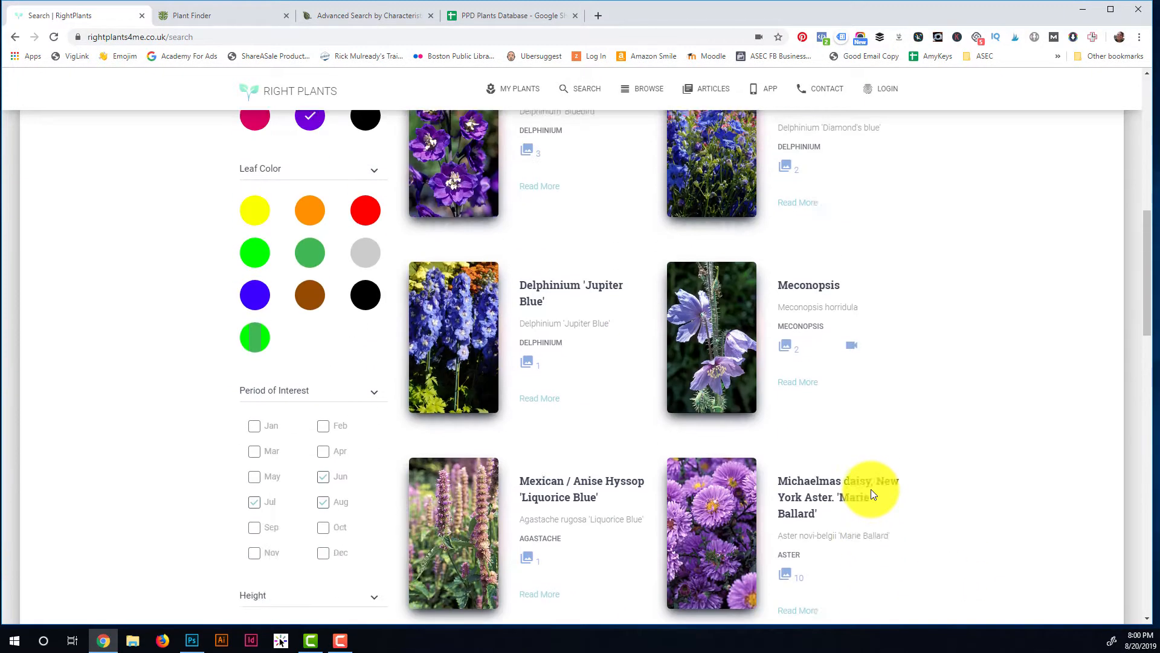
pyautogui.scroll(3)
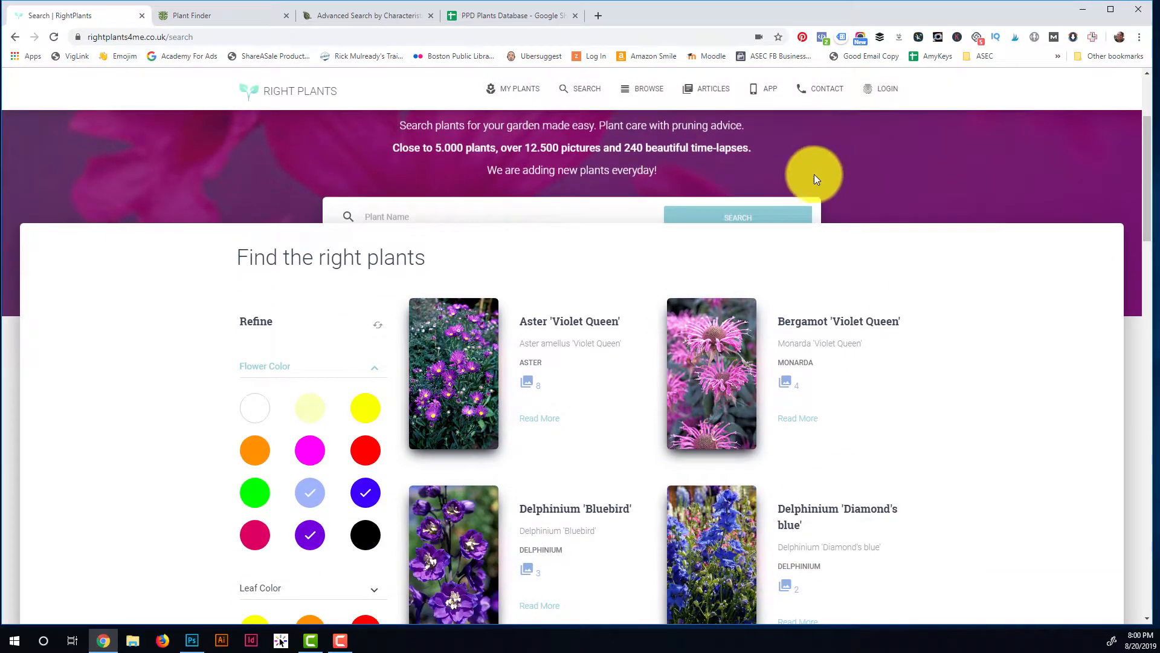
pyautogui.scroll(-3)
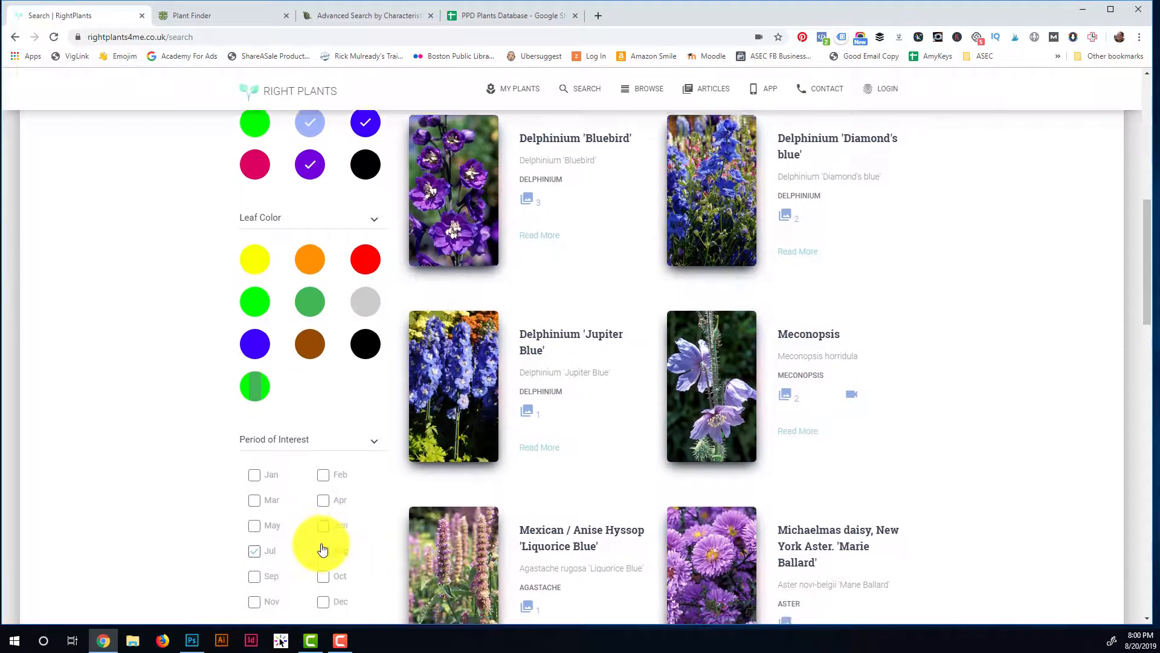
pyautogui.scroll(-3)
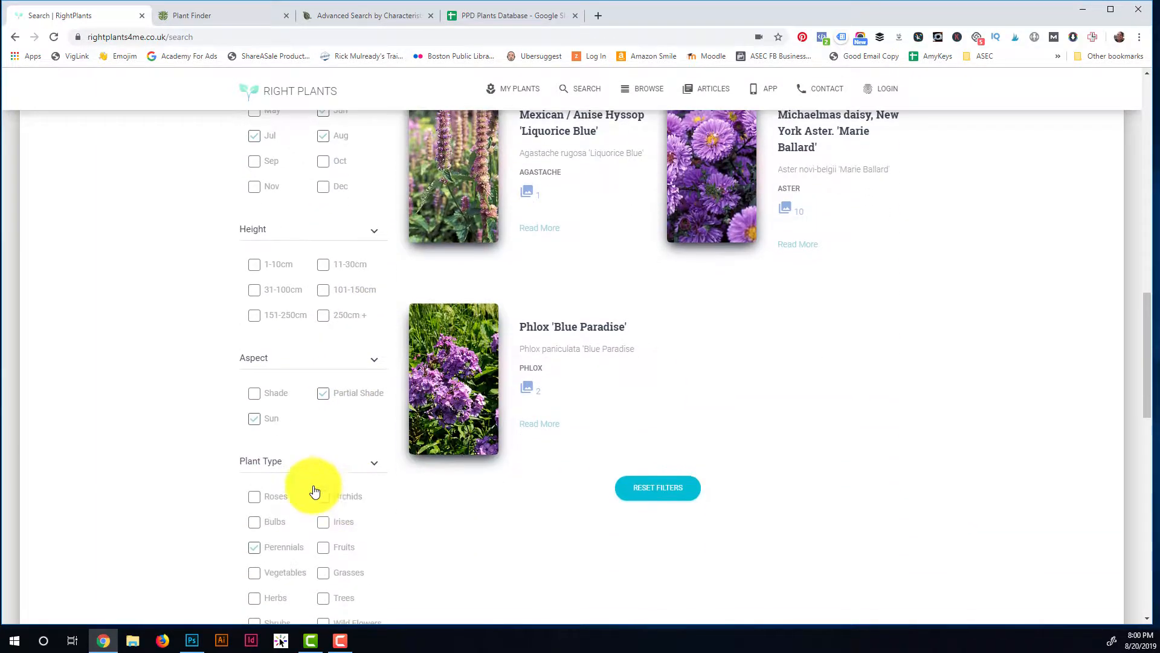
pyautogui.click(324, 393)
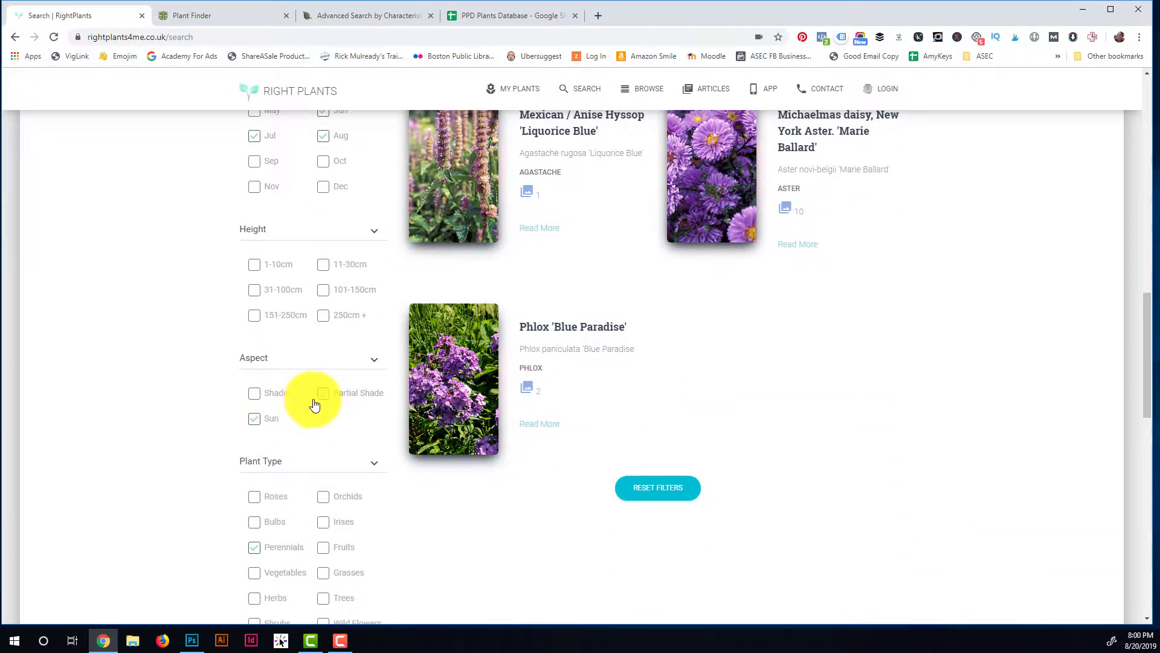
pyautogui.click(323, 393)
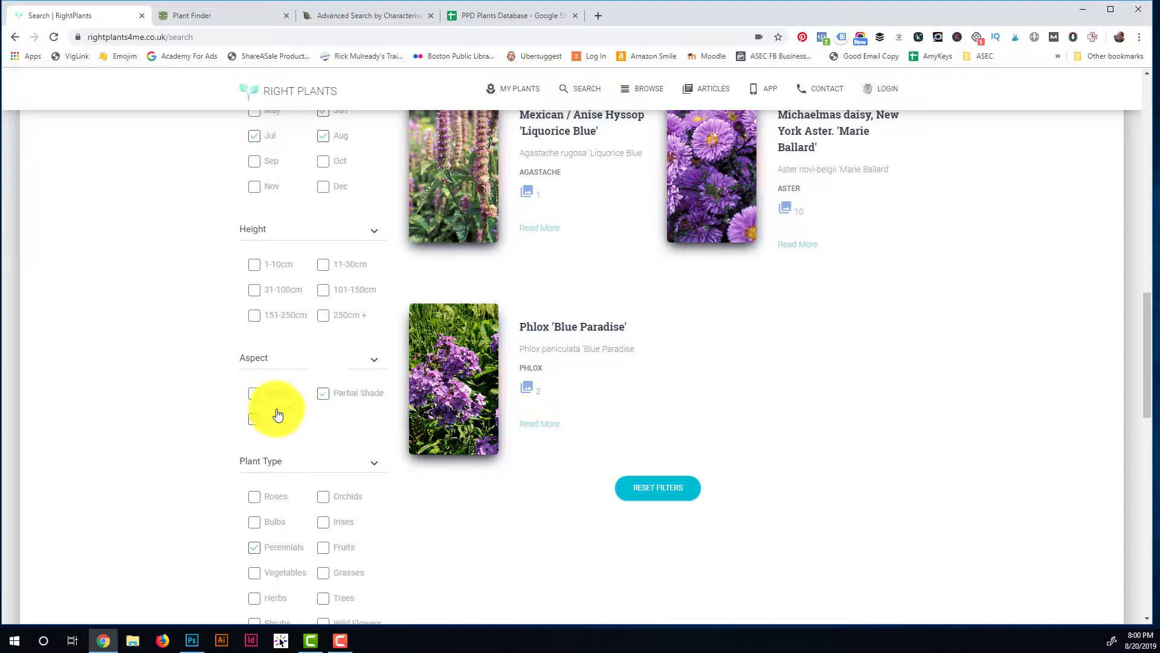
pyautogui.click(254, 418)
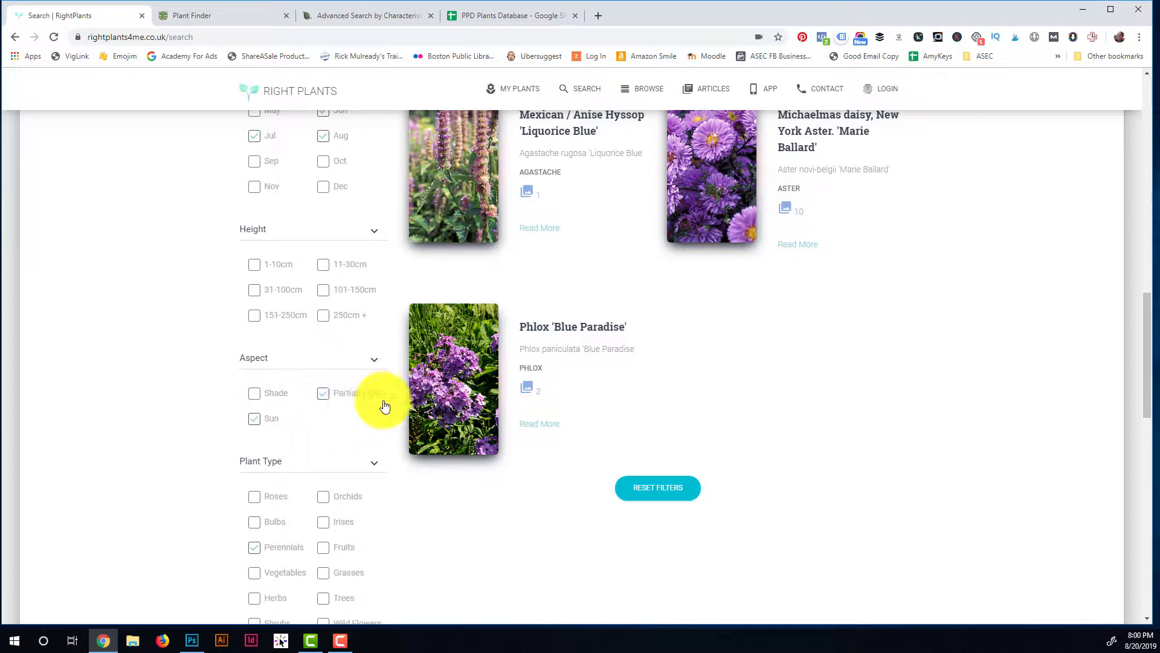
pyautogui.scroll(-3)
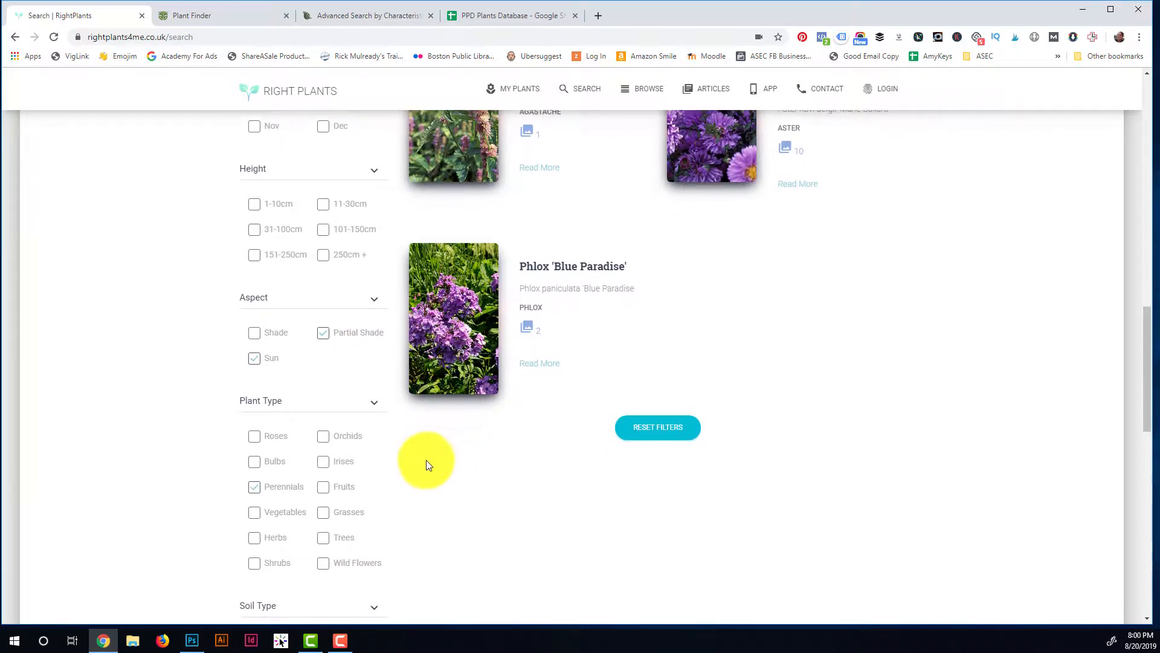
pyautogui.scroll(-3)
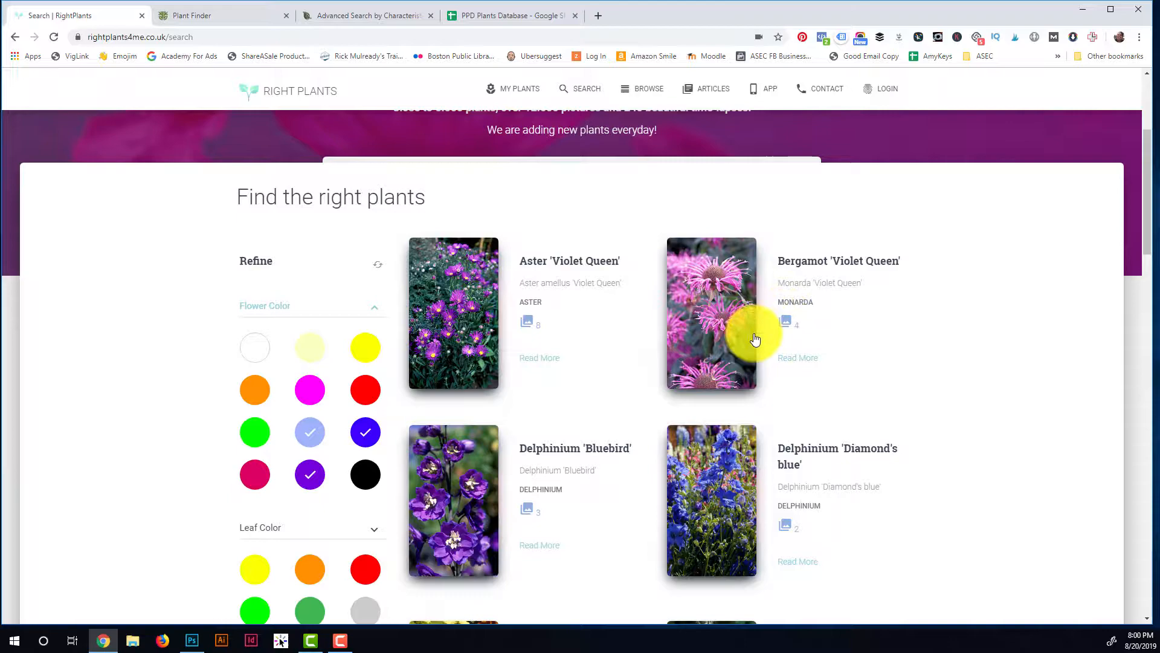
pyautogui.scroll(-3)
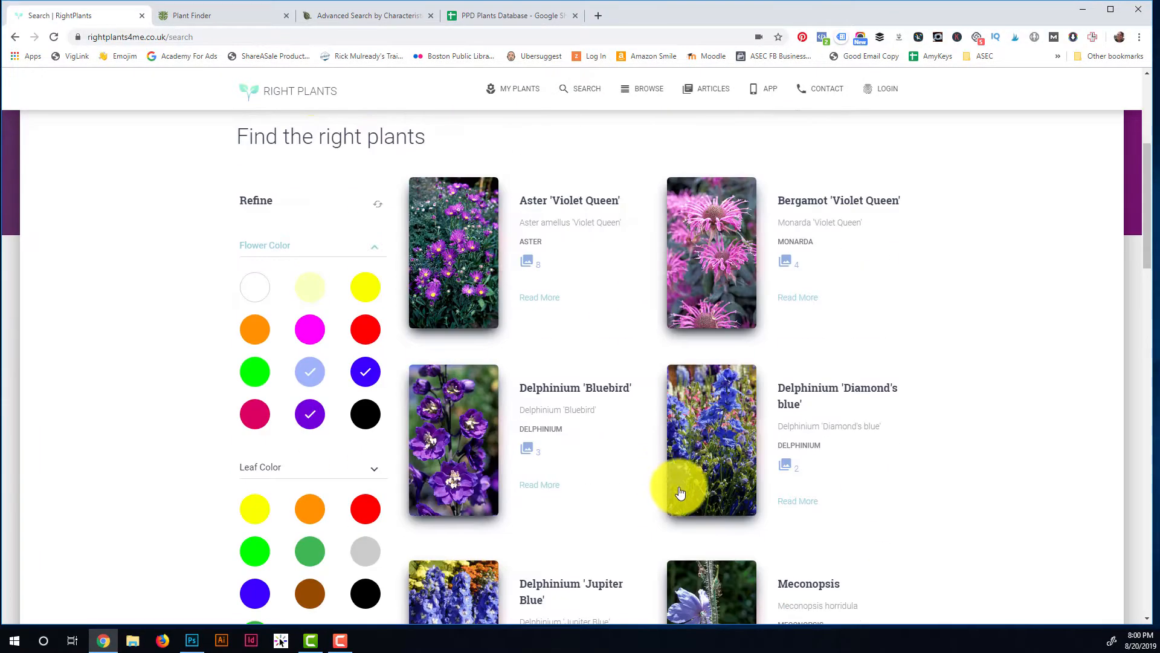
pyautogui.scroll(3)
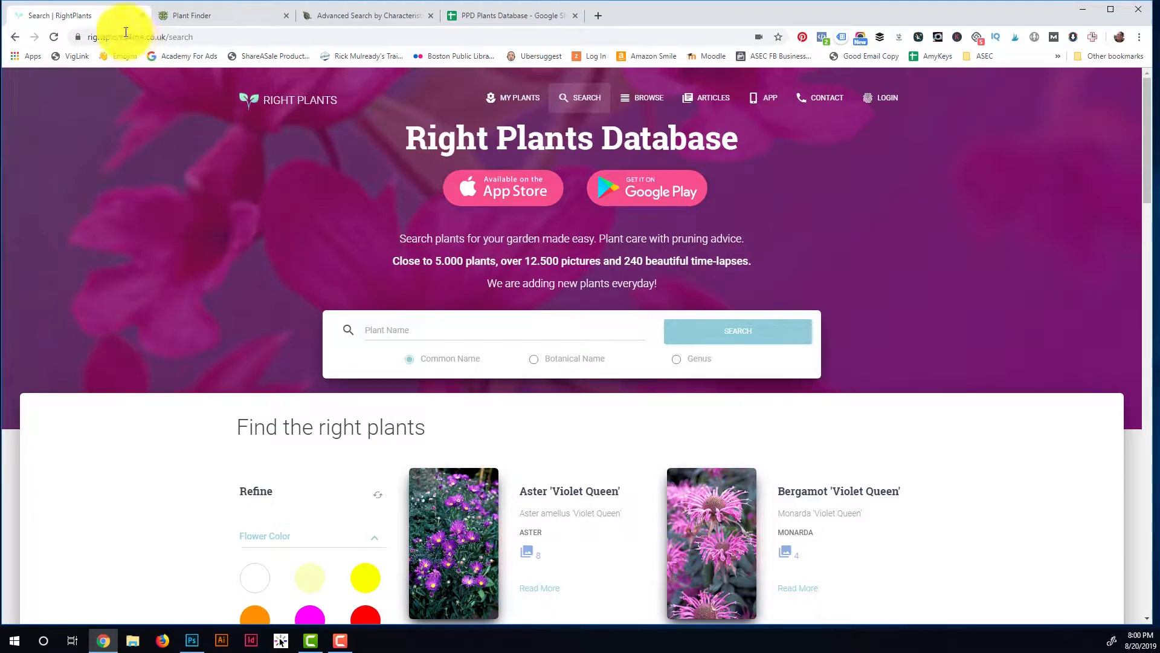
pyautogui.click(193, 16)
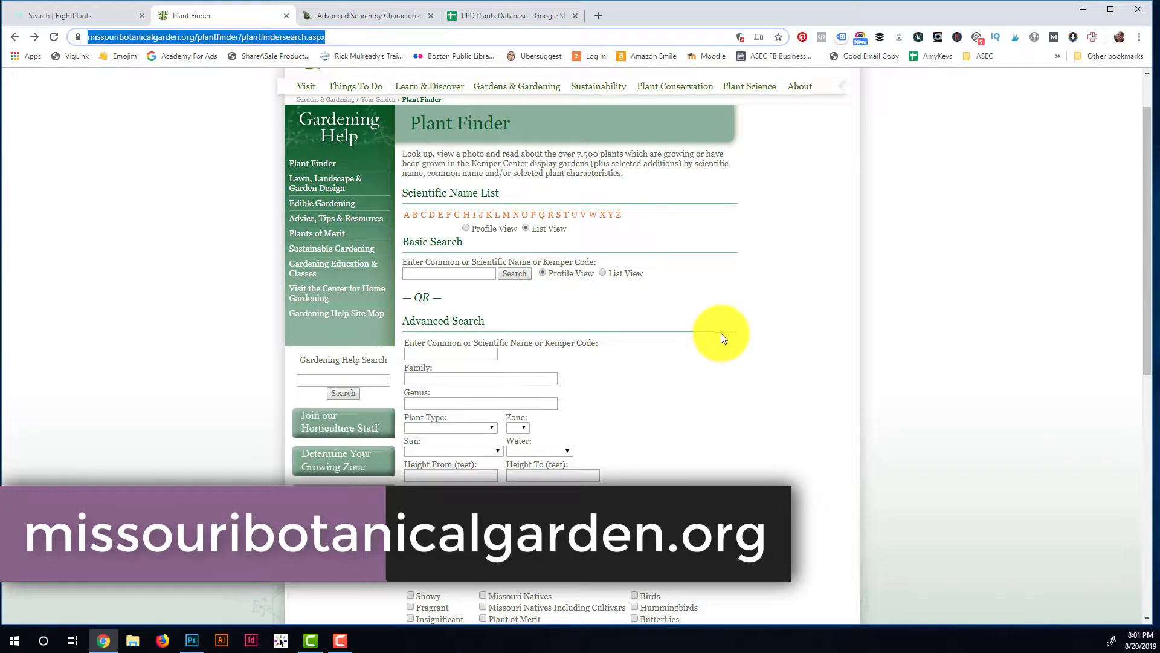
# Search the Plant Finder for Zone 6, Color Purple, Bloom Time July, returning 380 plants.
pyautogui.scroll(-3)
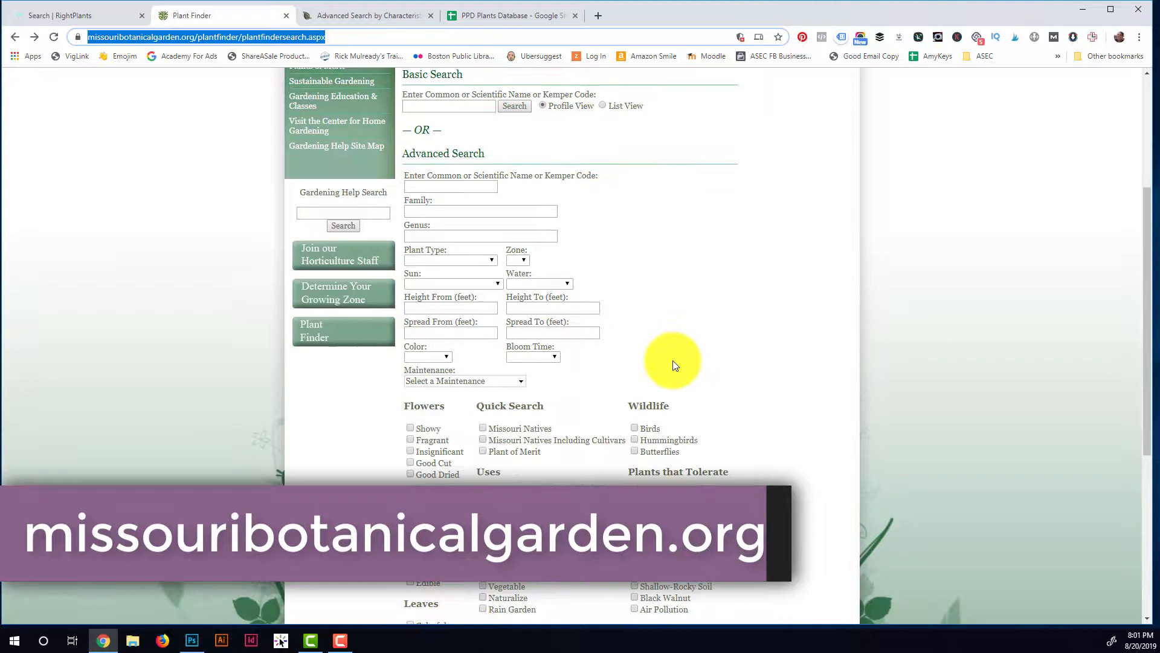
pyautogui.scroll(-3)
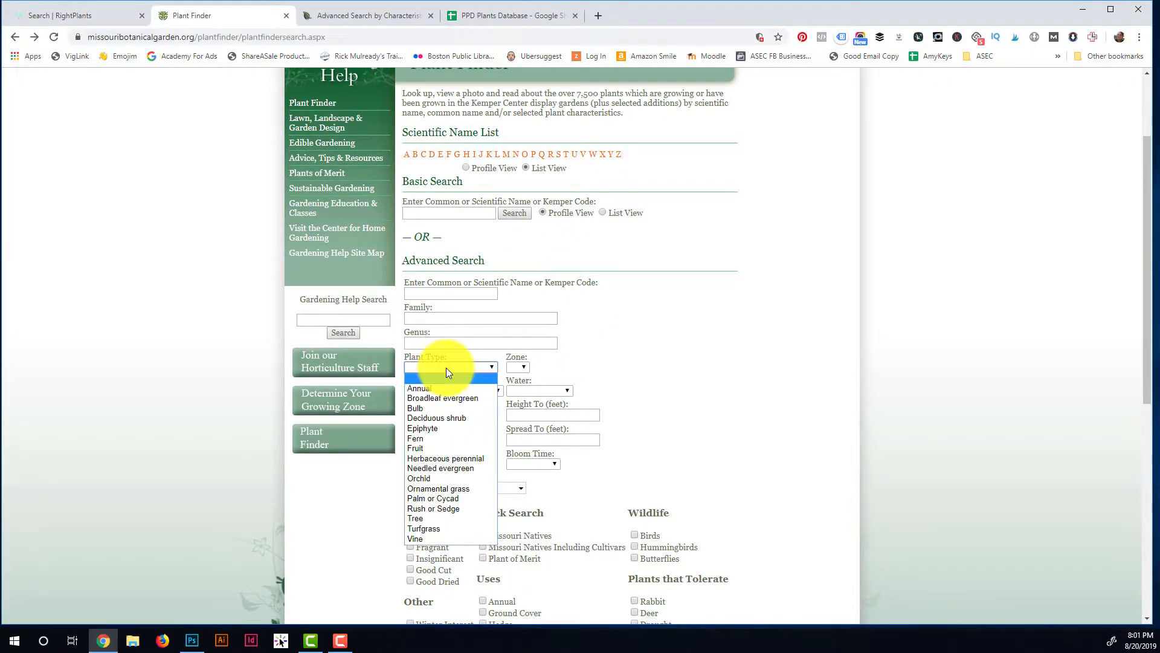
pyautogui.click(490, 366)
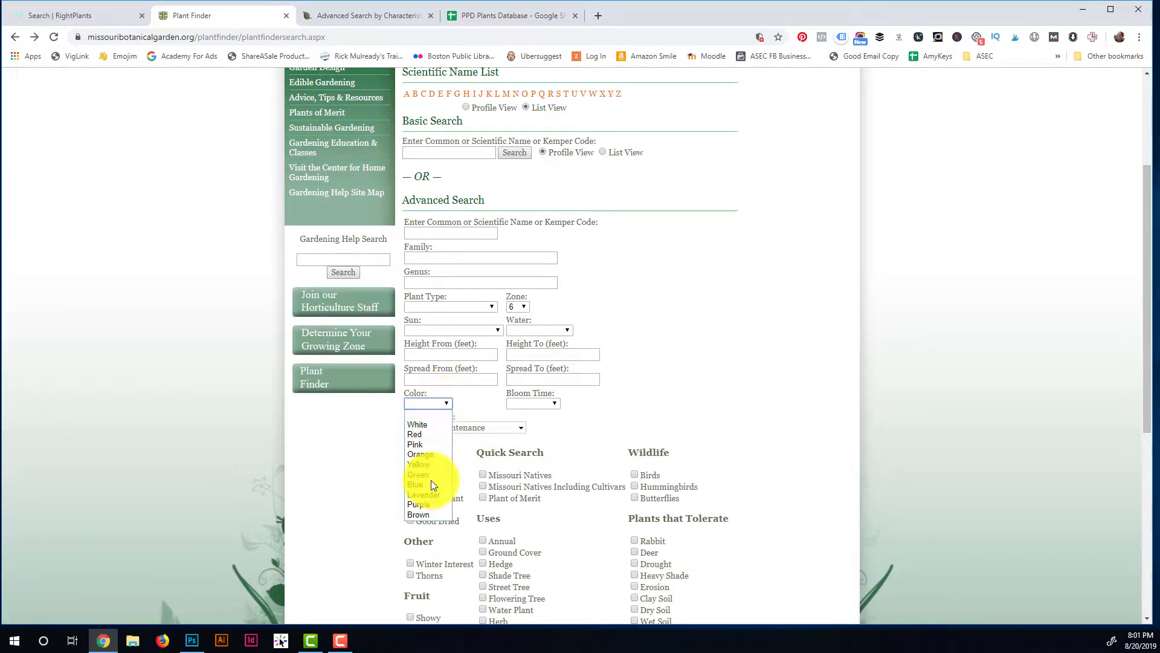
pyautogui.click(552, 404)
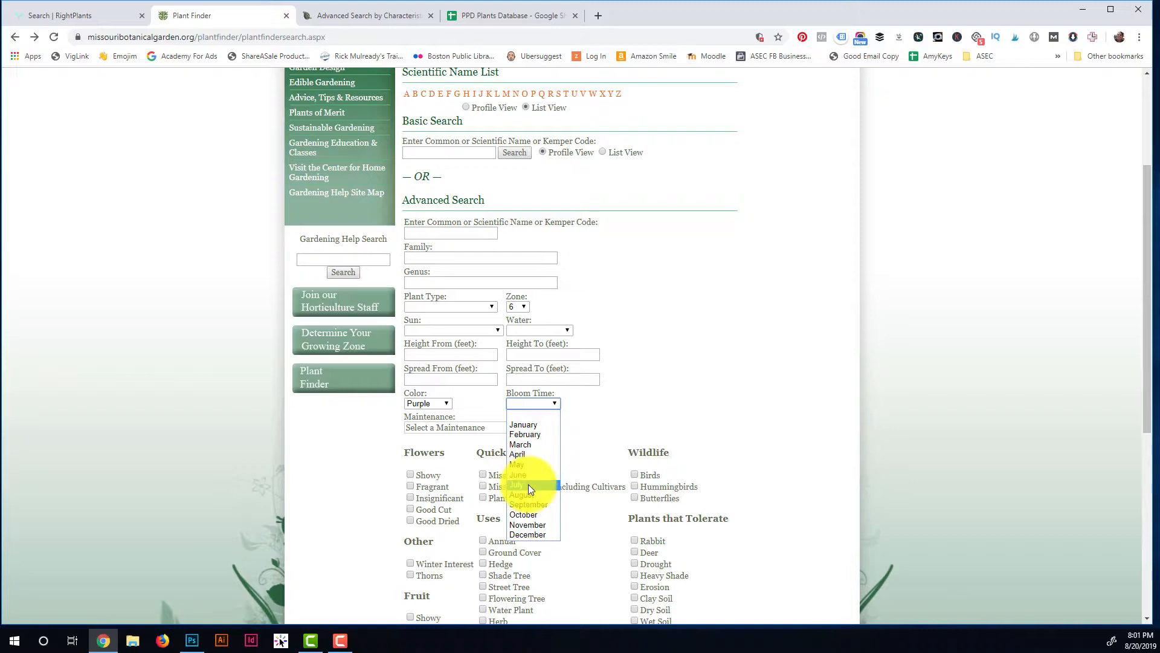
pyautogui.click(514, 484)
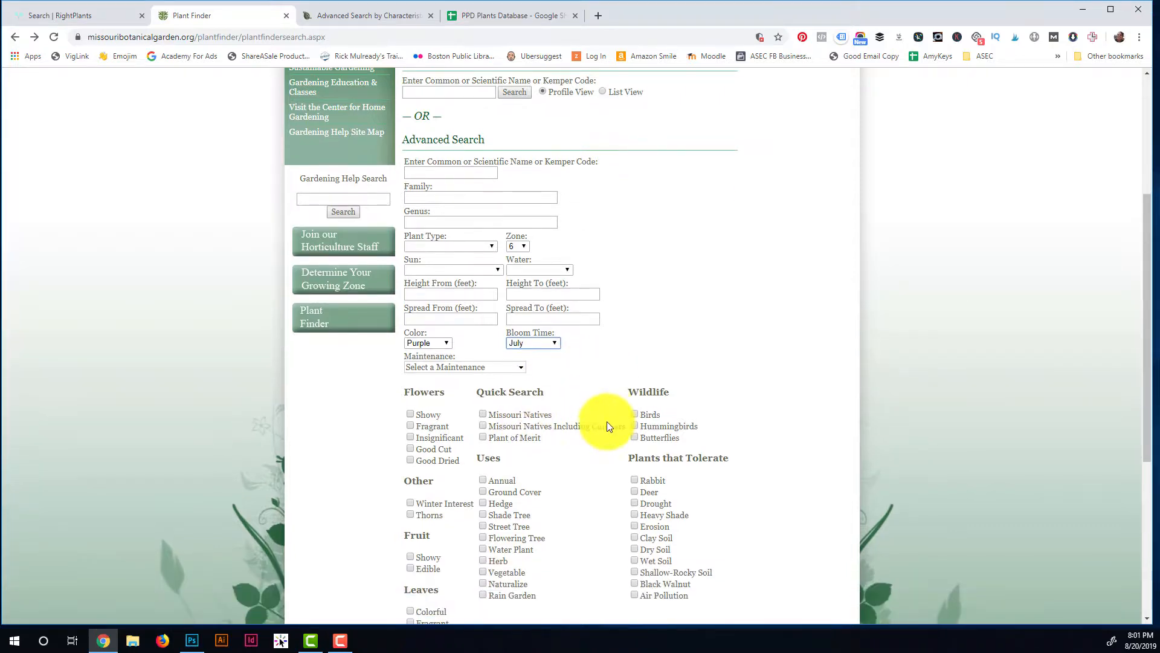
pyautogui.scroll(-3)
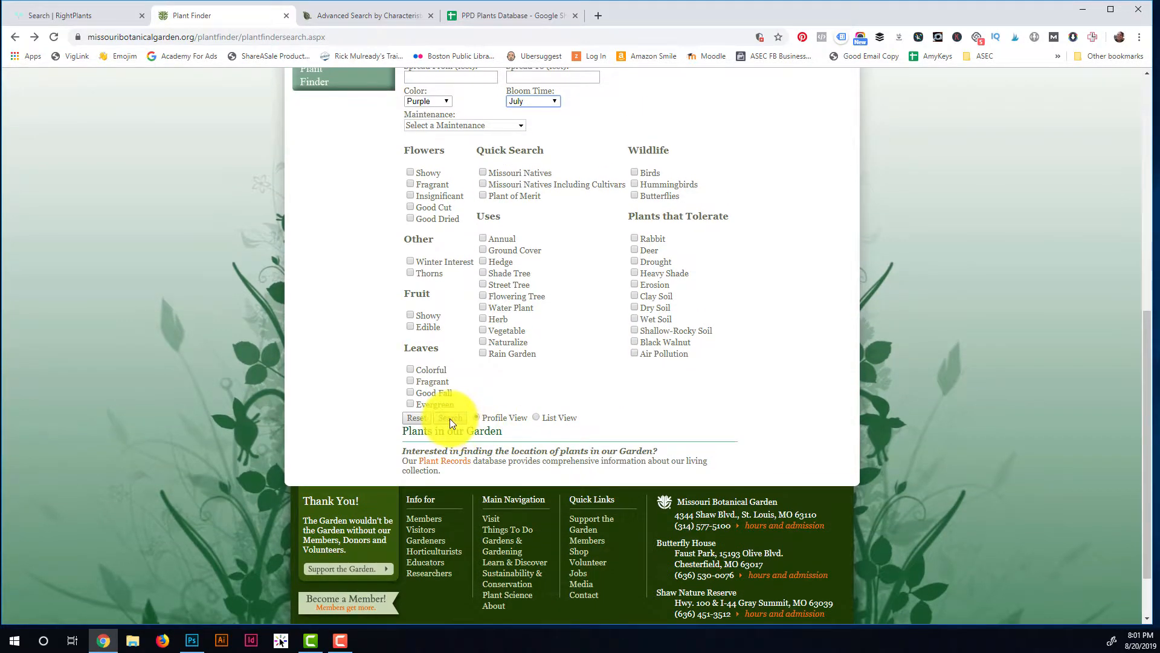
pyautogui.click(449, 417)
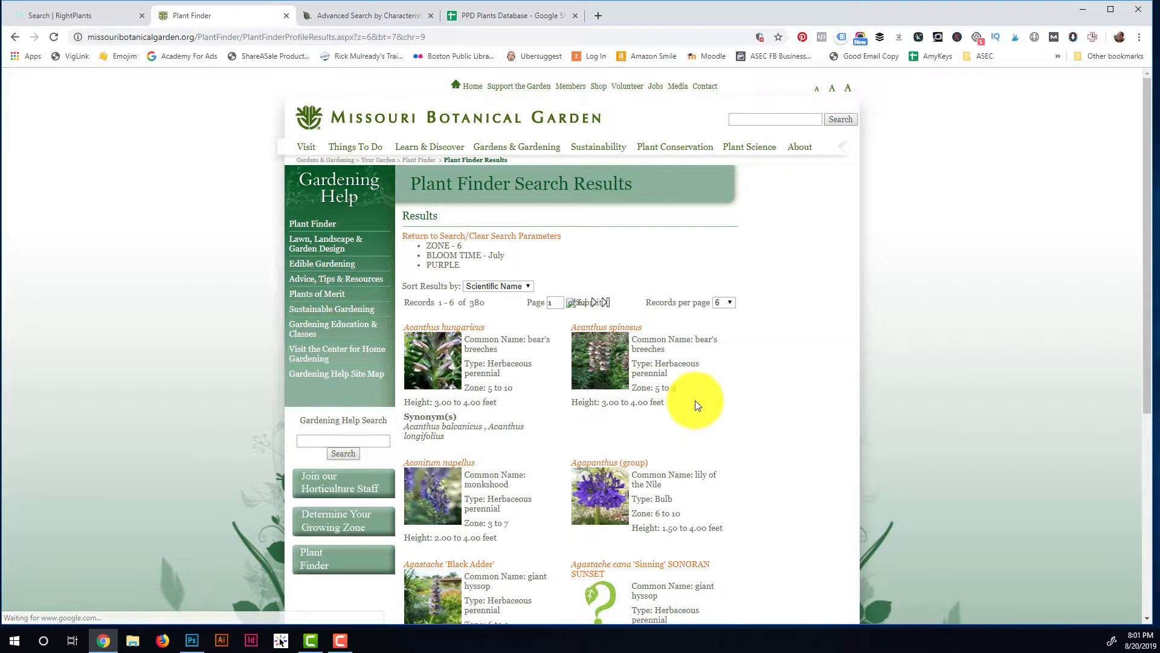
# Go back from the 380-plant results to the search form still holding zone 6, purple and July.
pyautogui.scroll(-3)
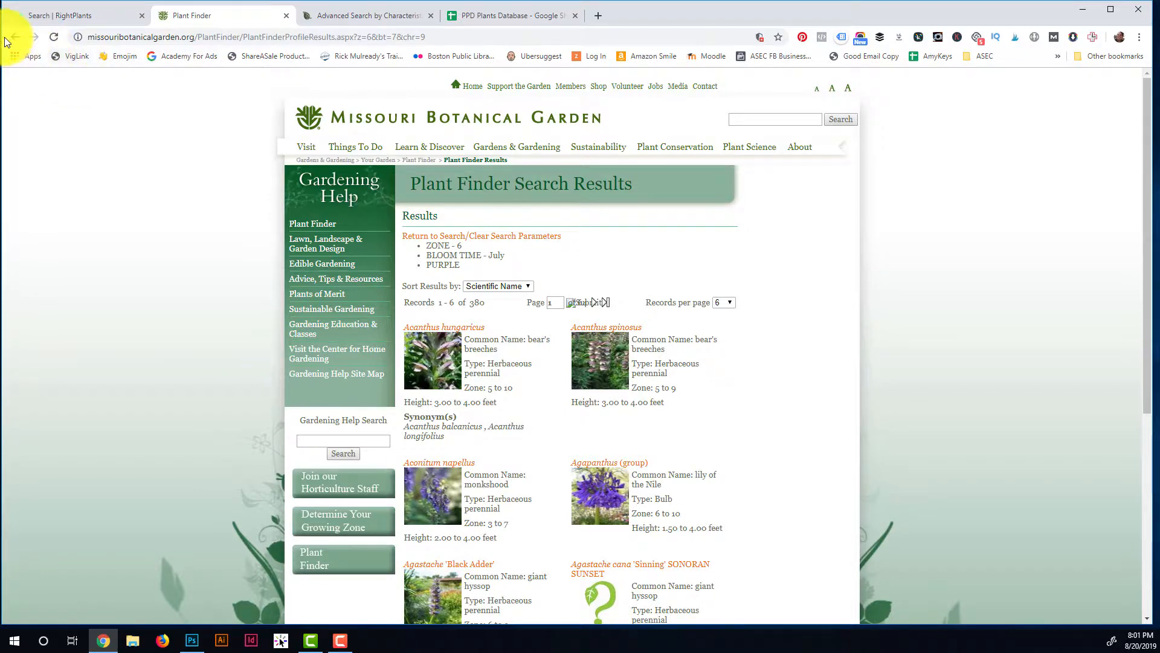
pyautogui.click(15, 36)
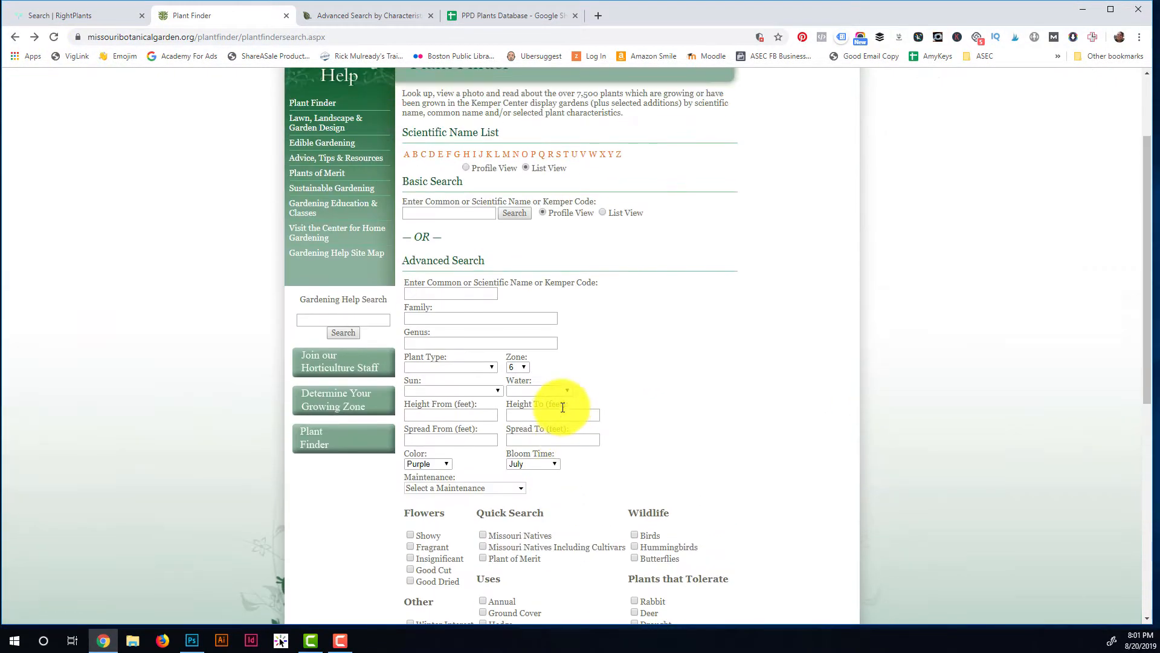
# Add the Butterflies wildlife filter and run the search, narrowing results to 179 plants.
pyautogui.scroll(-3)
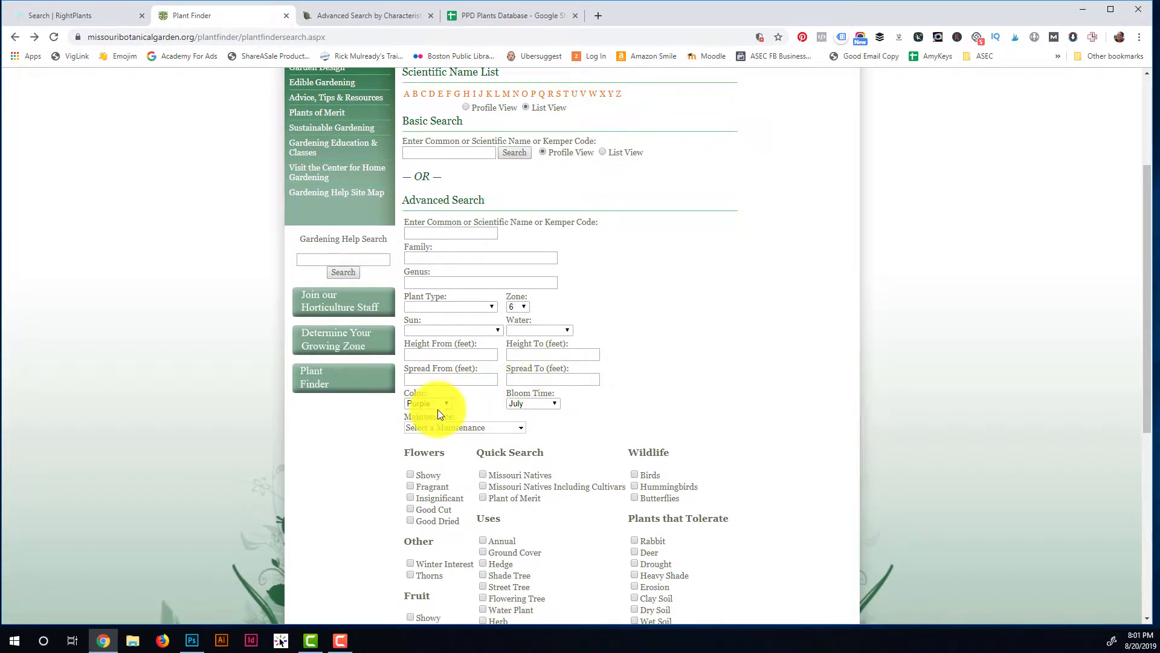
pyautogui.scroll(-3)
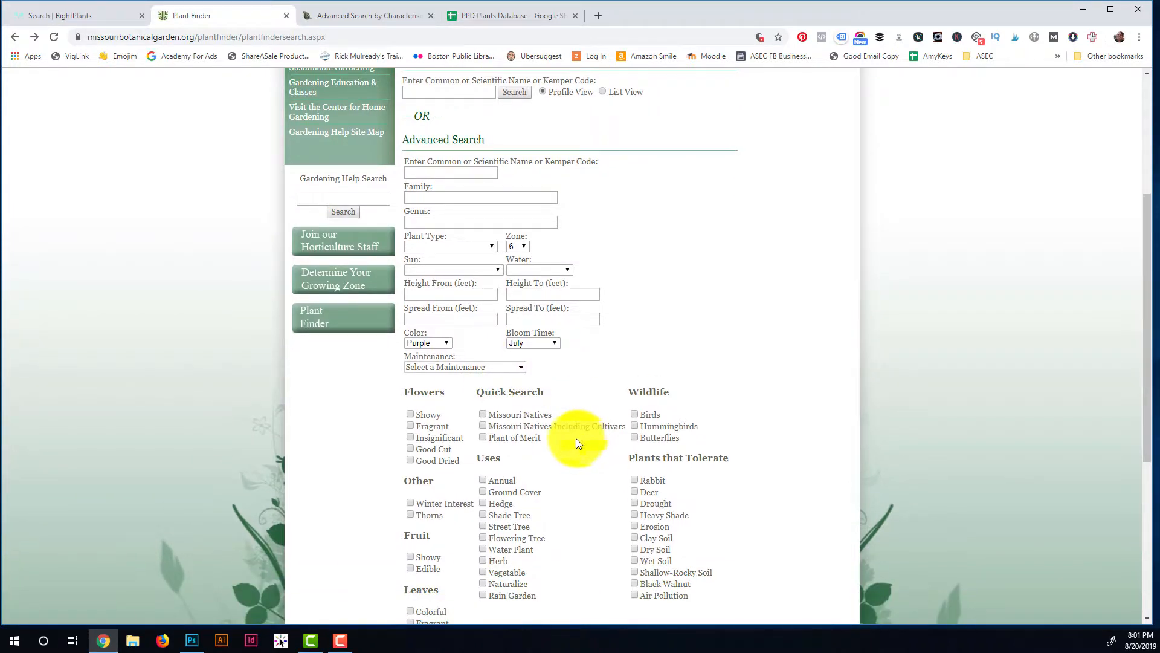
pyautogui.scroll(-3)
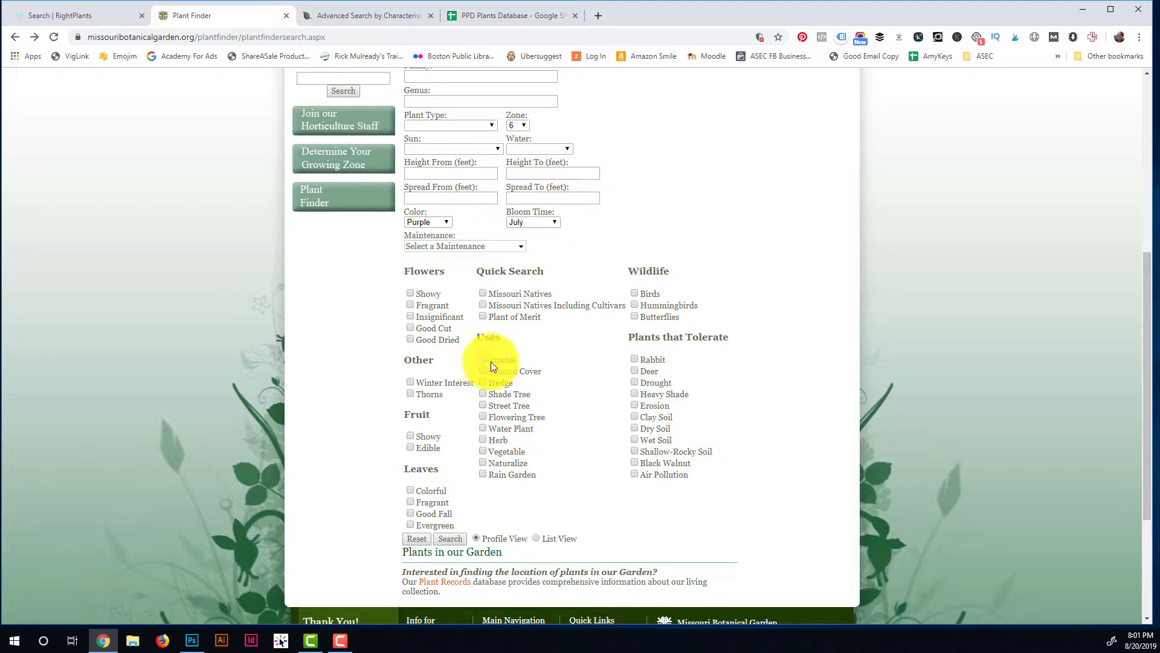
pyautogui.moveTo(642, 432)
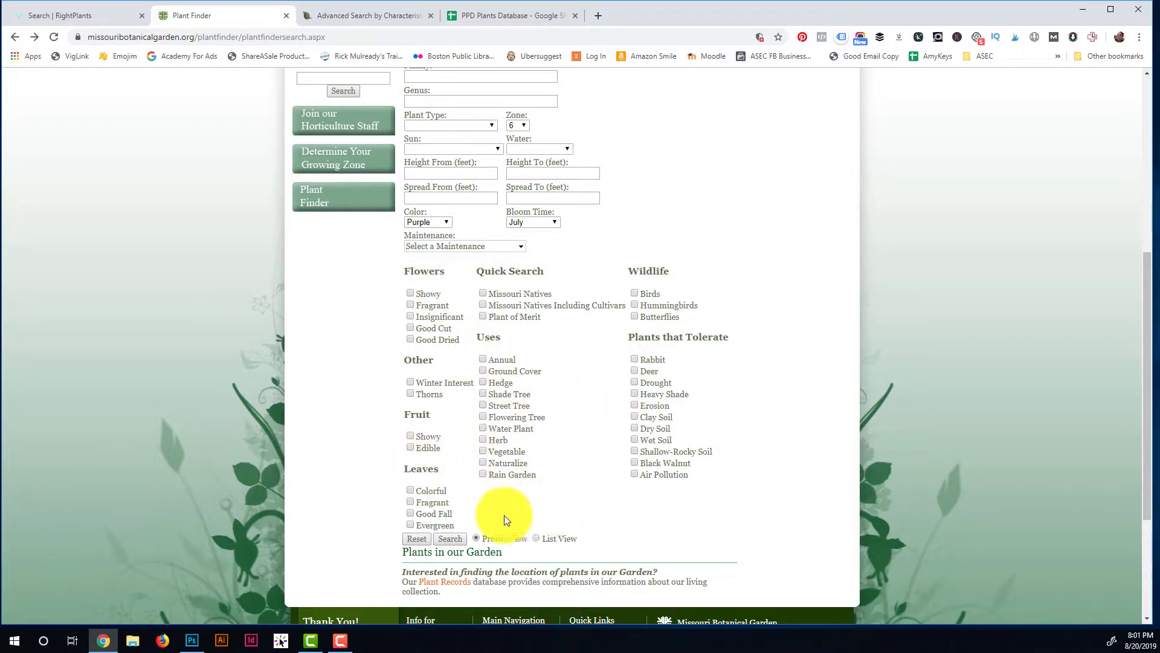
pyautogui.moveTo(483, 423)
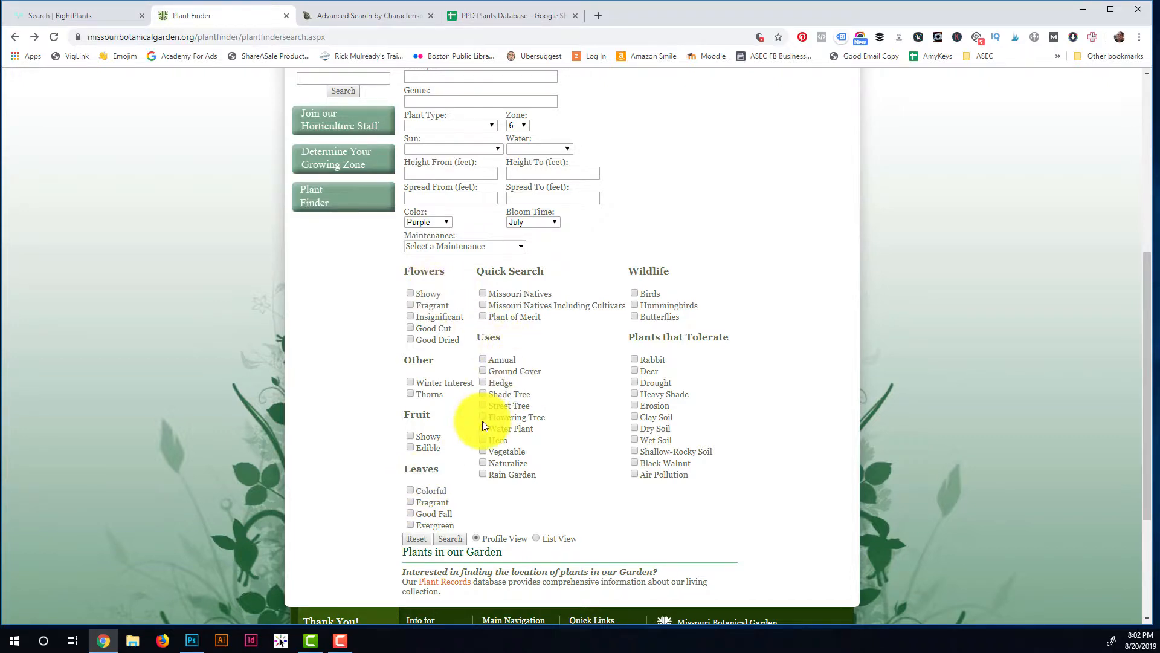
pyautogui.moveTo(489, 424)
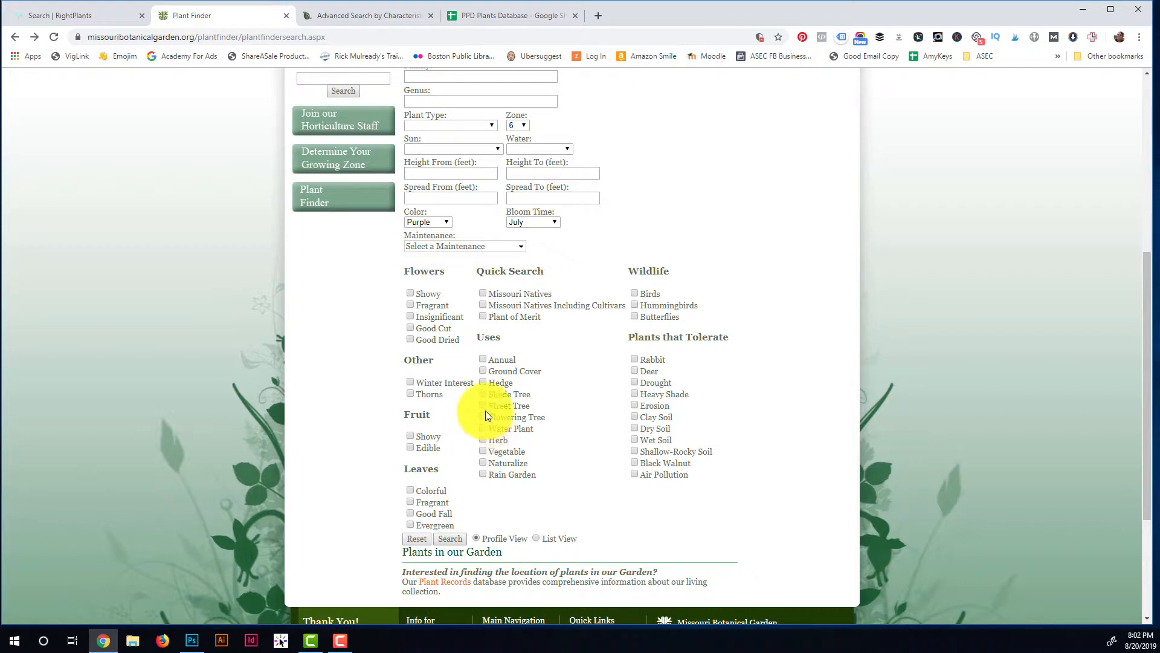
pyautogui.click(482, 416)
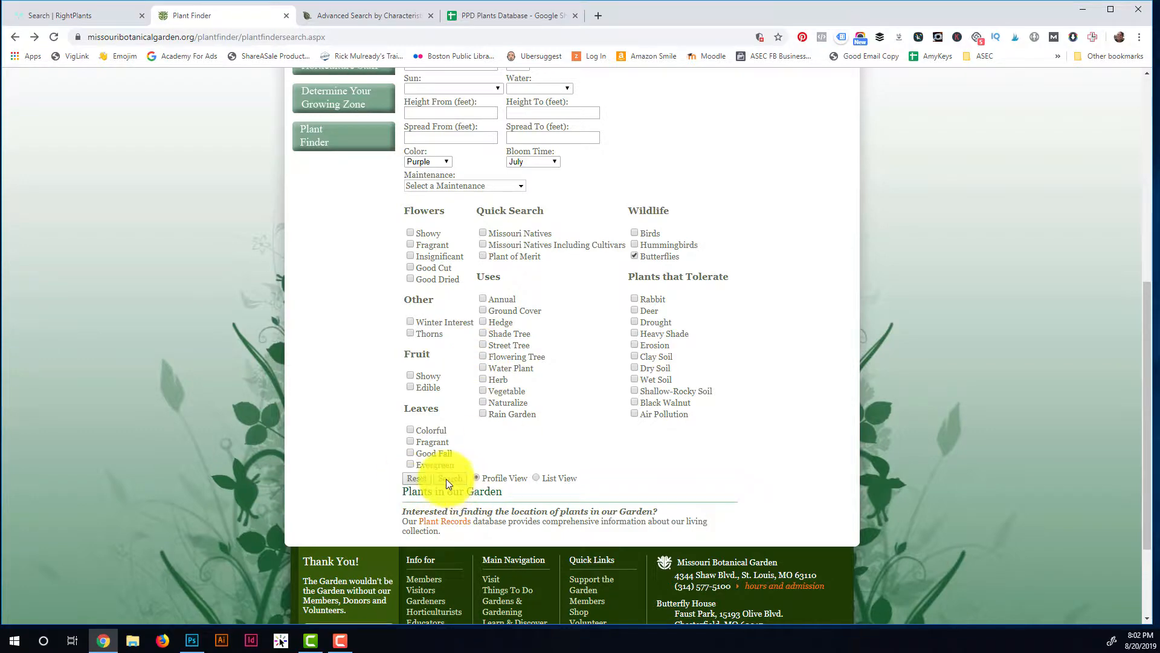
pyautogui.click(449, 478)
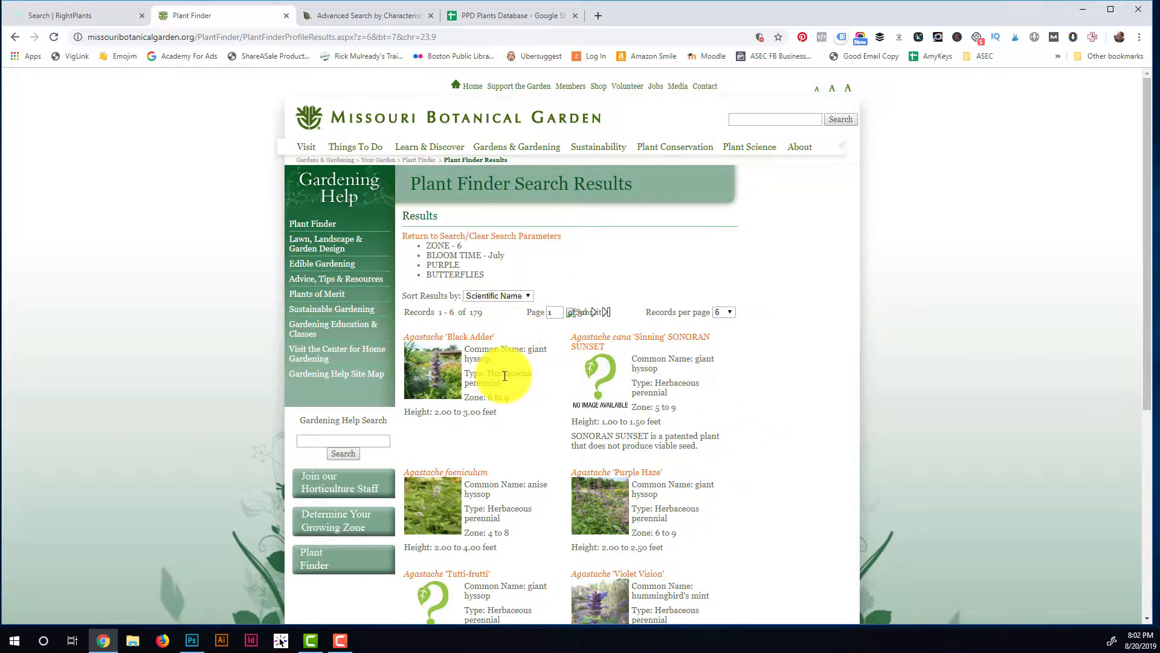
pyautogui.moveTo(553, 290)
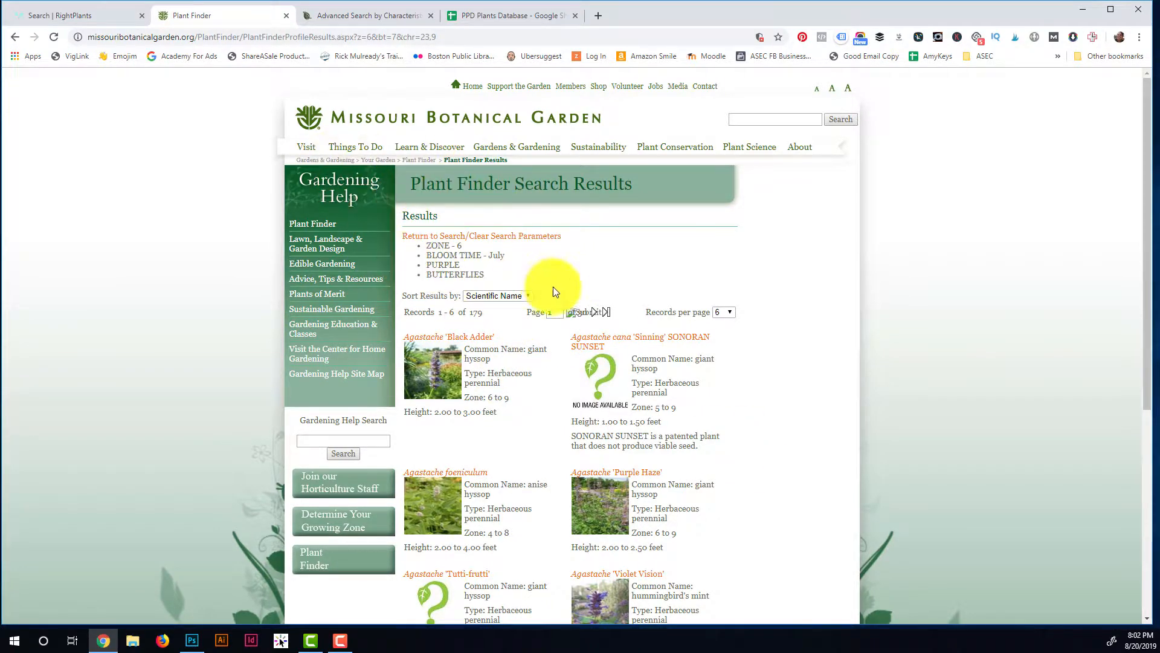
pyautogui.scroll(-3)
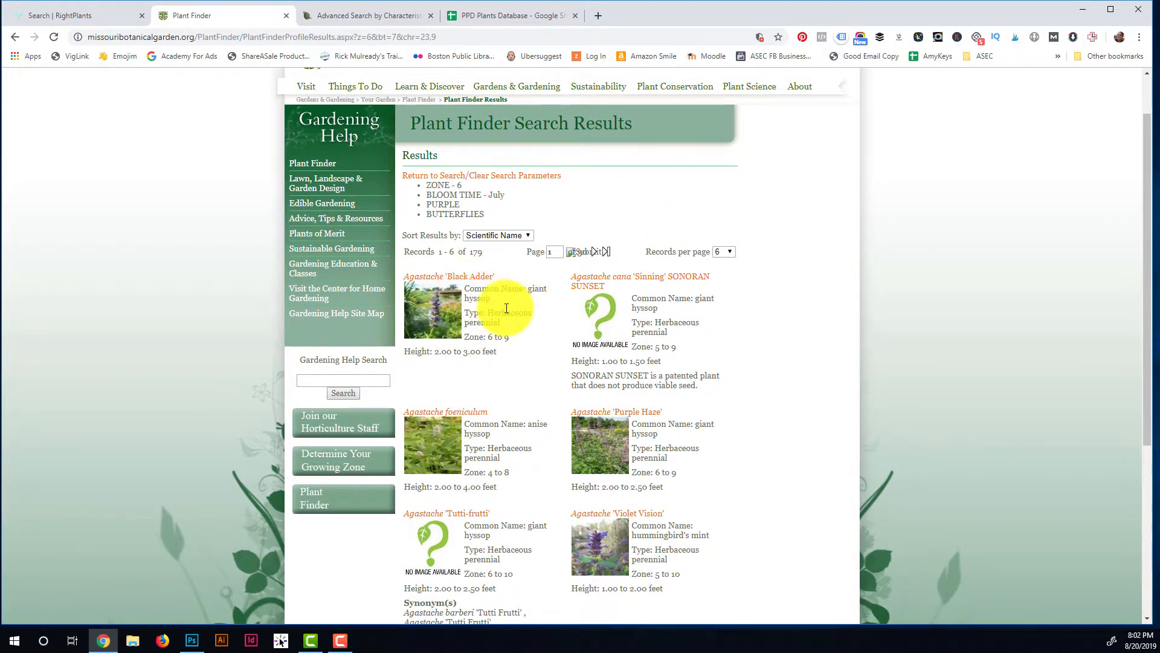
pyautogui.scroll(-3)
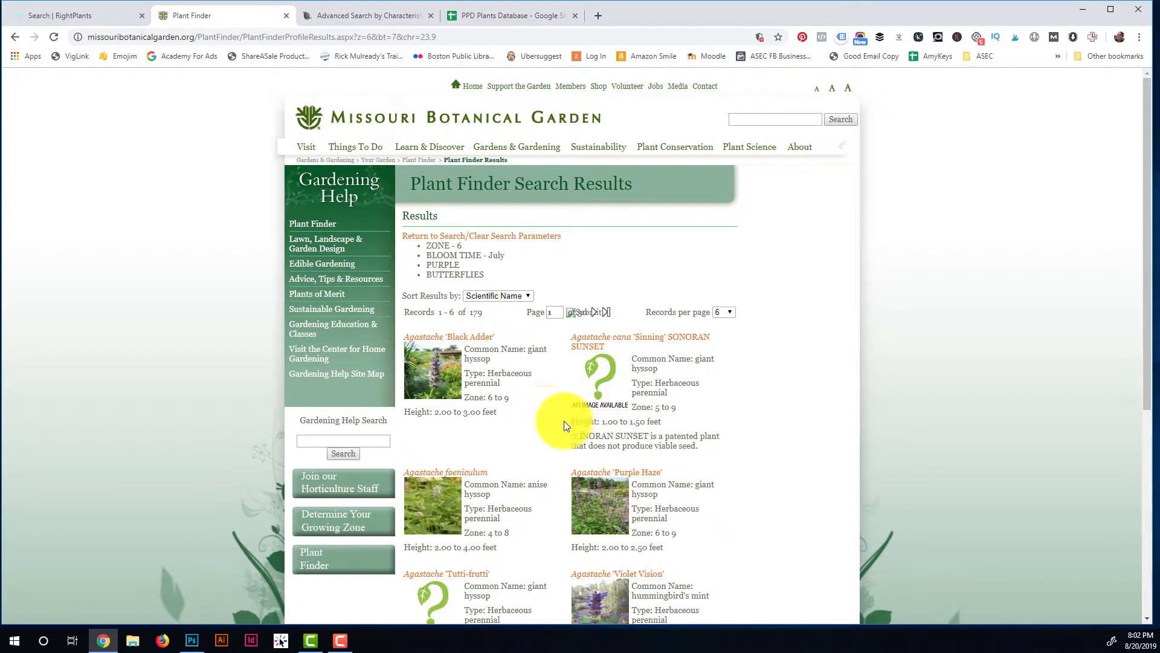
pyautogui.scroll(-3)
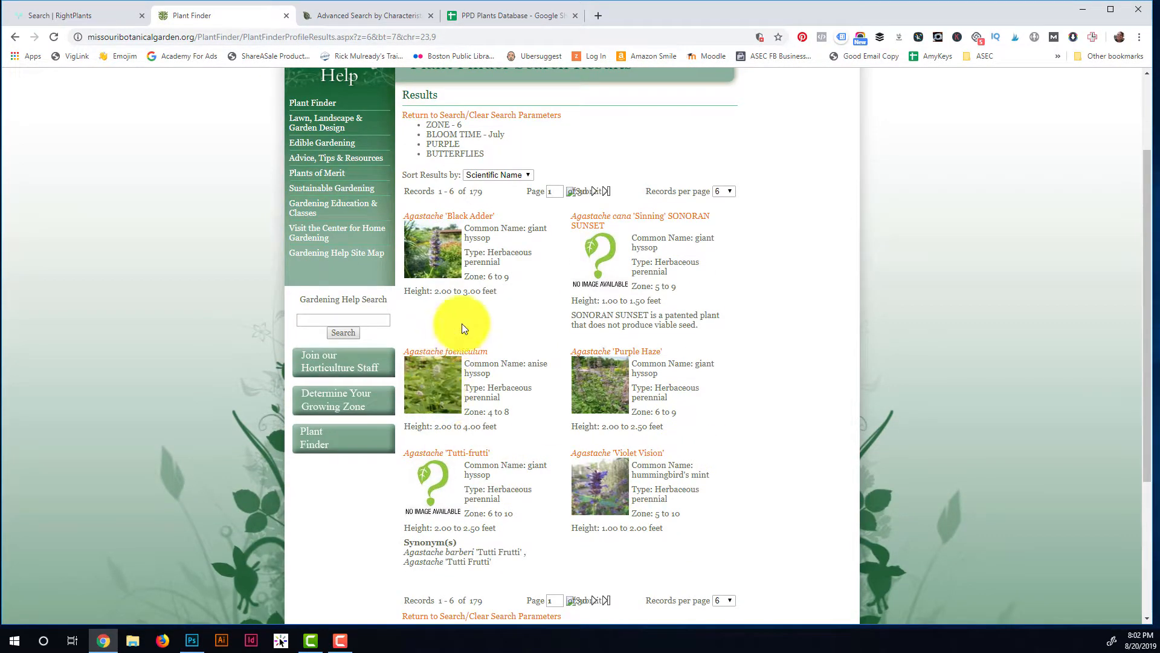
pyautogui.moveTo(592, 341)
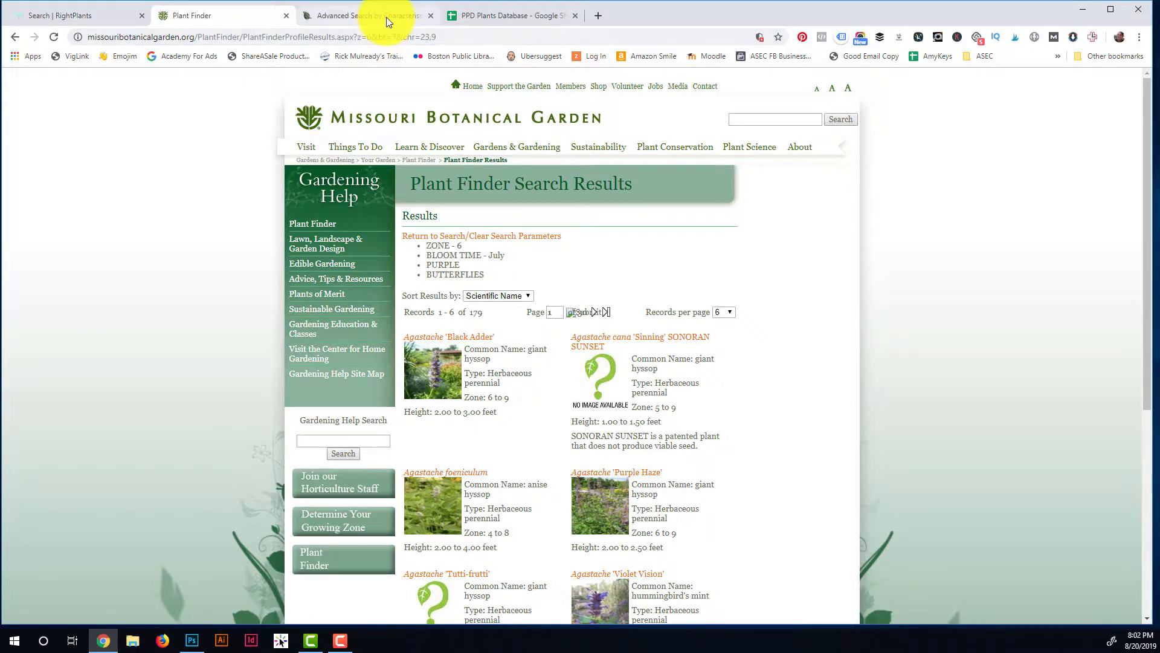
# On garden.org advanced search, set minimum cold hardiness to Zone 6b.
pyautogui.click(375, 15)
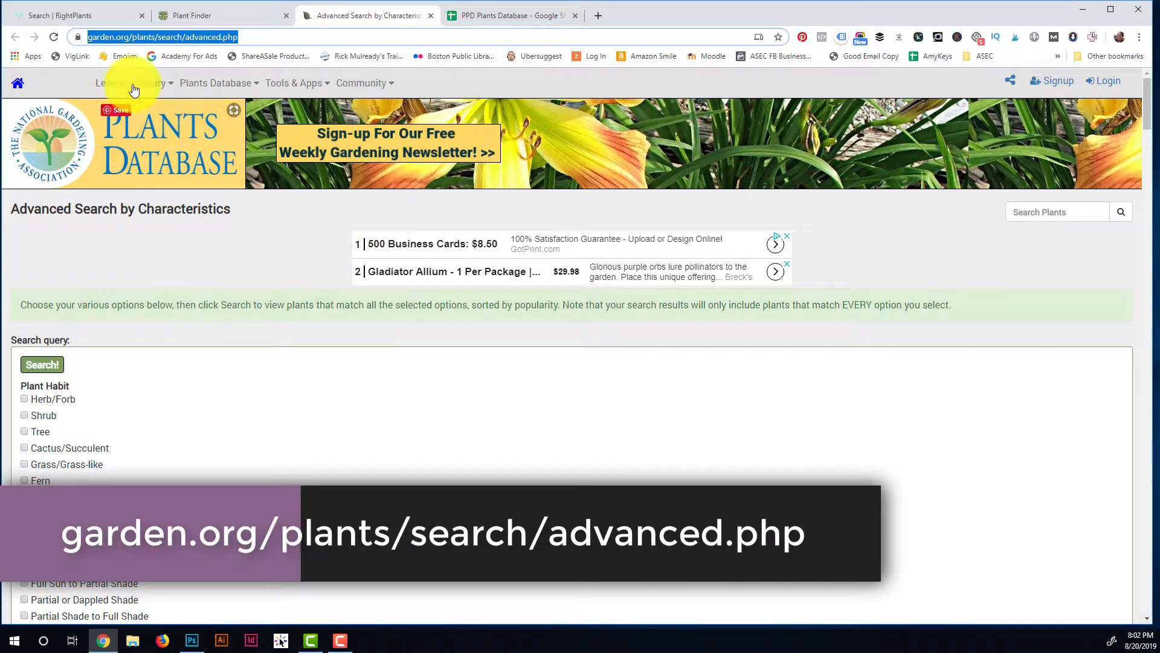
pyautogui.scroll(-3)
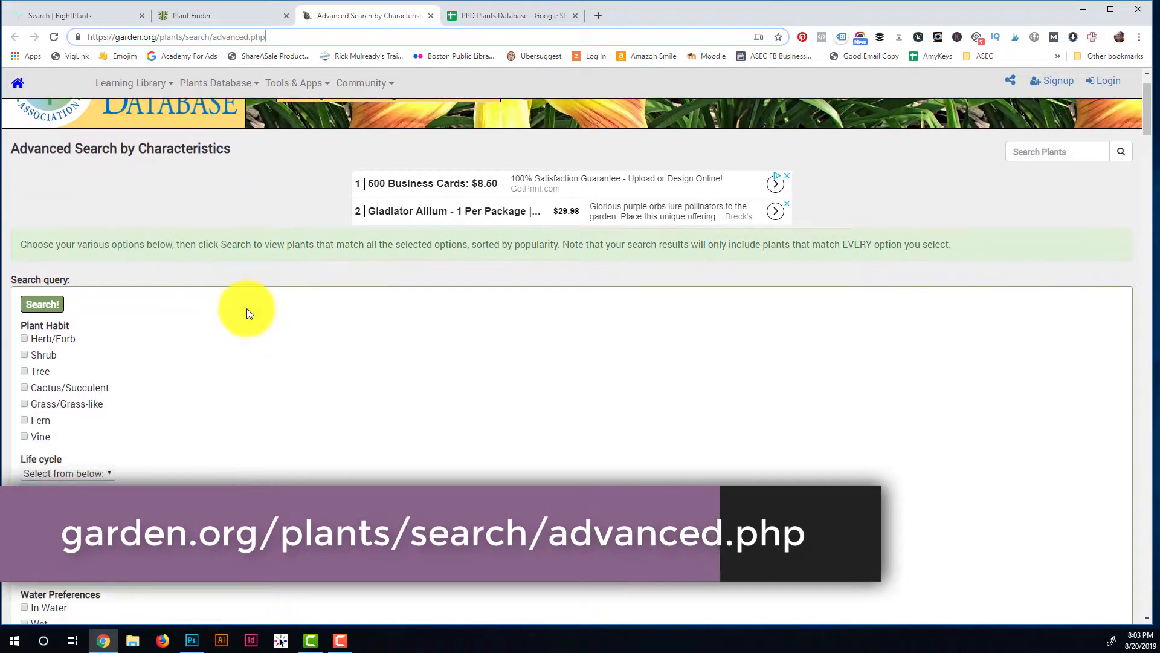
pyautogui.scroll(-3)
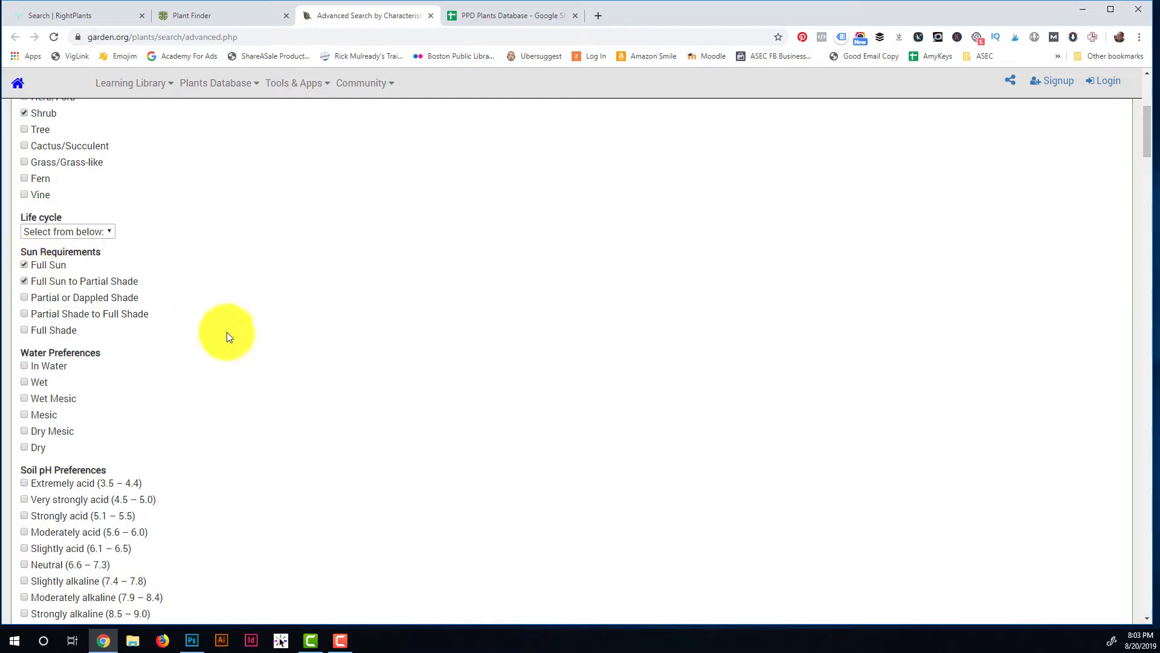
pyautogui.scroll(-3)
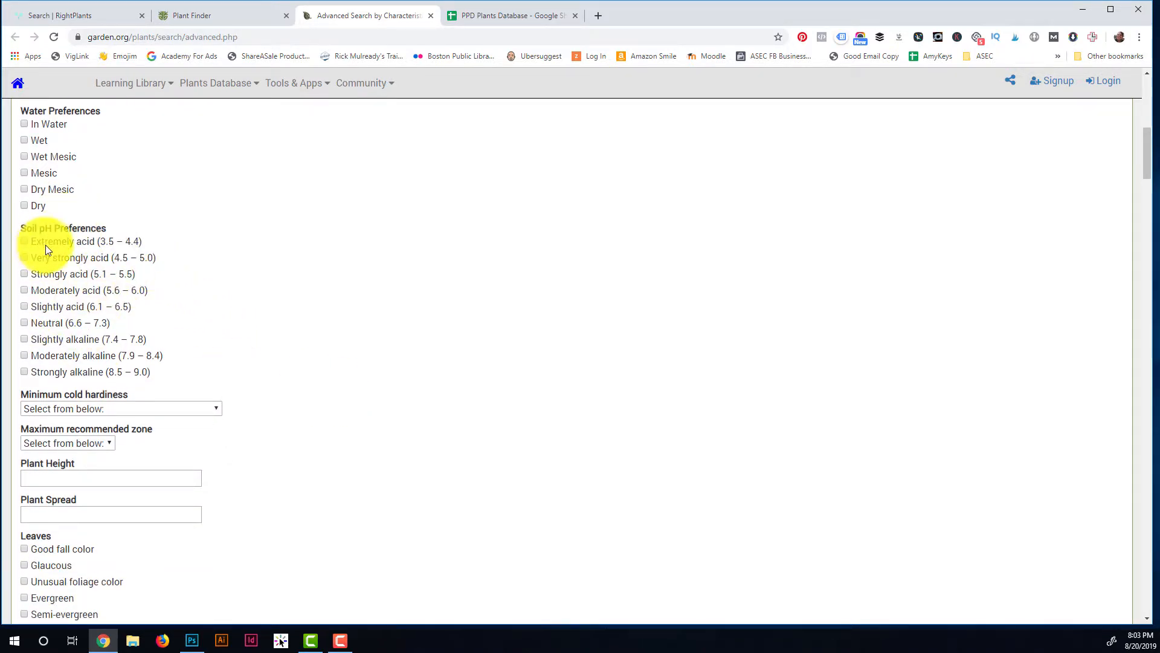
pyautogui.scroll(-3)
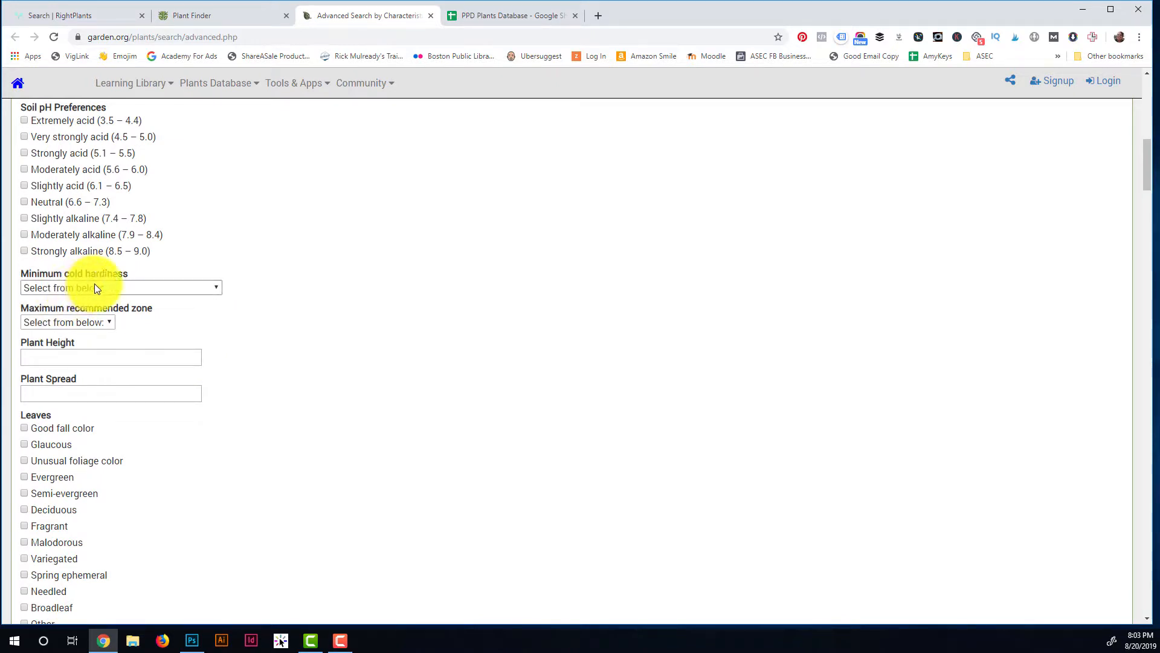
pyautogui.click(120, 288)
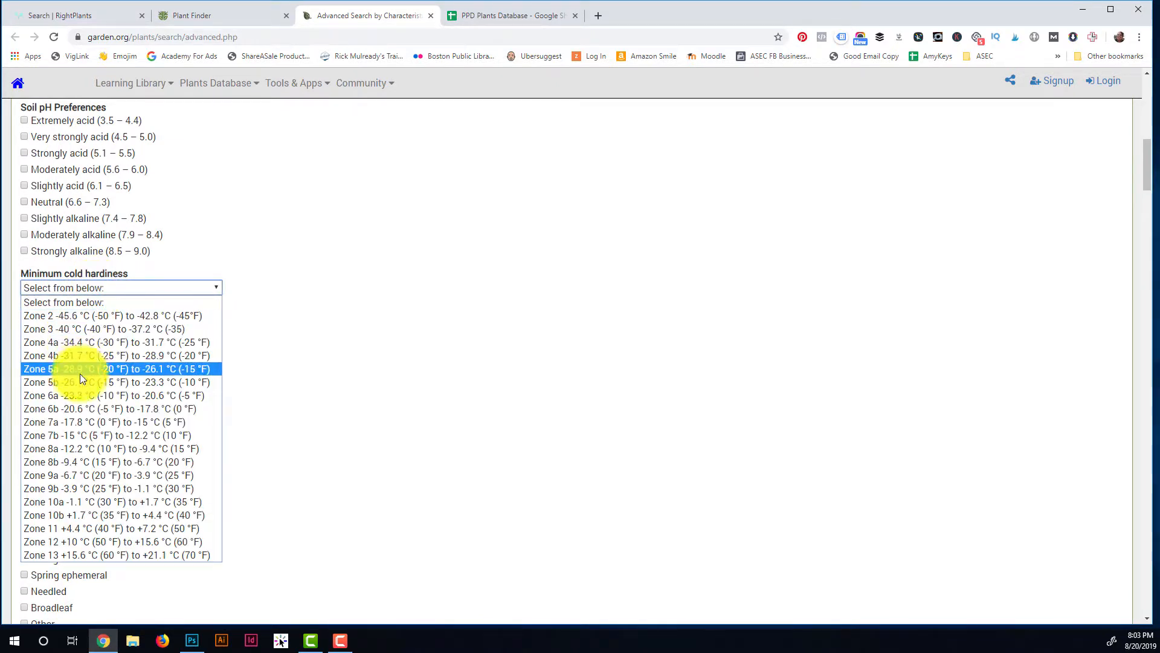
pyautogui.moveTo(93, 409)
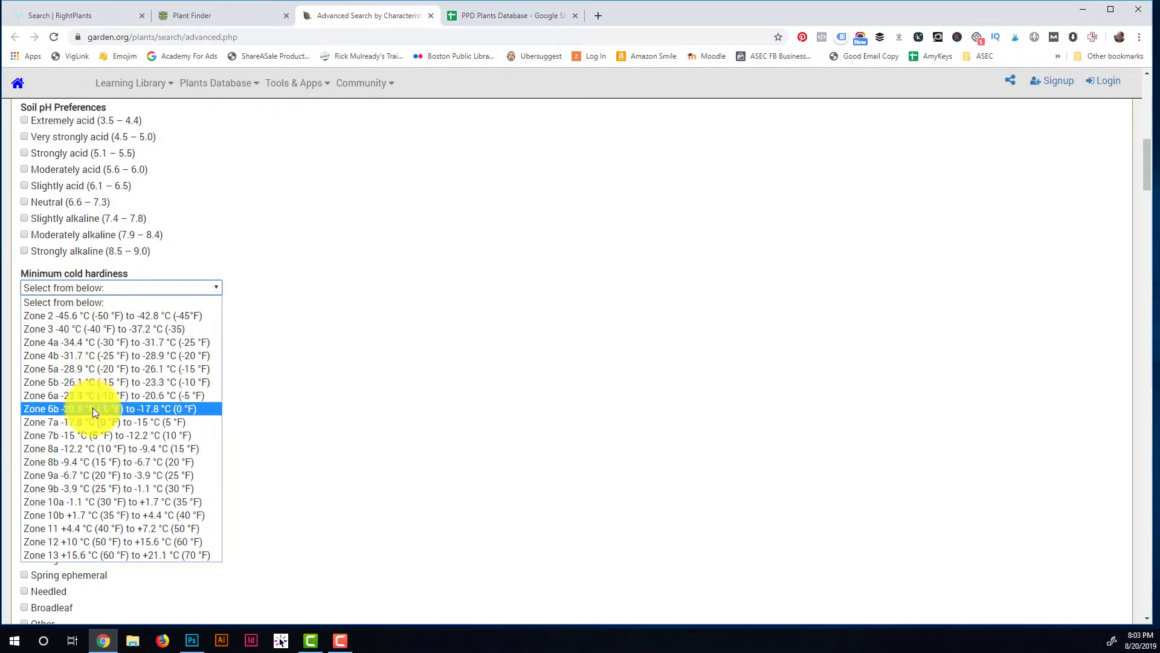
pyautogui.click(90, 408)
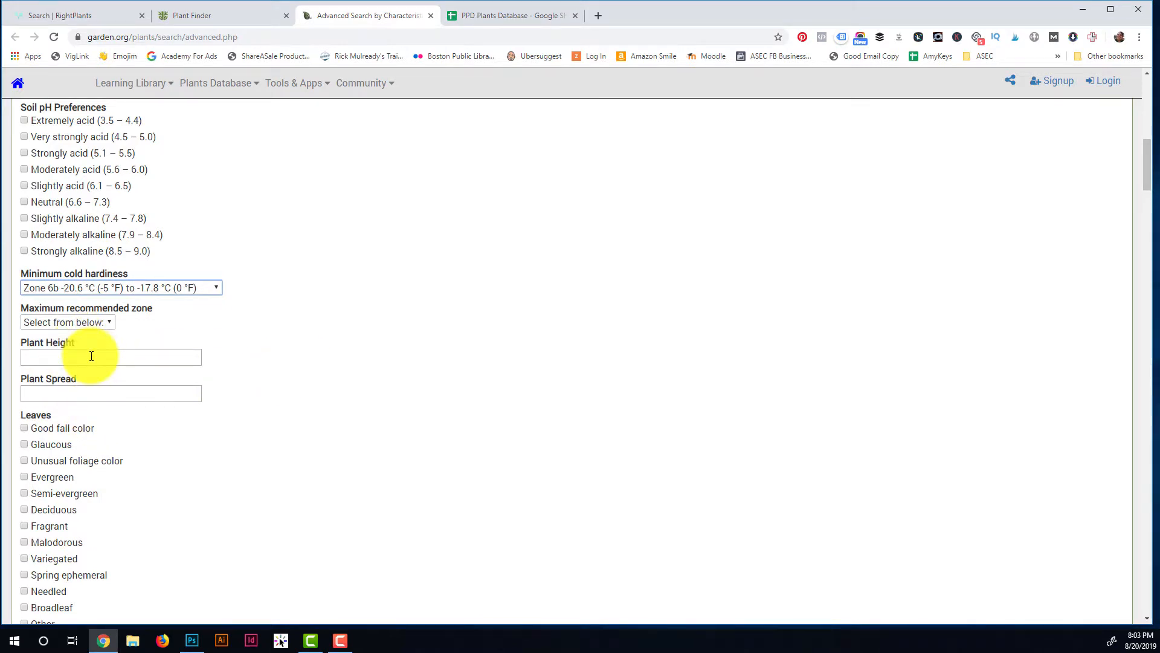
# Scroll down through the remaining characteristics toward the Search button.
pyautogui.scroll(-3)
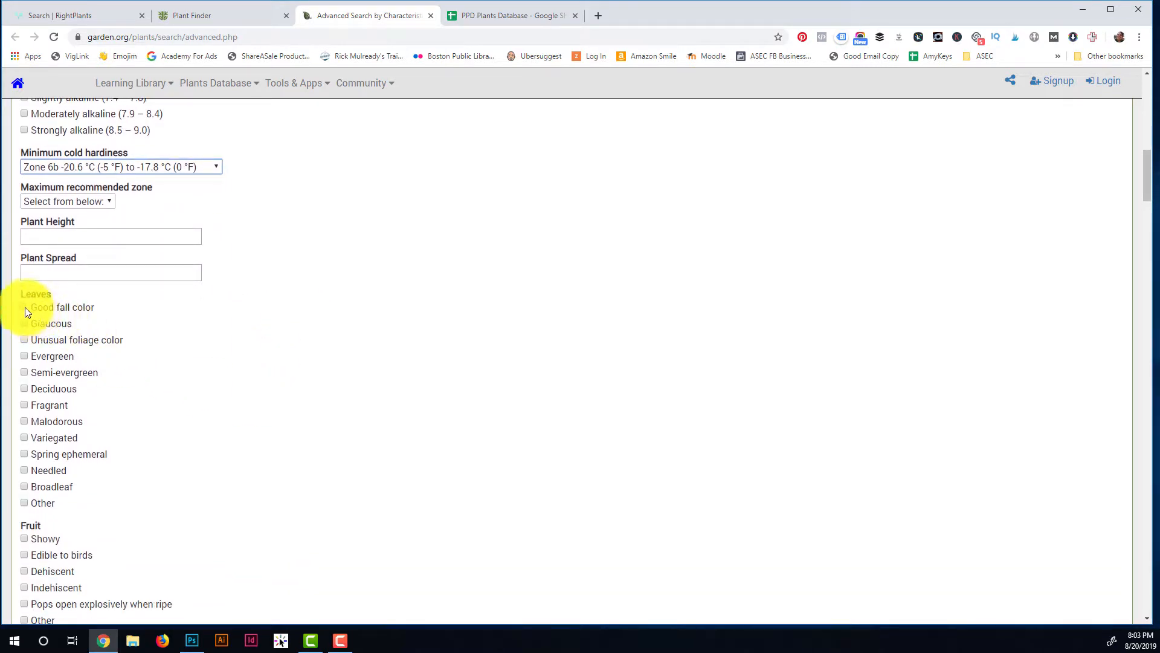
pyautogui.scroll(-3)
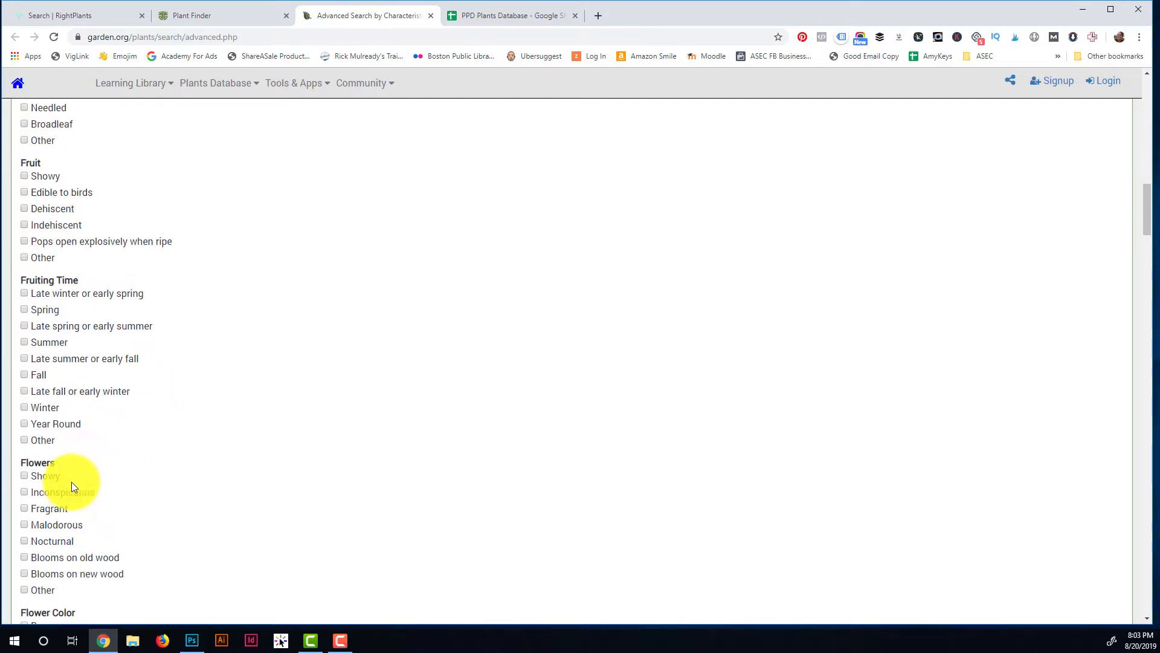
pyautogui.scroll(-3)
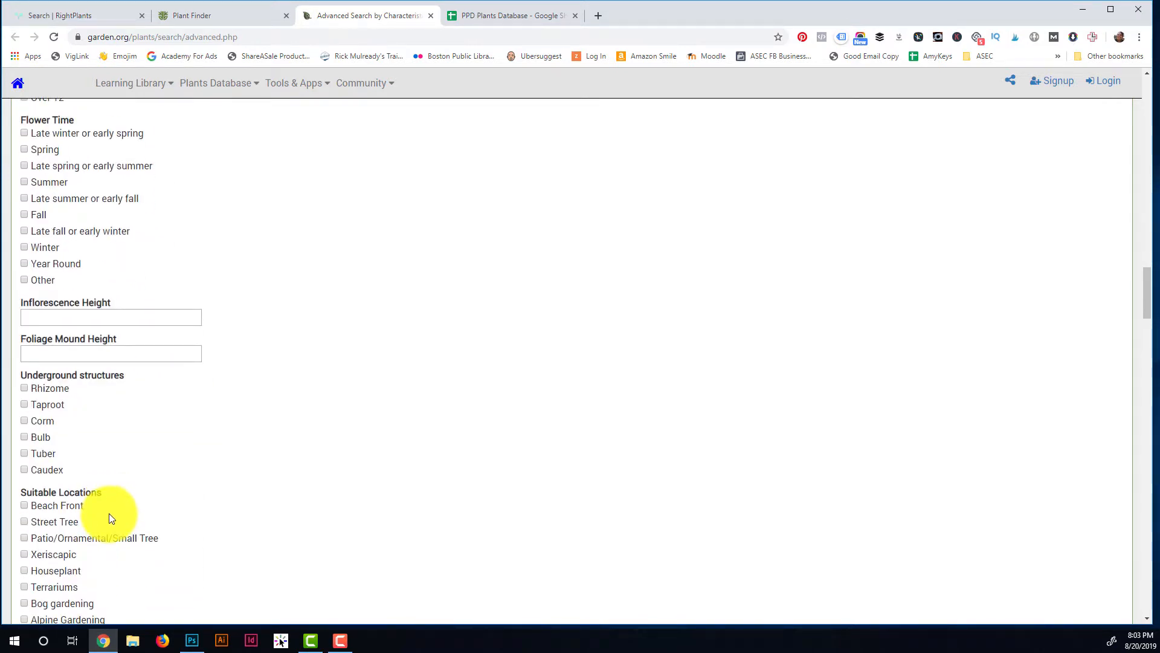
pyautogui.scroll(-3)
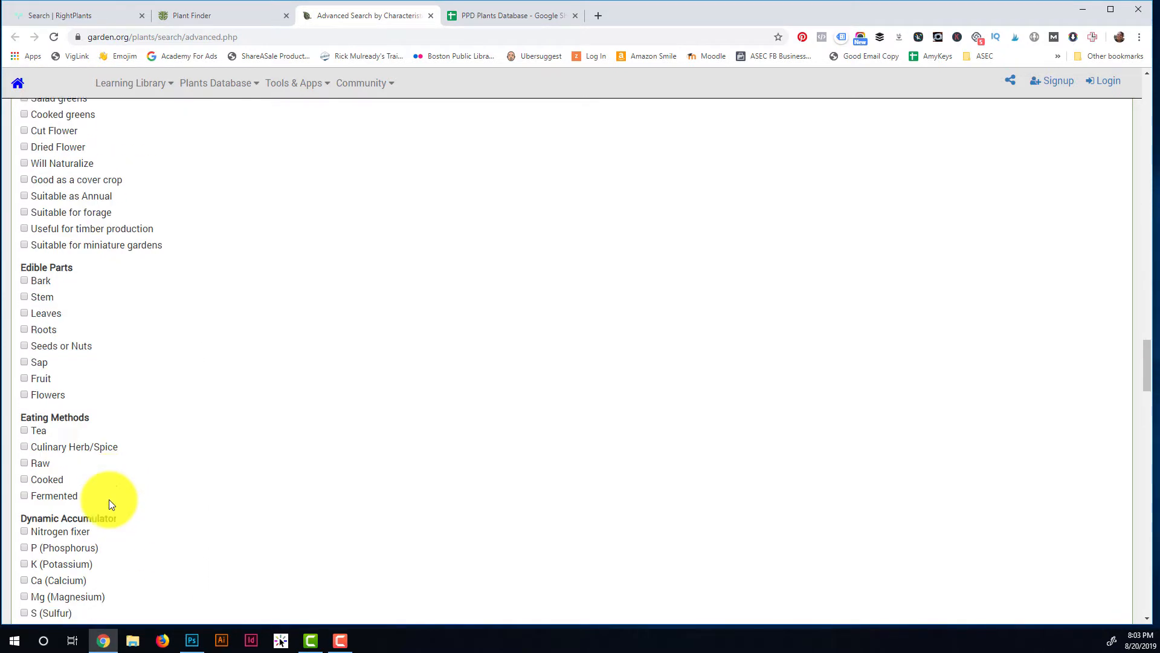
pyautogui.scroll(-3)
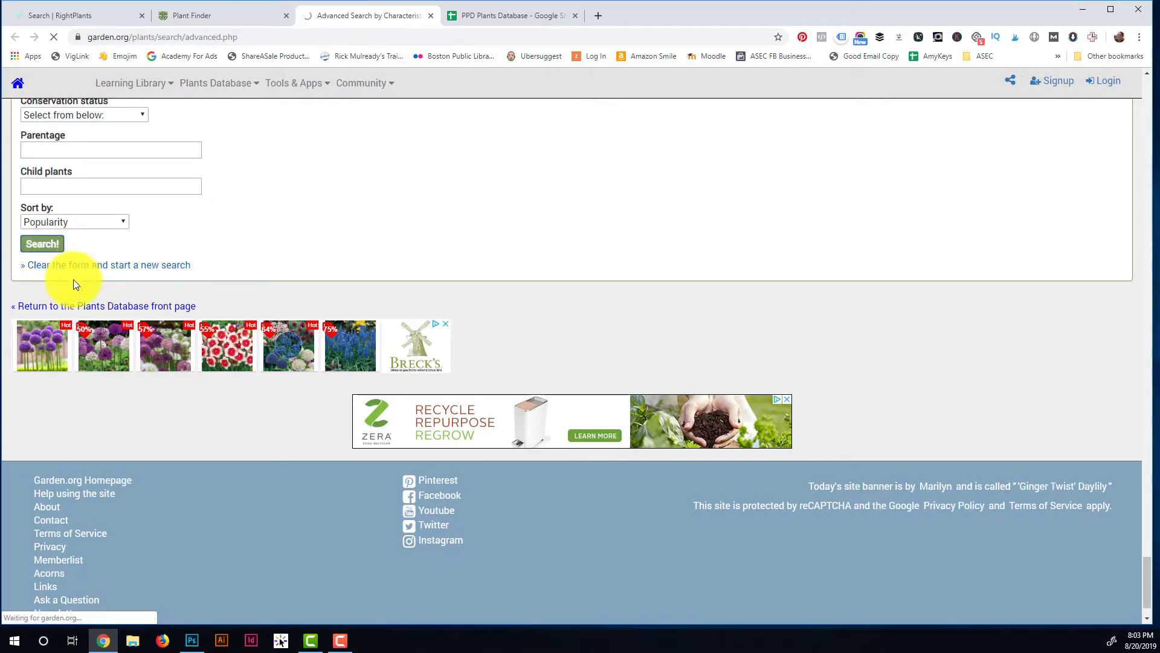
pyautogui.moveTo(232, 251)
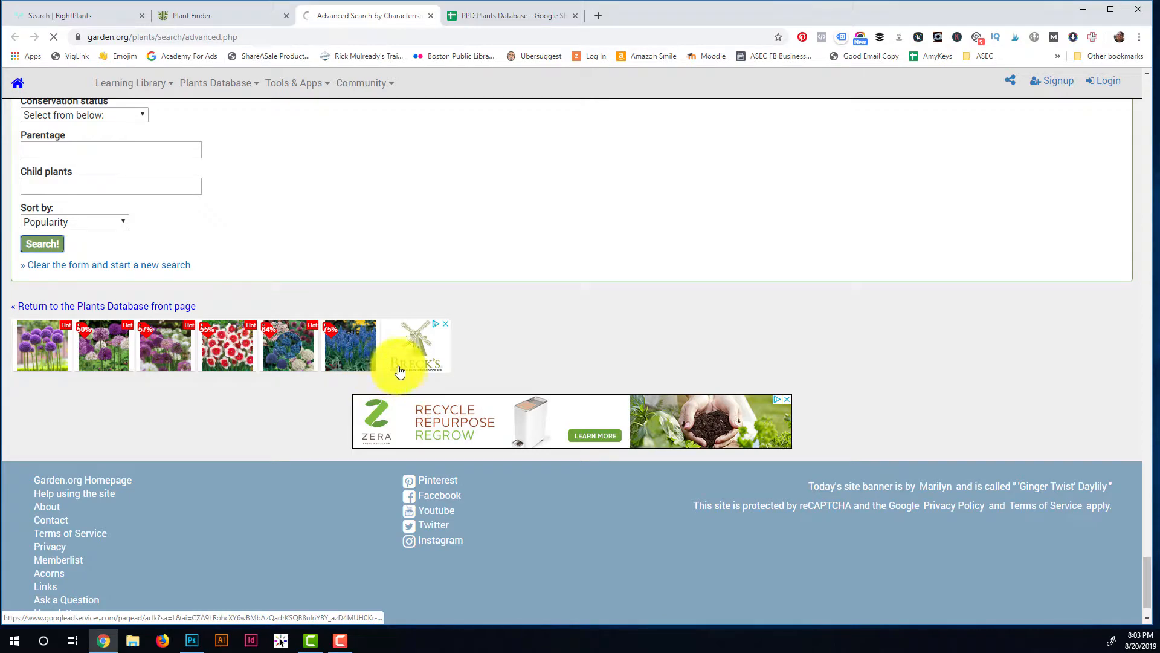
# Run the Zone 6b full-sun shrub search, which returns no results.
pyautogui.click(43, 244)
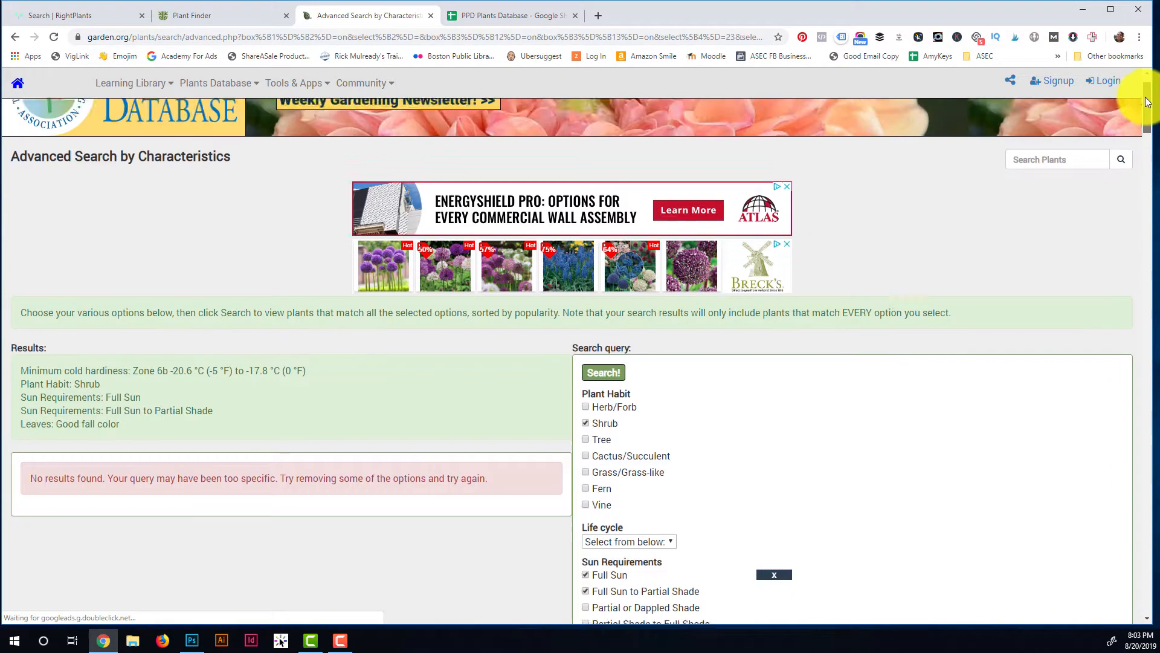
pyautogui.scroll(-3)
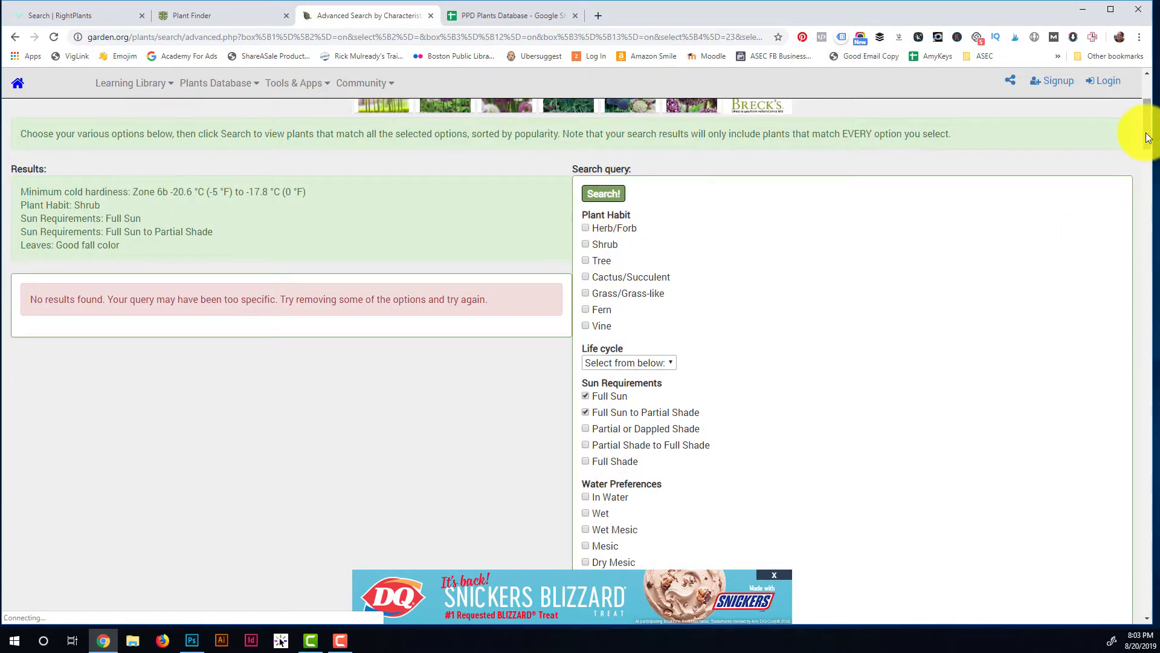
pyautogui.scroll(-3)
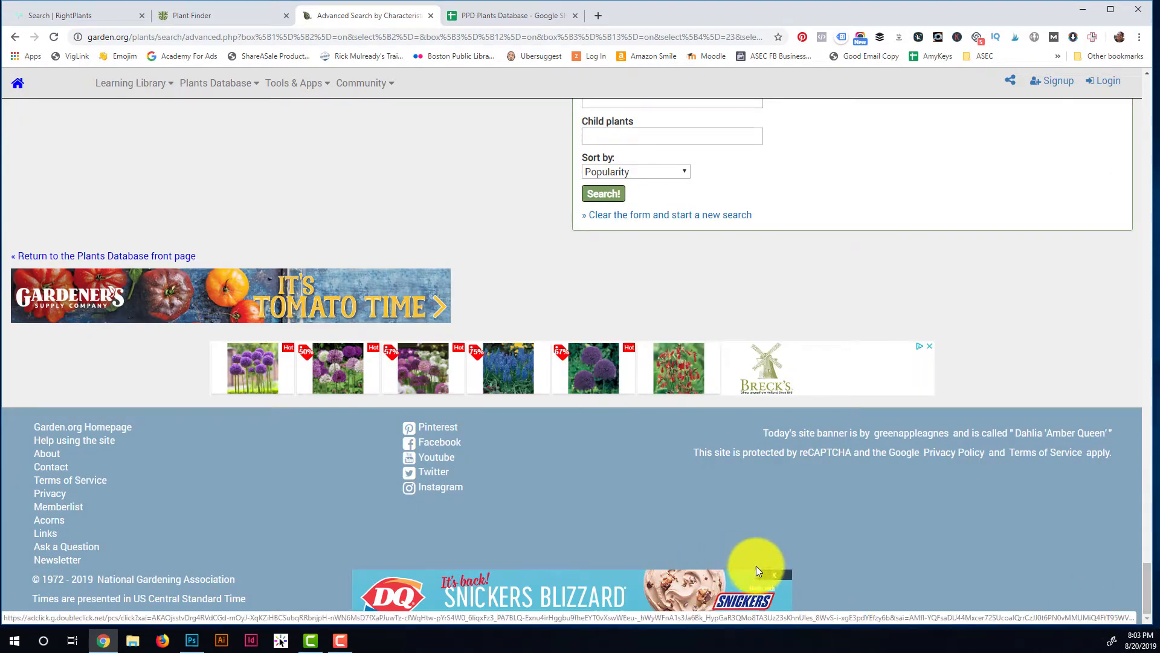
# Rerun the search without the shrub limit, listing 13 plants such as Redbud and Southern Red Oak.
pyautogui.click(603, 194)
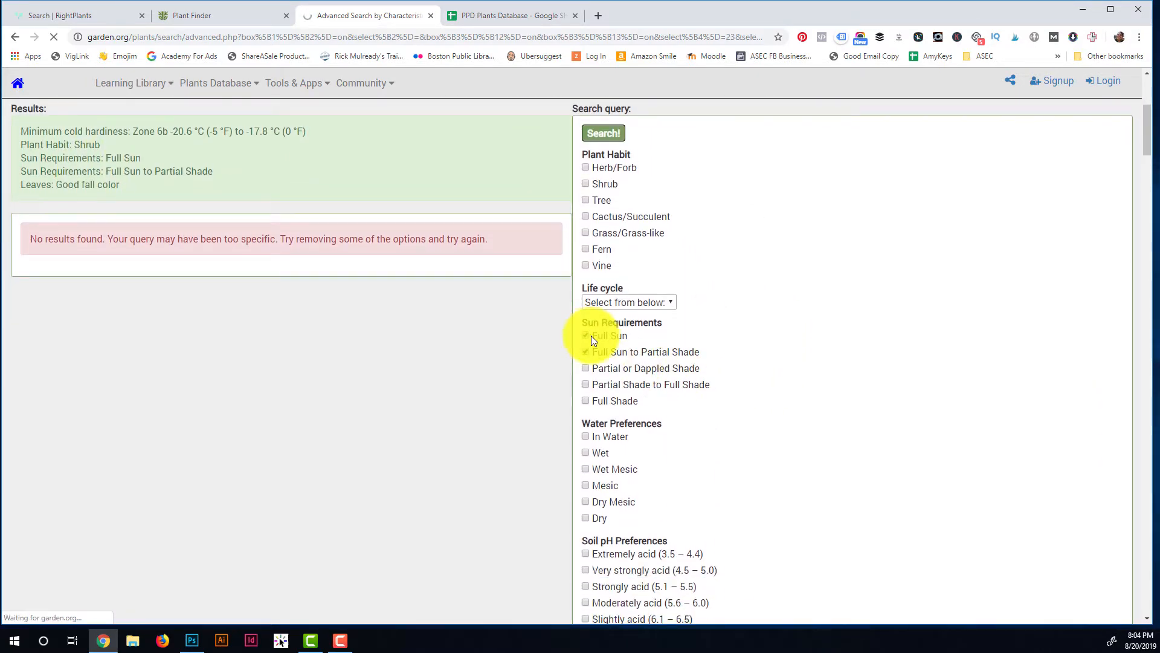
pyautogui.click(603, 133)
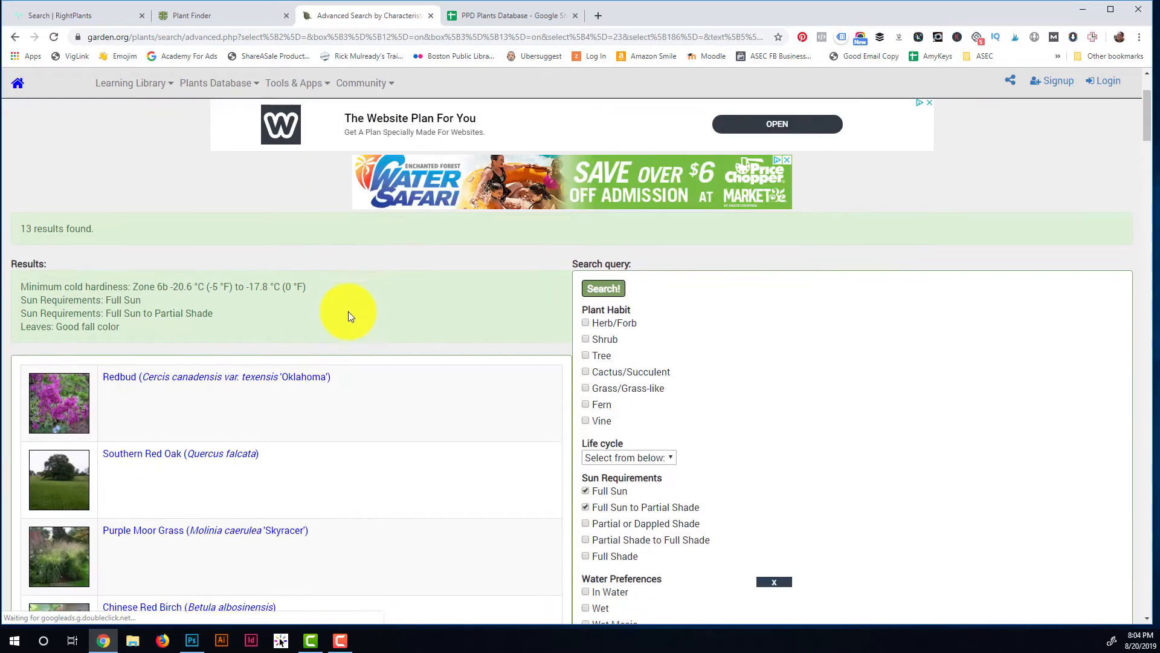
pyautogui.scroll(-3)
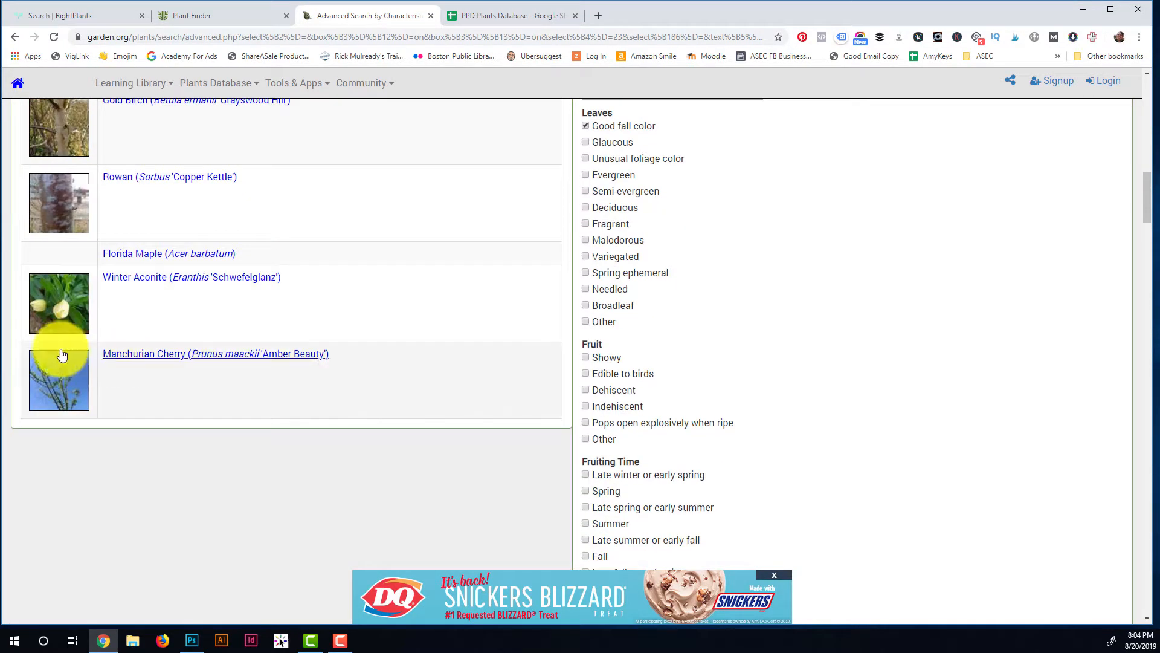